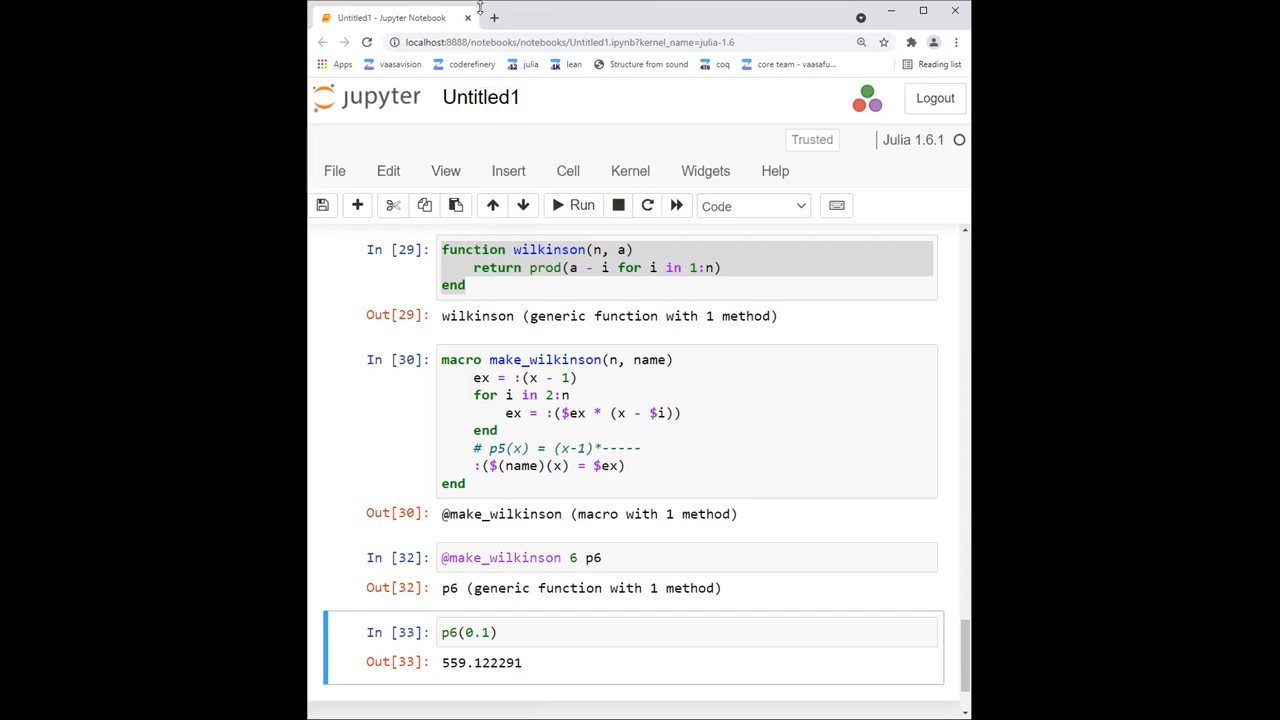
{"action": "mouse_move", "coordinate": [484, 8]}
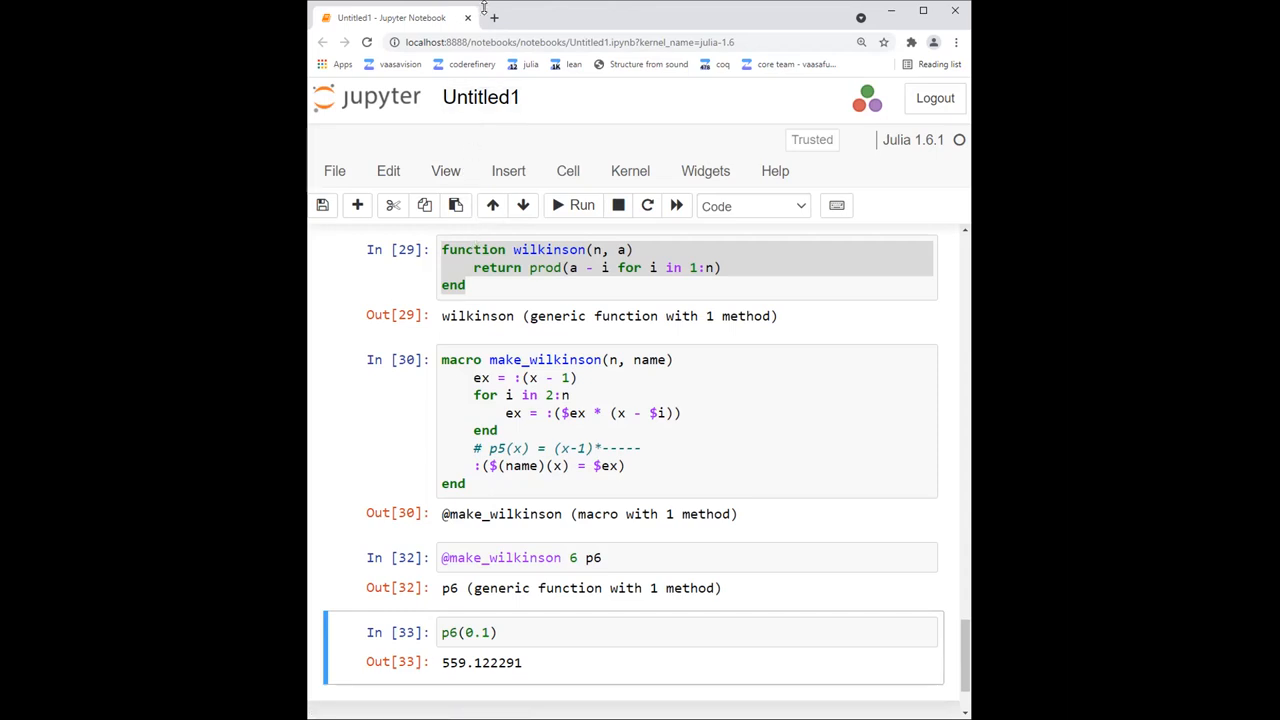
- Navigate from the Julia homepage to the Julia Community page via the site menu
{"action": "left_click", "coordinate": [492, 18]}
{"action": "type", "text": "julialang.org"}
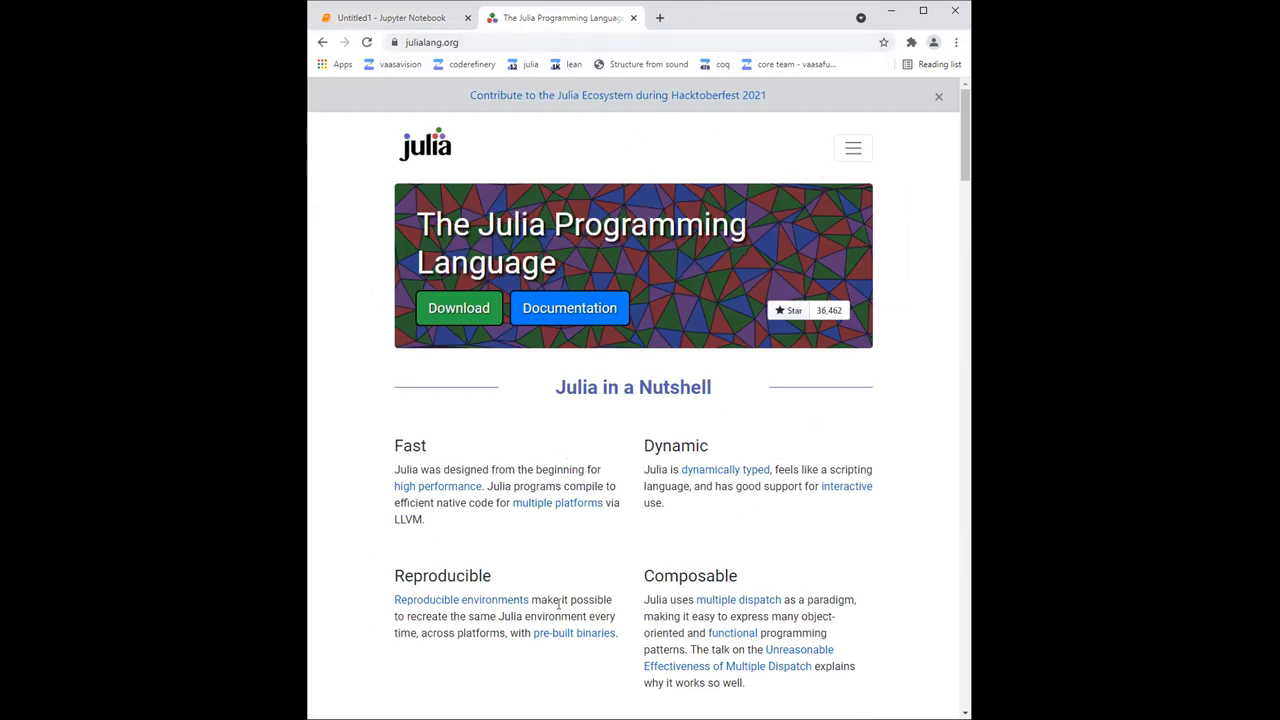
{"action": "mouse_move", "coordinate": [700, 438]}
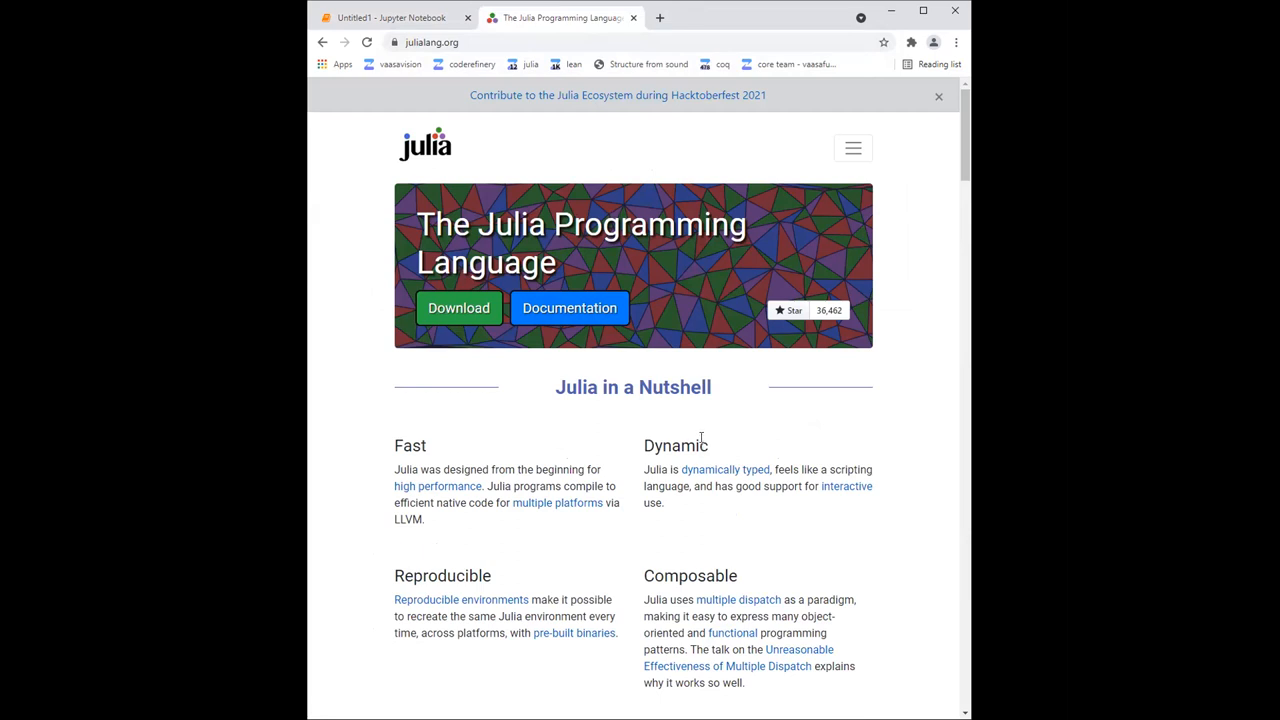
{"action": "mouse_move", "coordinate": [818, 168]}
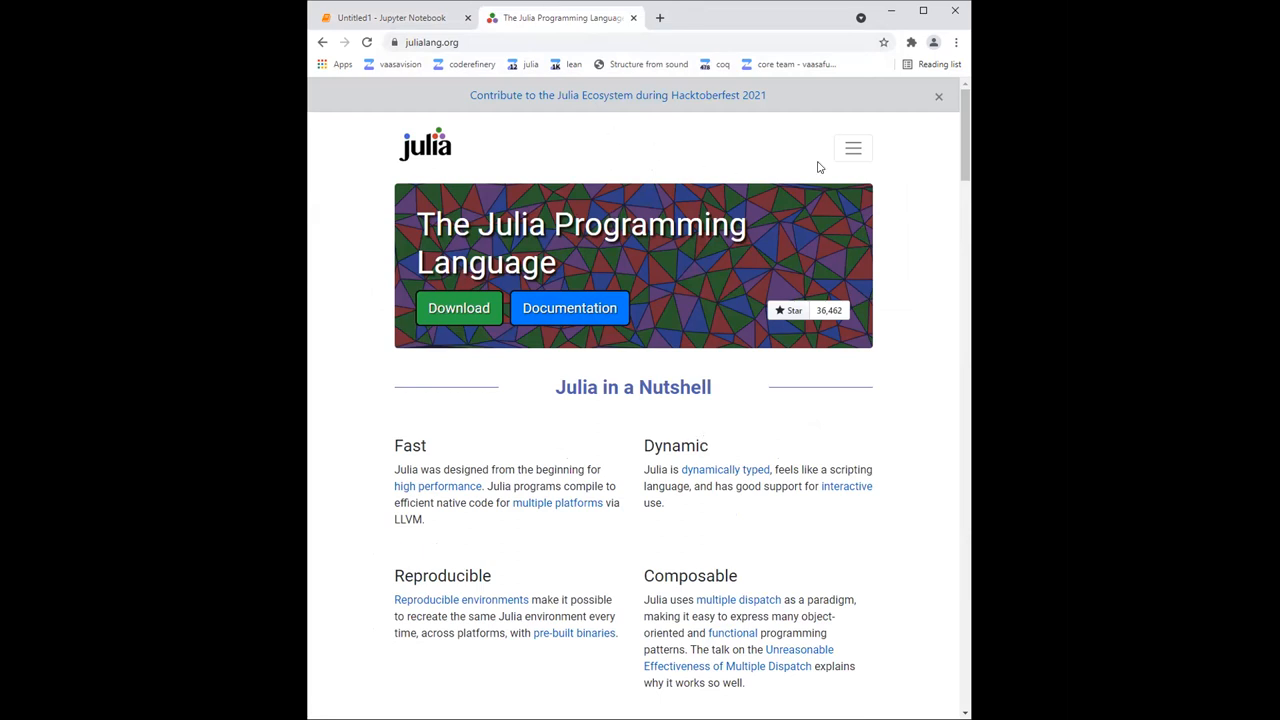
{"action": "left_click", "coordinate": [852, 148]}
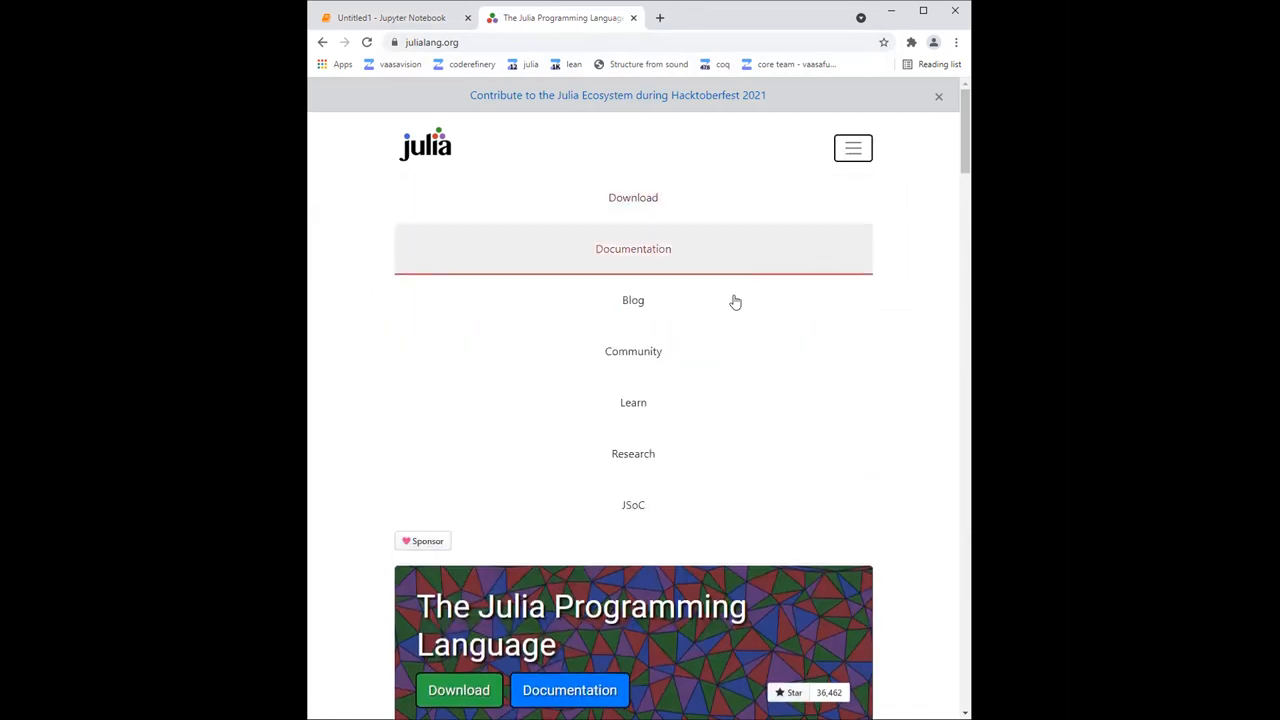
{"action": "left_click", "coordinate": [632, 352]}
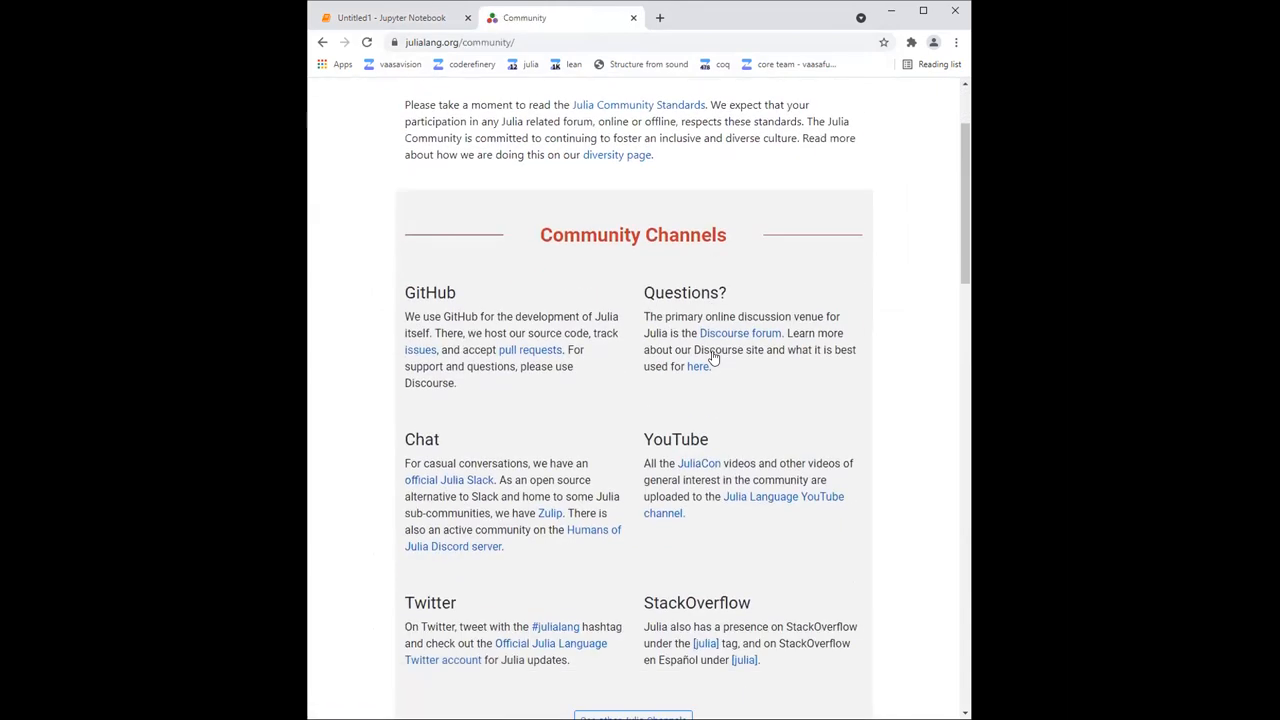
- Scroll to the Community Channels section and select the official Julia Slack link text
{"action": "scroll", "scroll_direction": "down", "scroll_amount": 3}
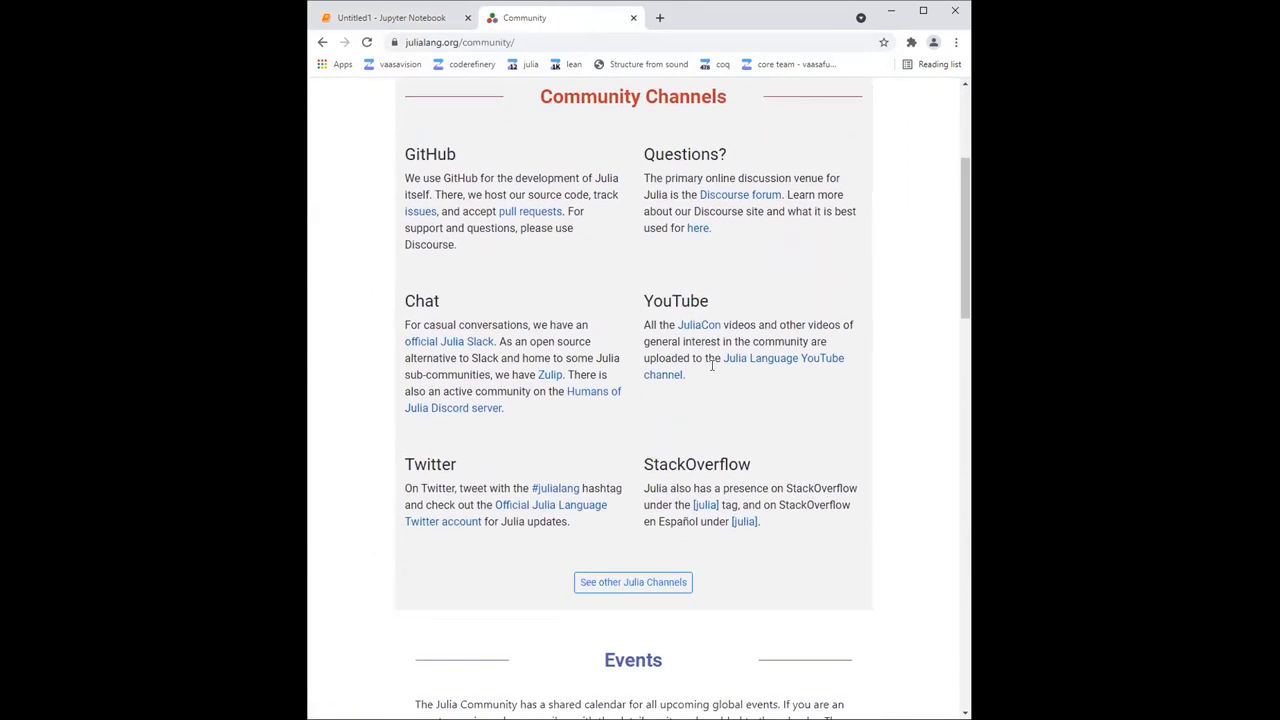
{"action": "scroll", "scroll_direction": "down", "scroll_amount": 3}
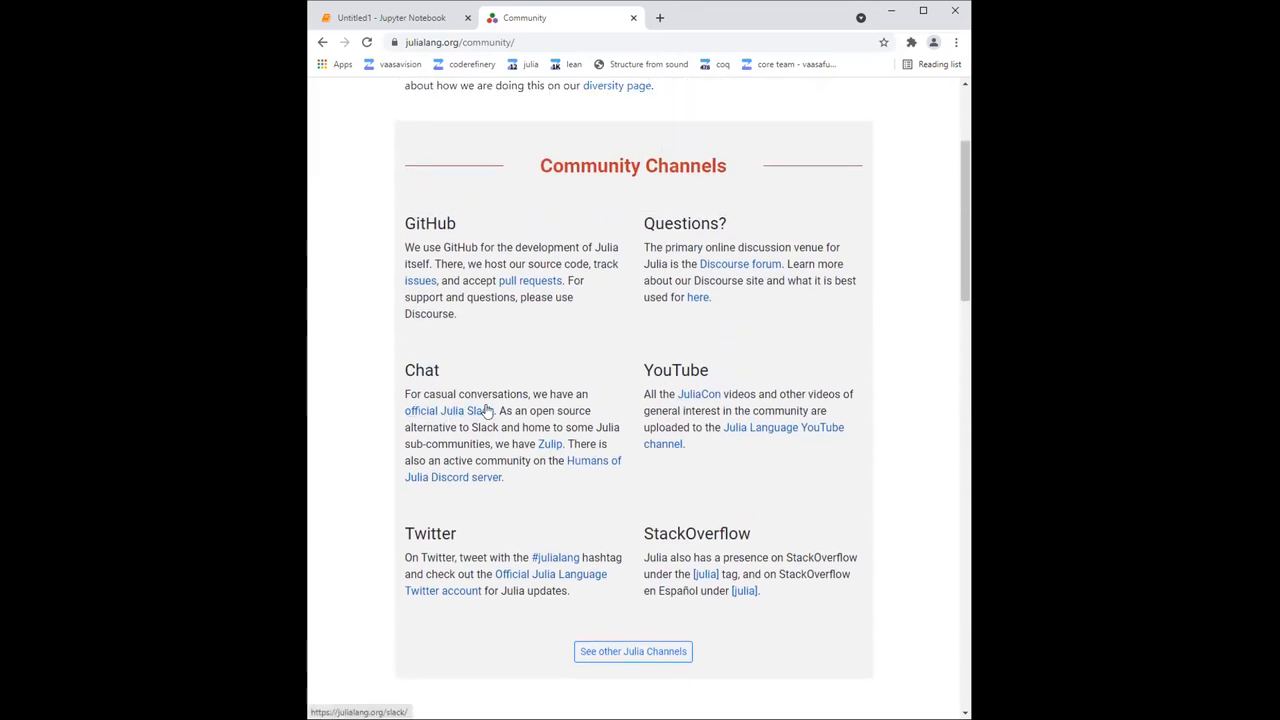
{"action": "mouse_move", "coordinate": [456, 412]}
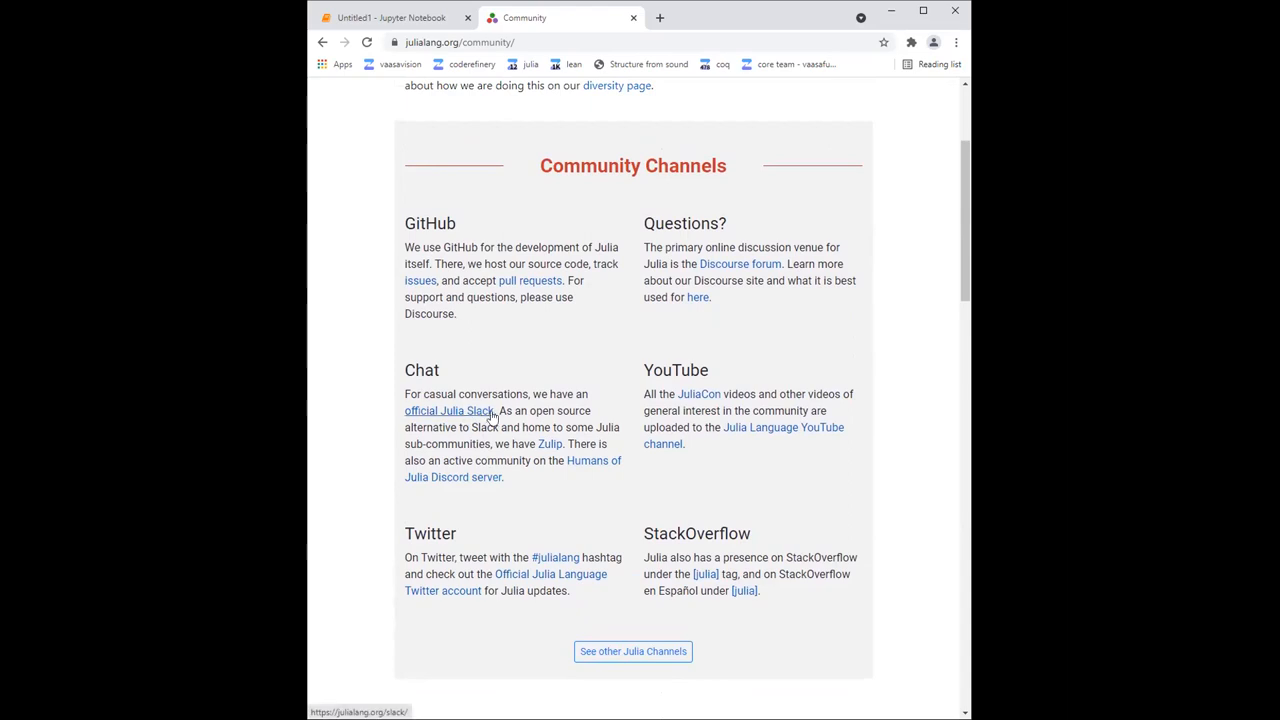
{"action": "double_click", "coordinate": [448, 410]}
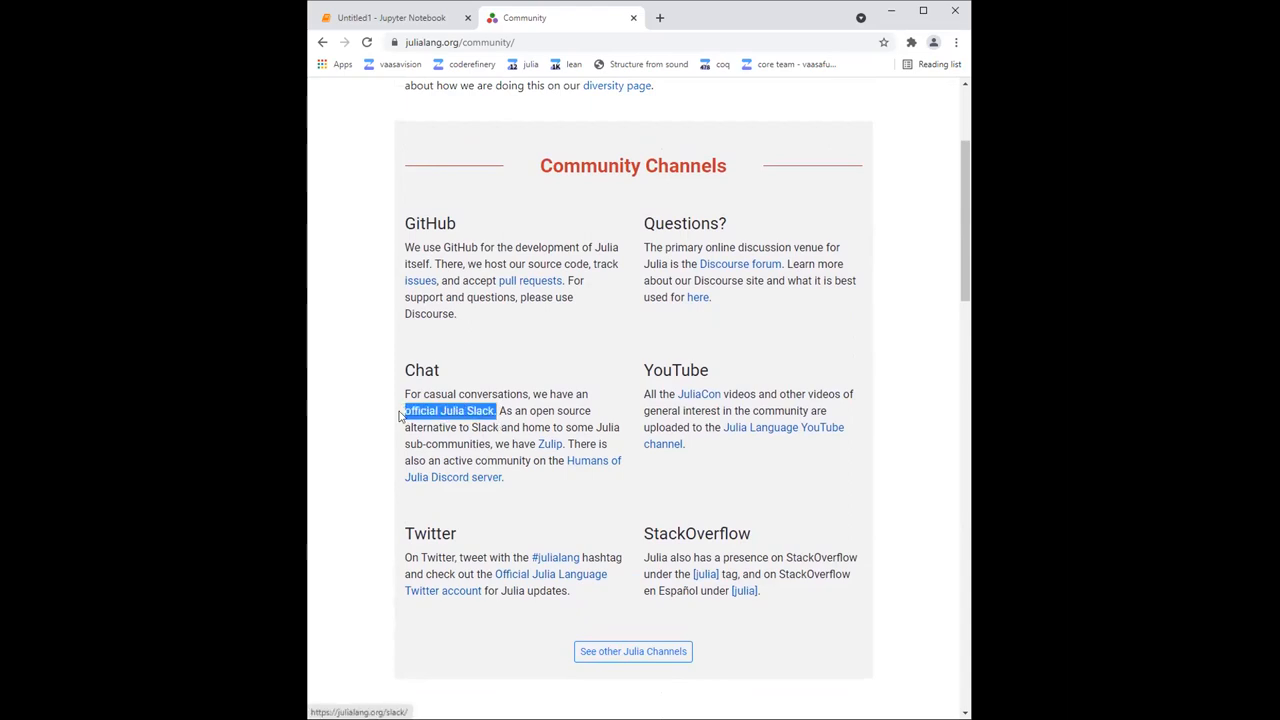
{"action": "mouse_move", "coordinate": [506, 440]}
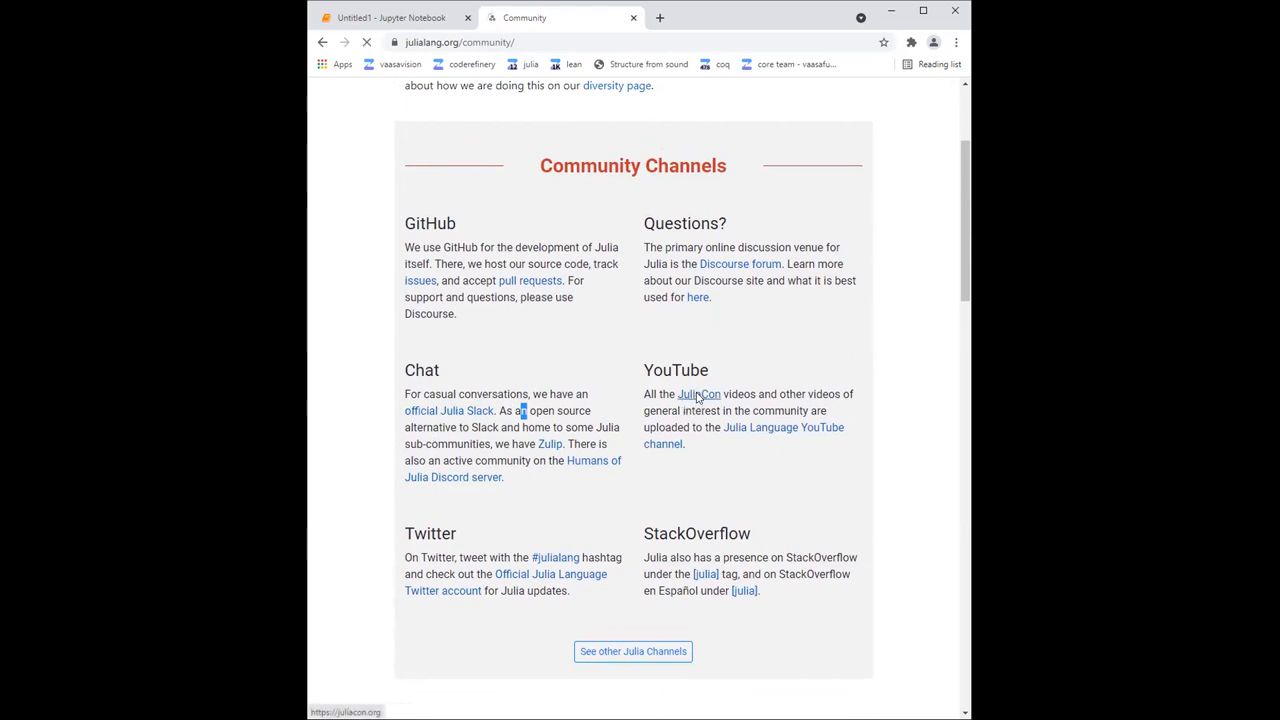
- Visit the JuliaCon website and browse its header and announcement area
{"action": "left_click", "coordinate": [700, 394]}
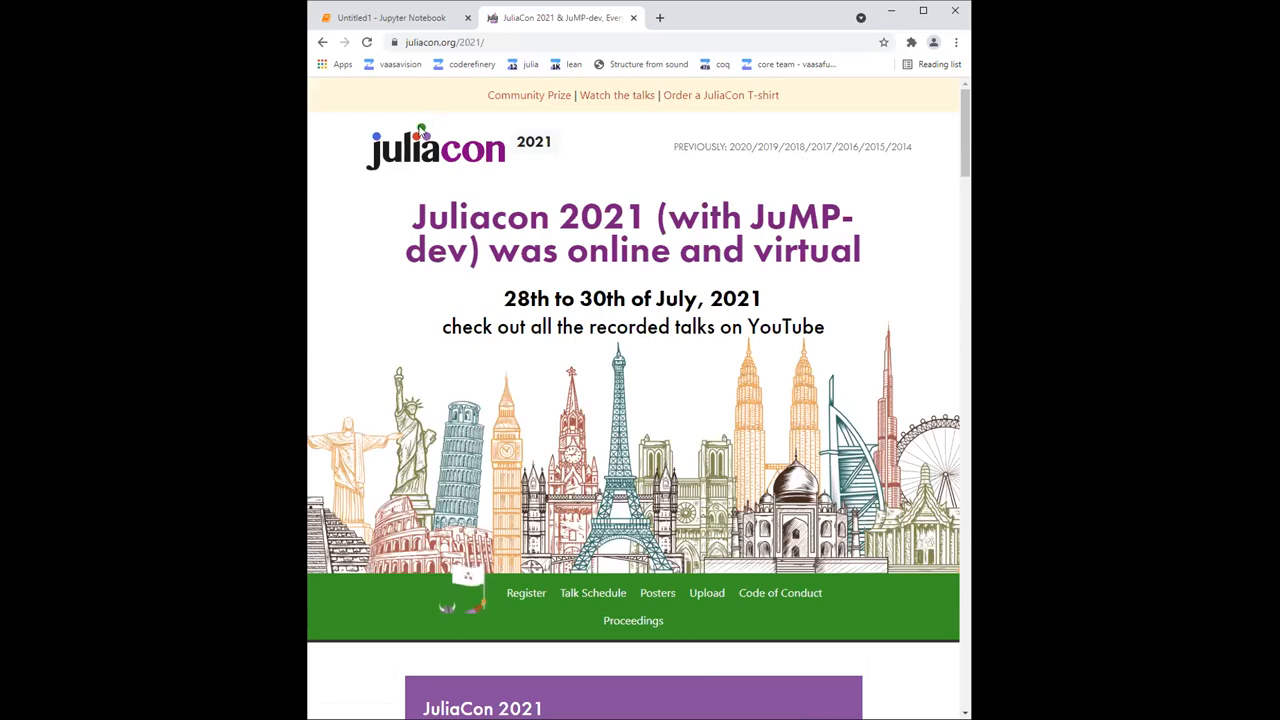
{"action": "scroll", "scroll_direction": "down", "scroll_amount": 3}
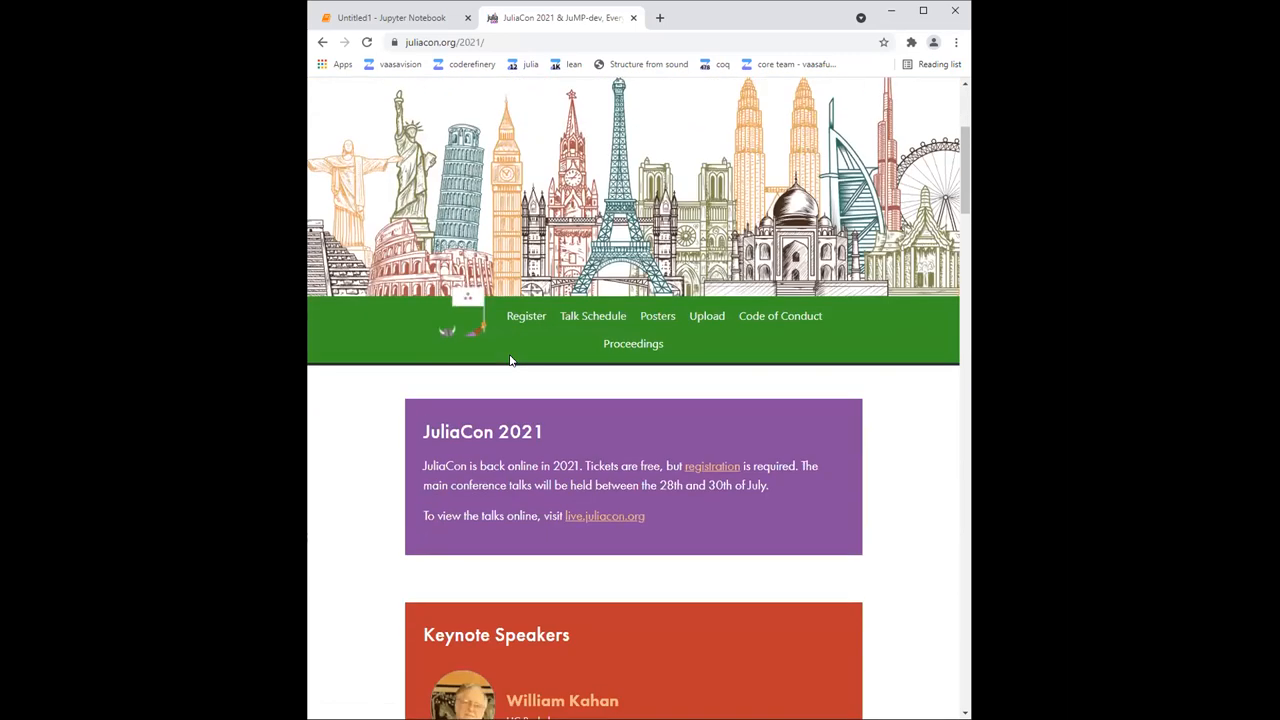
{"action": "scroll", "scroll_direction": "down", "scroll_amount": 3}
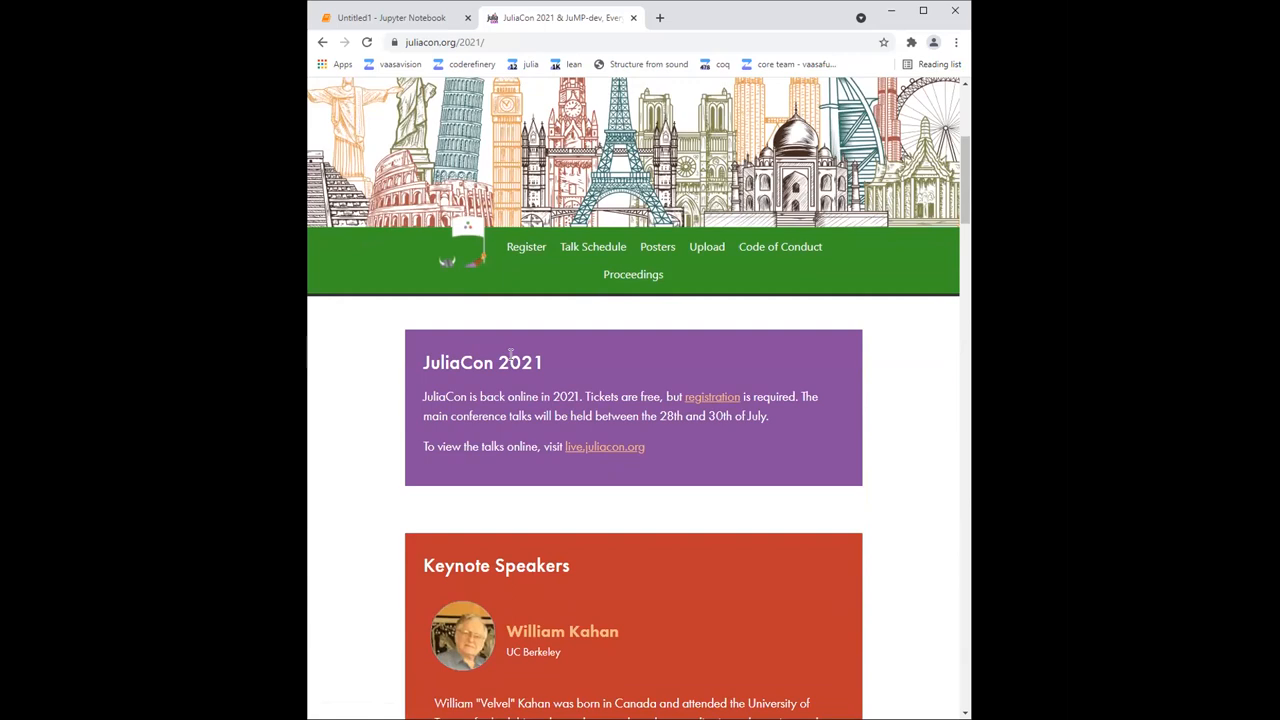
{"action": "scroll", "scroll_direction": "down", "scroll_amount": 3}
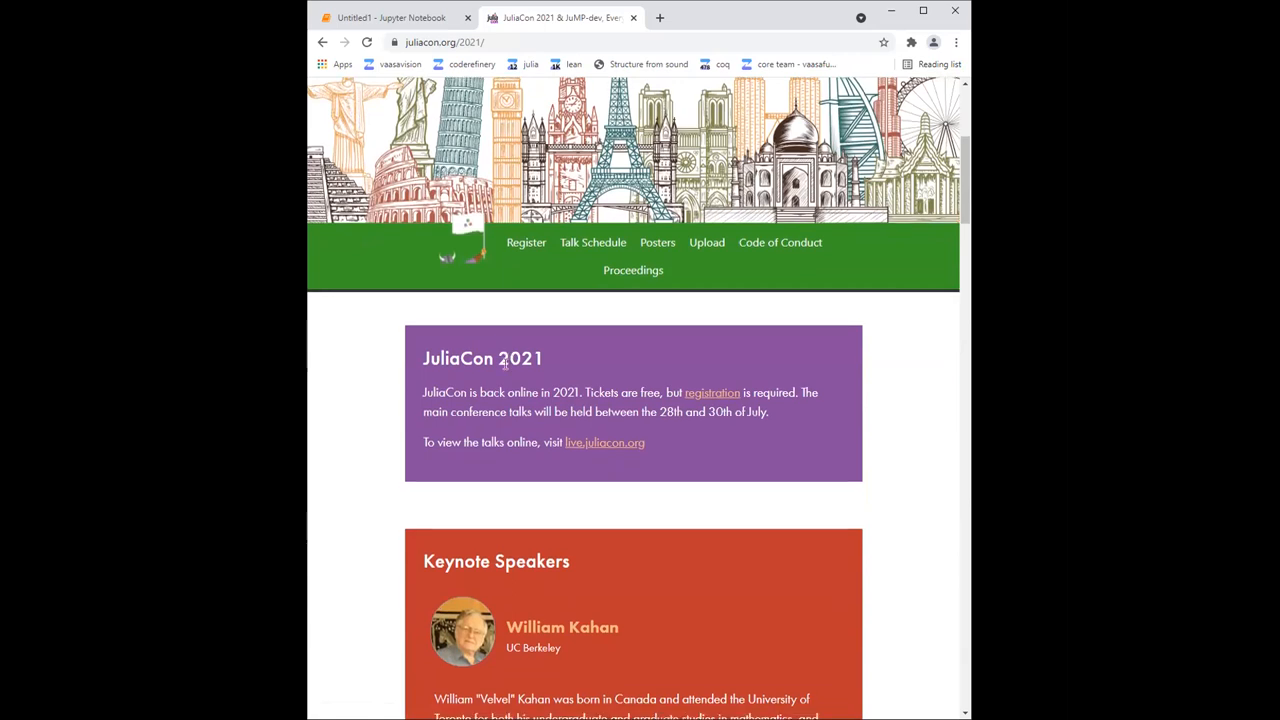
{"action": "scroll", "scroll_direction": "up", "scroll_amount": 3}
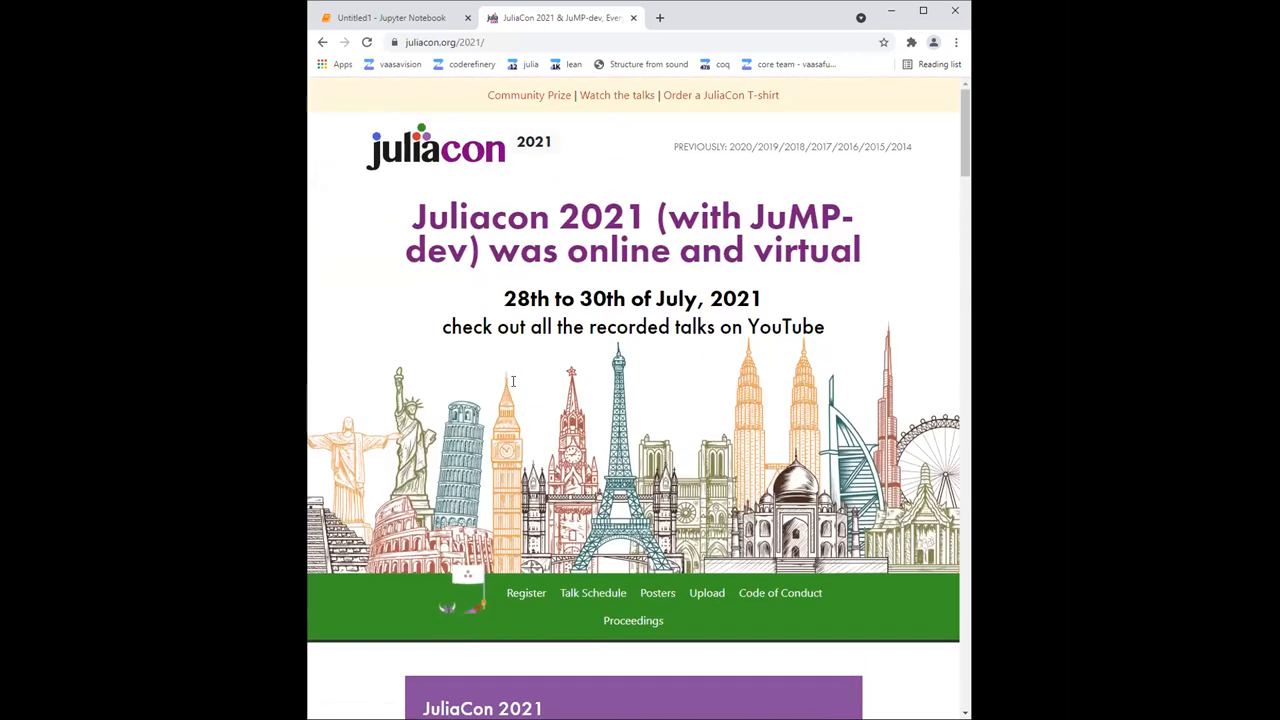
{"action": "scroll", "scroll_direction": "down", "scroll_amount": 3}
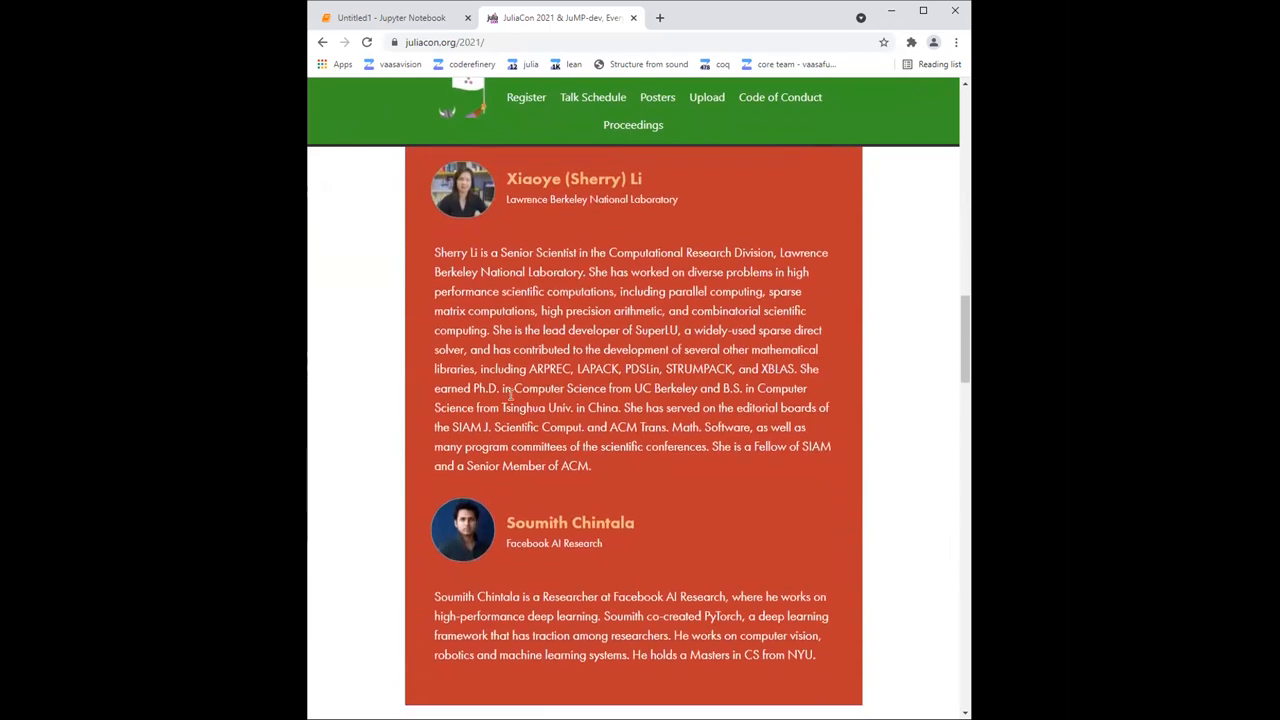
{"action": "scroll", "scroll_direction": "up", "scroll_amount": 3}
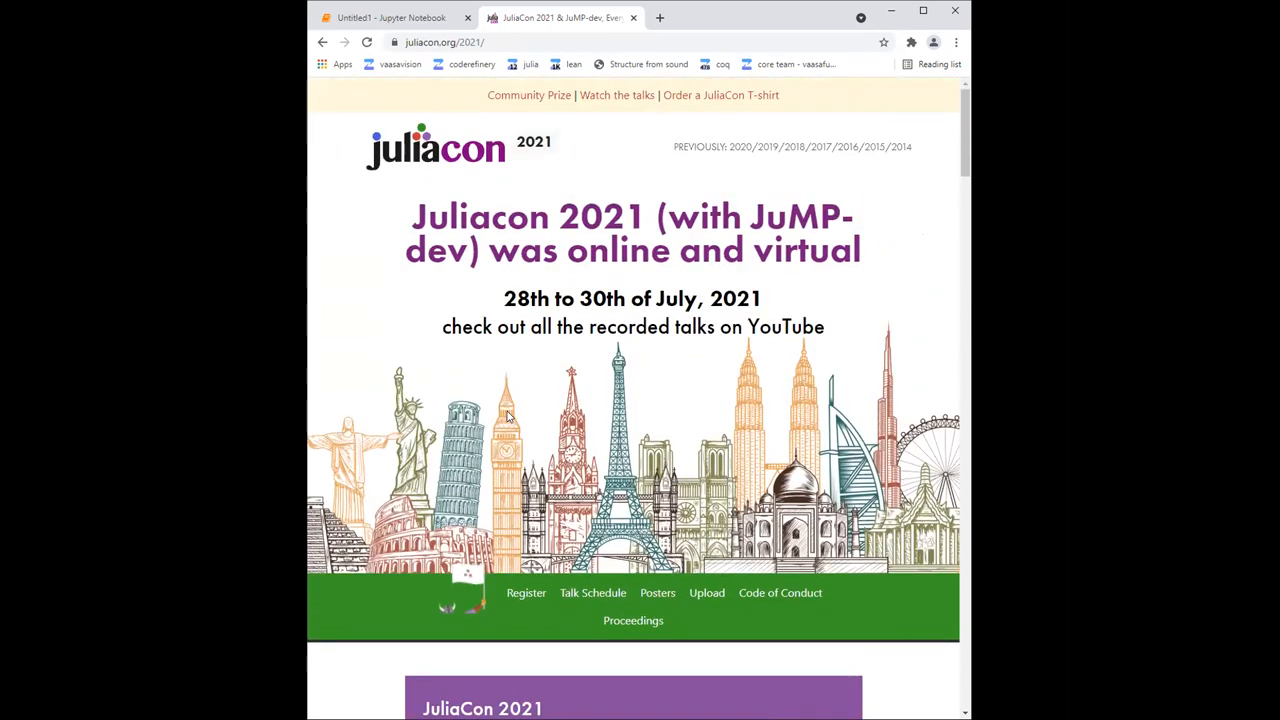
{"action": "mouse_move", "coordinate": [500, 432]}
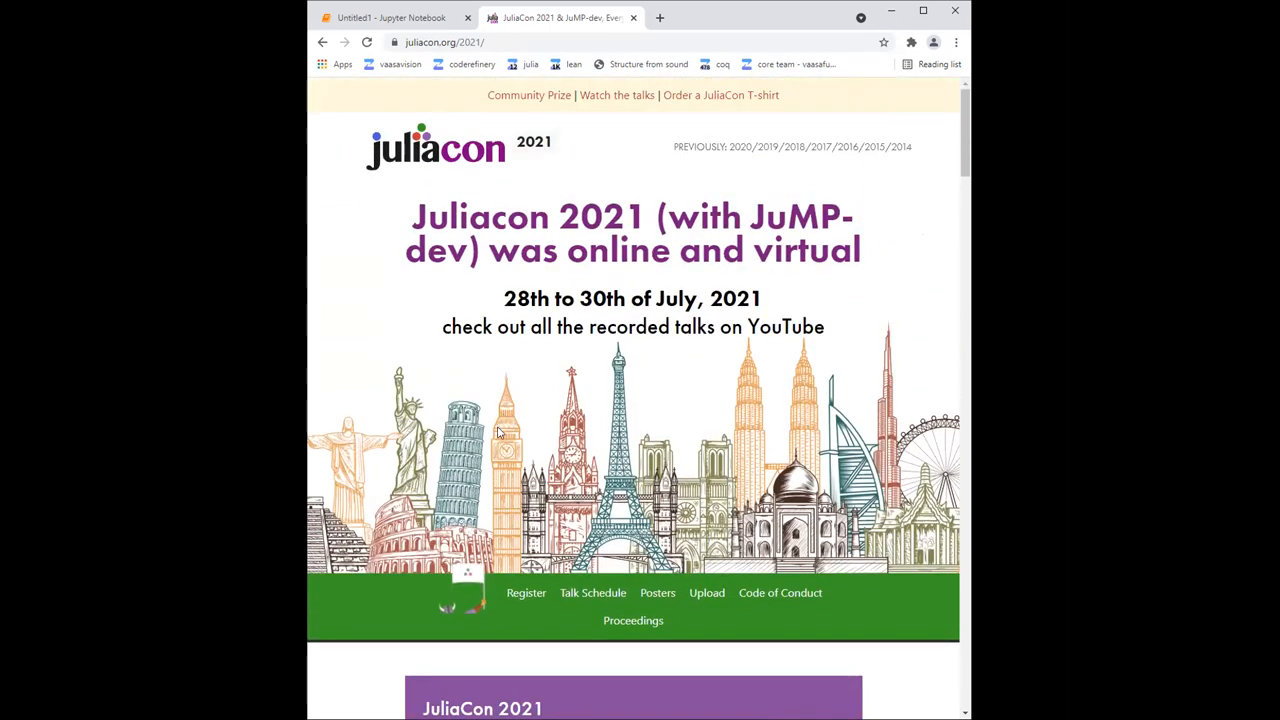
{"action": "mouse_move", "coordinate": [558, 446]}
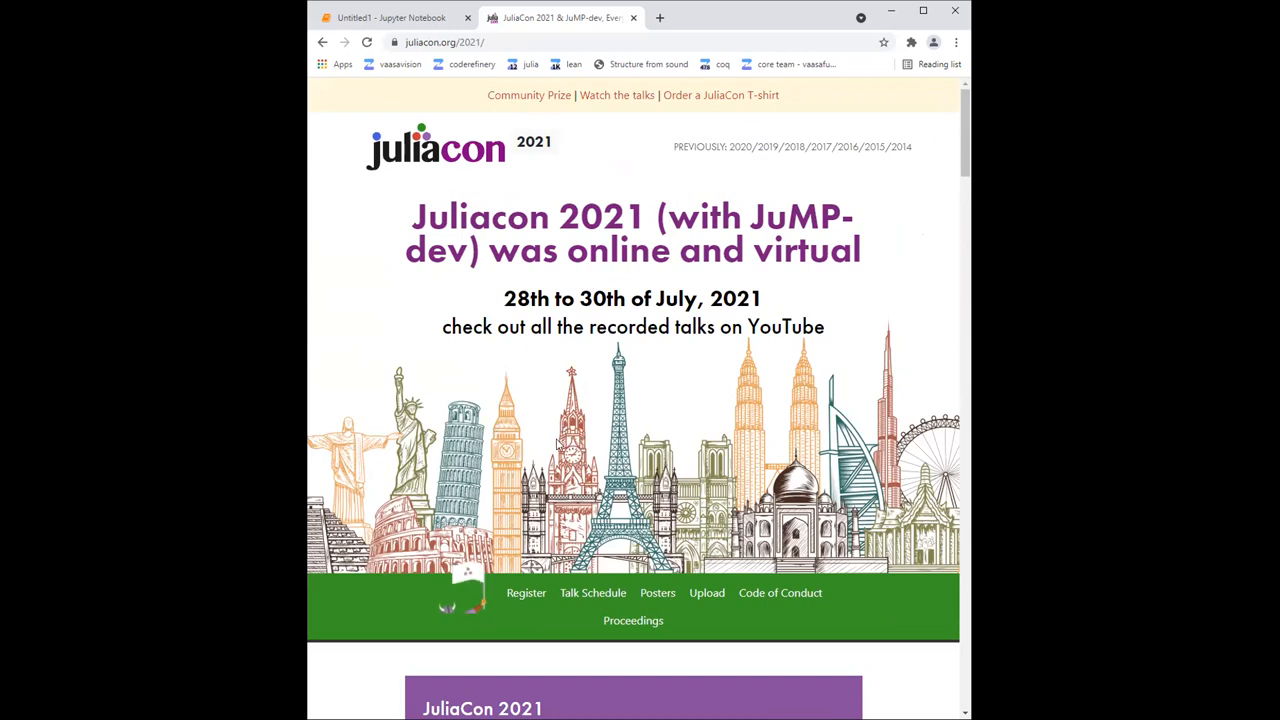
{"action": "mouse_move", "coordinate": [524, 422]}
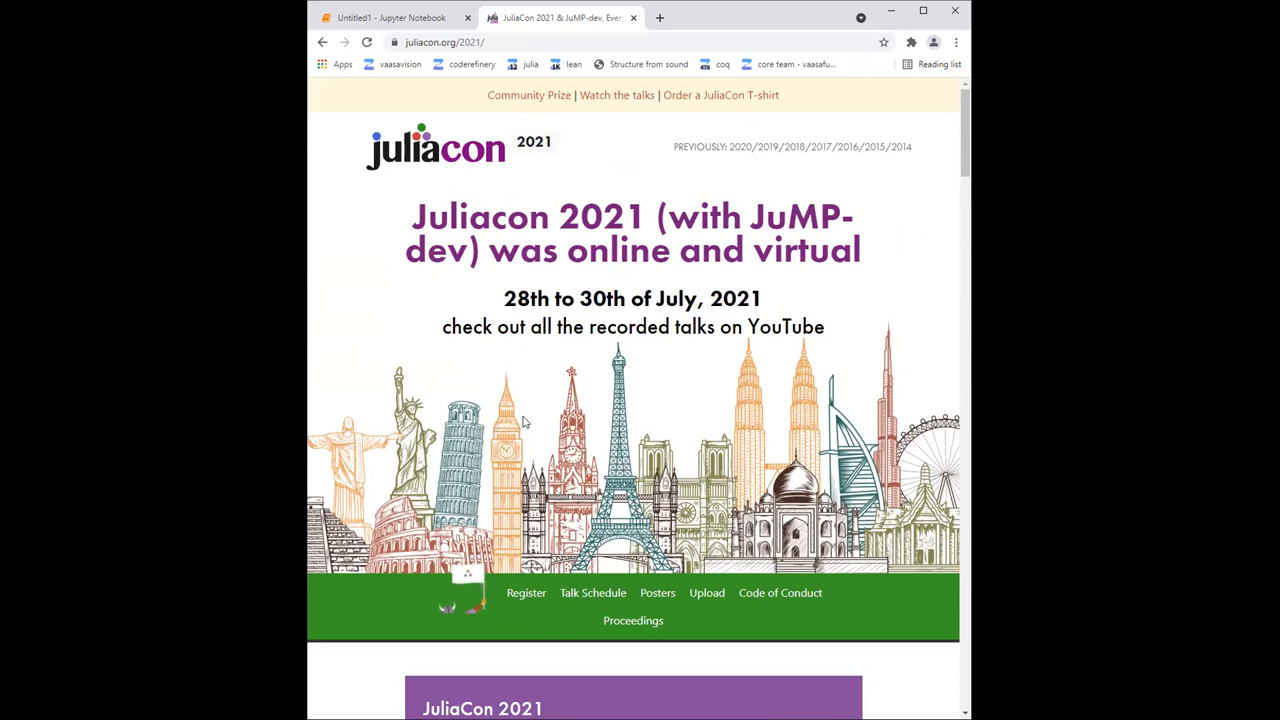
{"action": "mouse_move", "coordinate": [540, 388]}
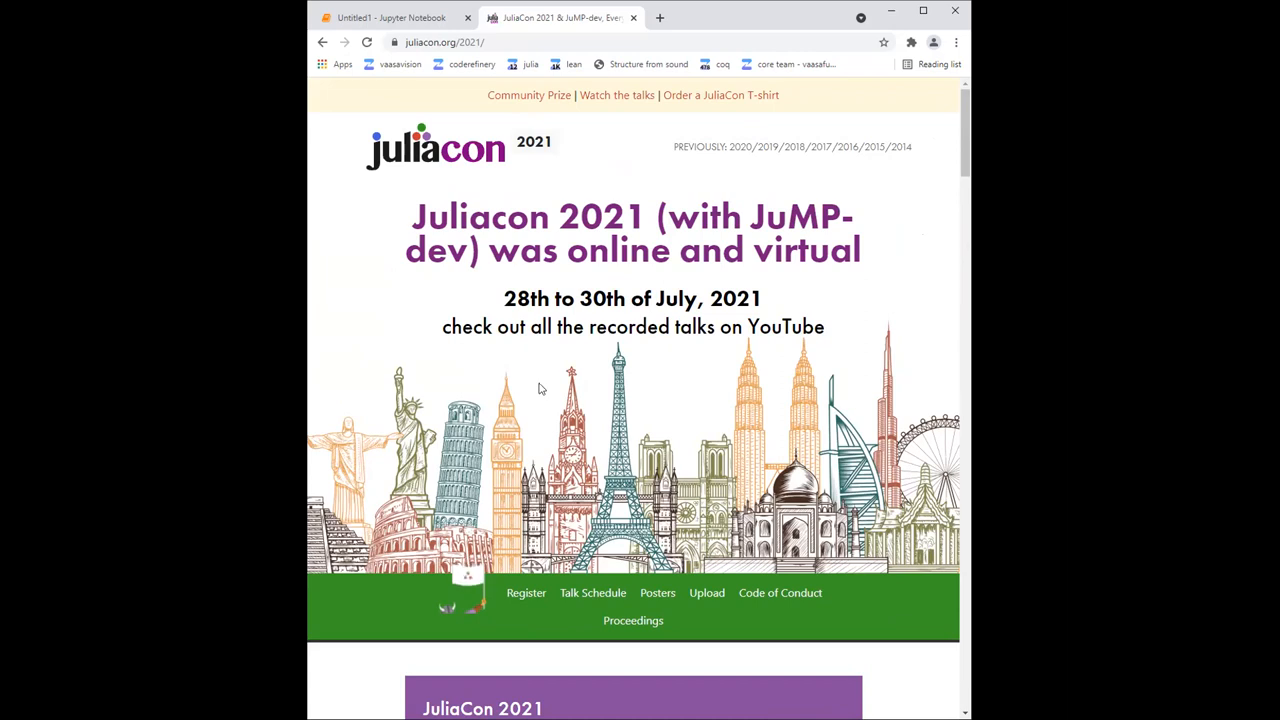
{"action": "mouse_move", "coordinate": [564, 428]}
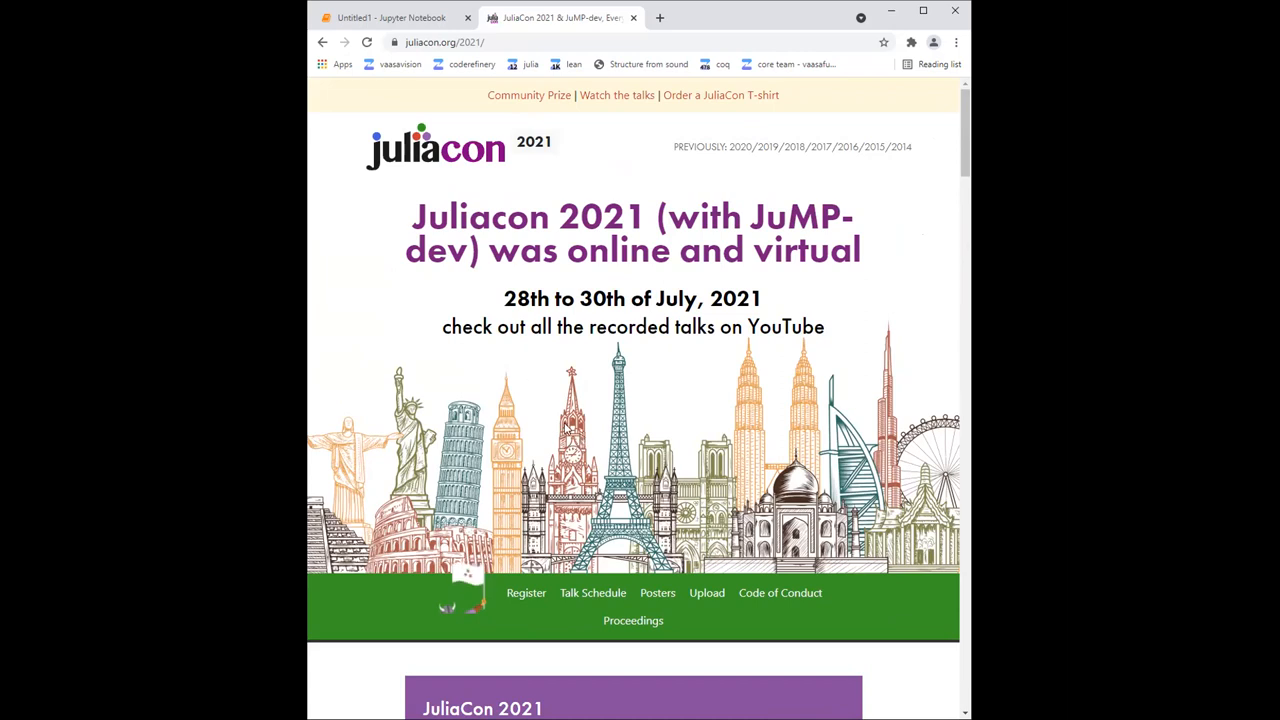
- Scroll down to the JuliaCon 2021 announcement and Keynote Speakers section
{"action": "scroll", "scroll_direction": "down", "scroll_amount": 3}
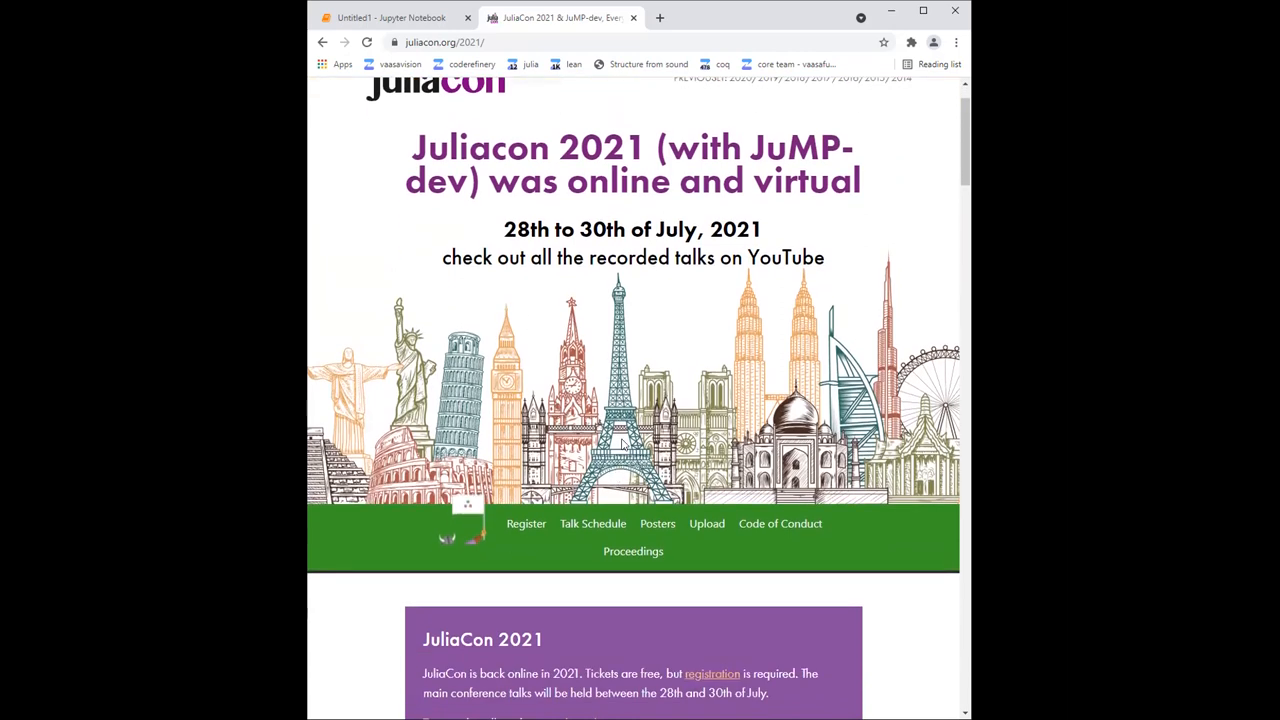
{"action": "scroll", "scroll_direction": "down", "scroll_amount": 3}
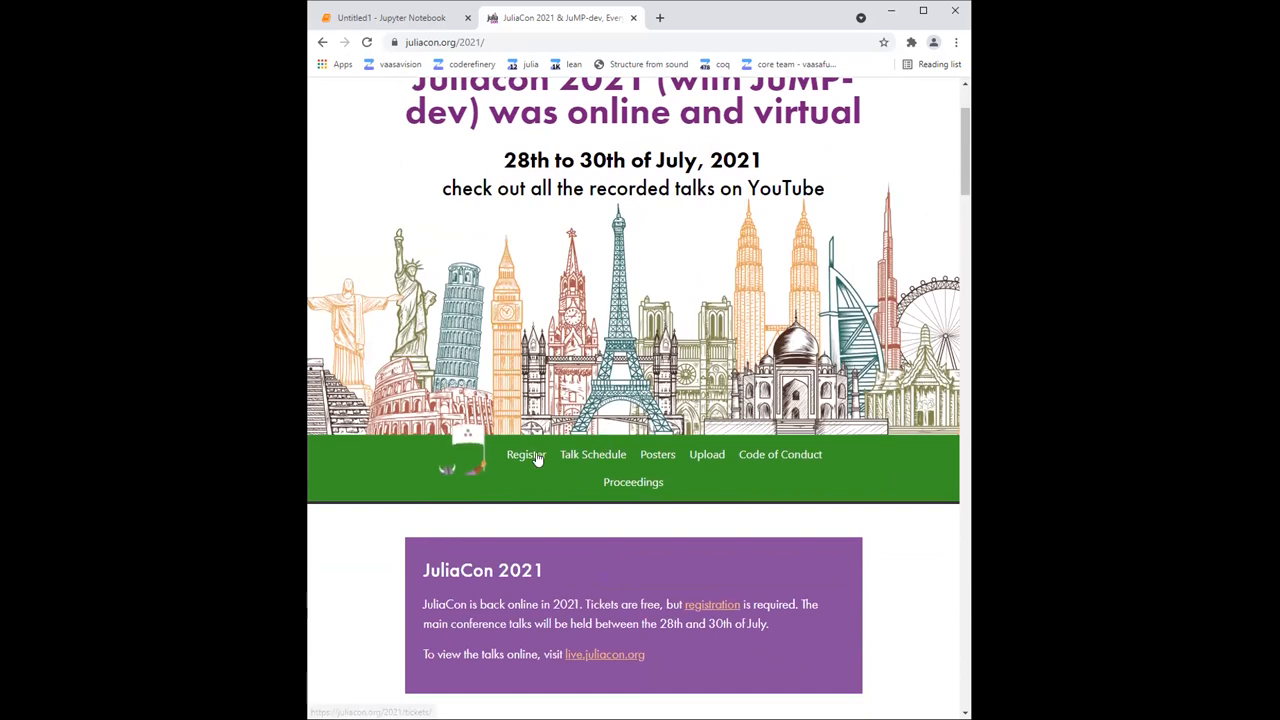
{"action": "scroll", "scroll_direction": "down", "scroll_amount": 3}
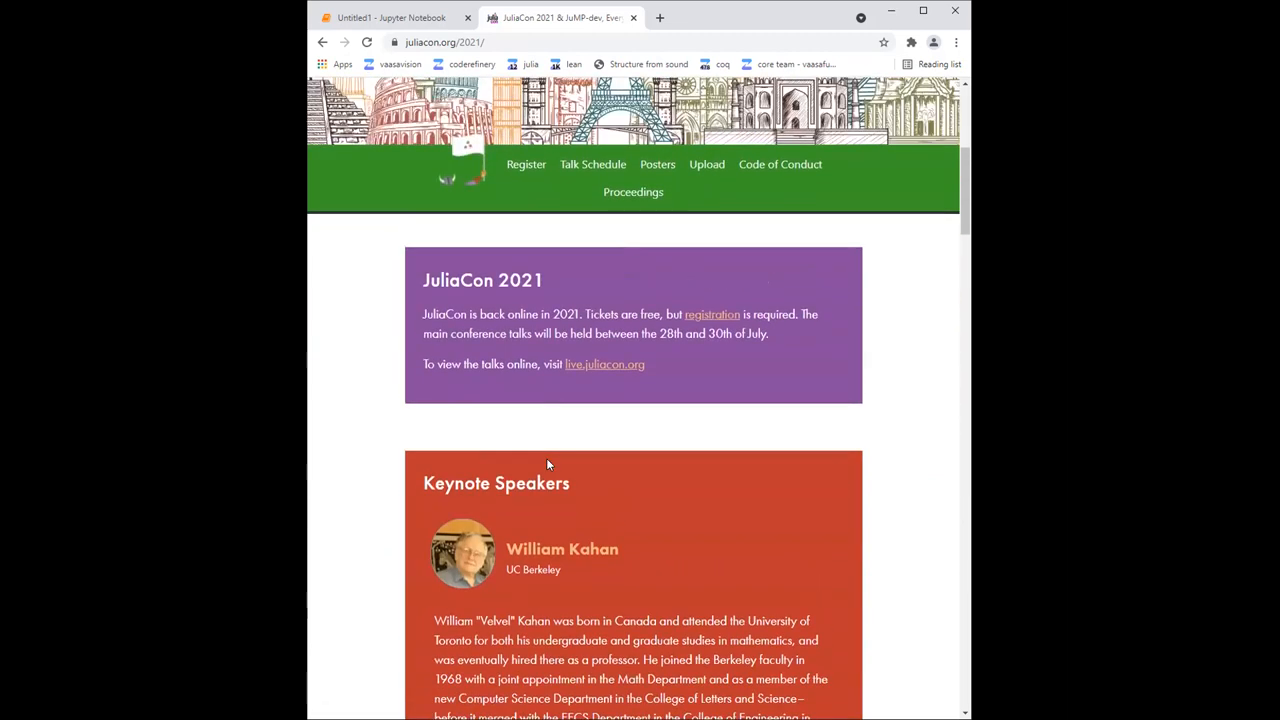
{"action": "scroll", "scroll_direction": "down", "scroll_amount": 3}
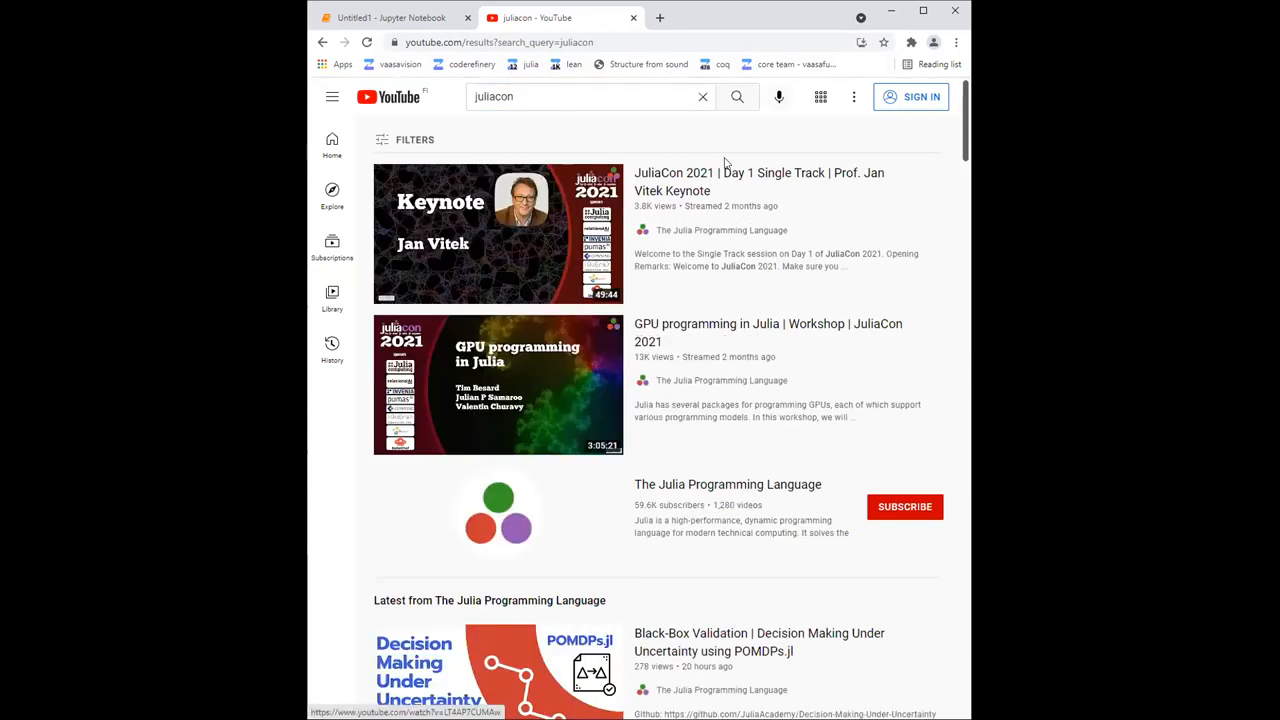
- Search YouTube for 'metaprogramming julia 2021', then return to the Julia notebook
{"action": "scroll", "scroll_direction": "down", "scroll_amount": 3}
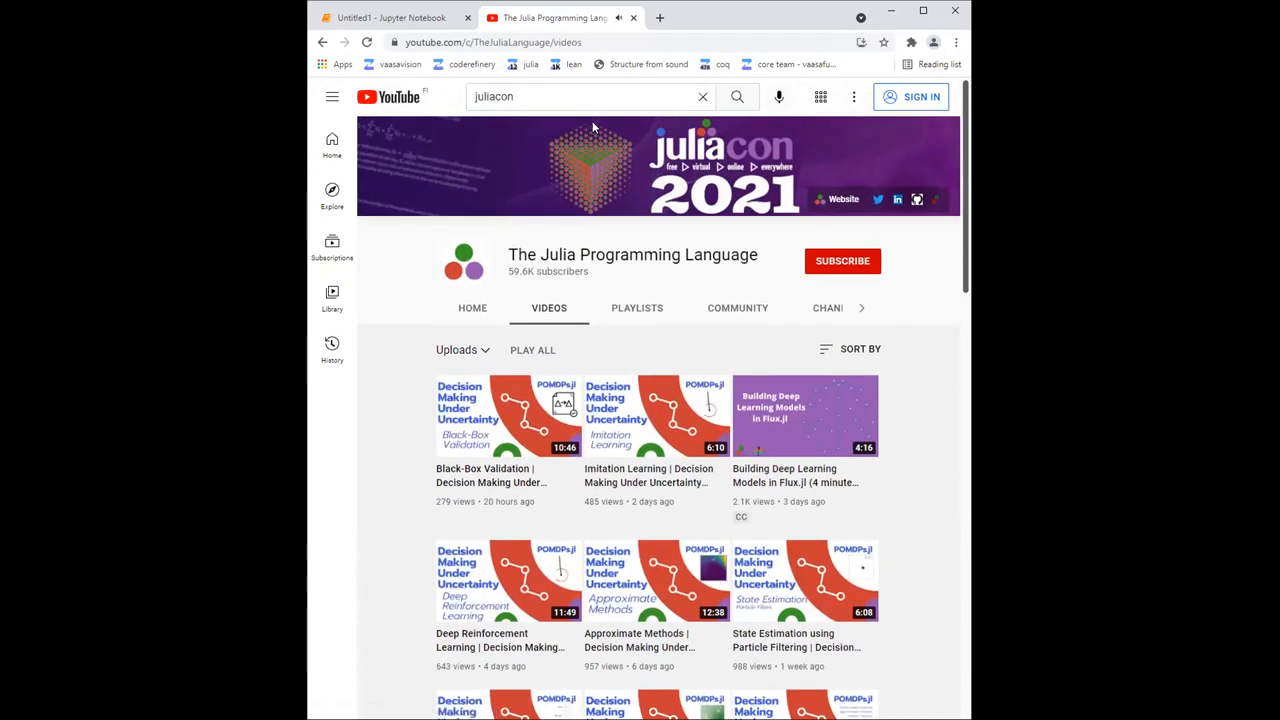
{"action": "left_click", "coordinate": [590, 96]}
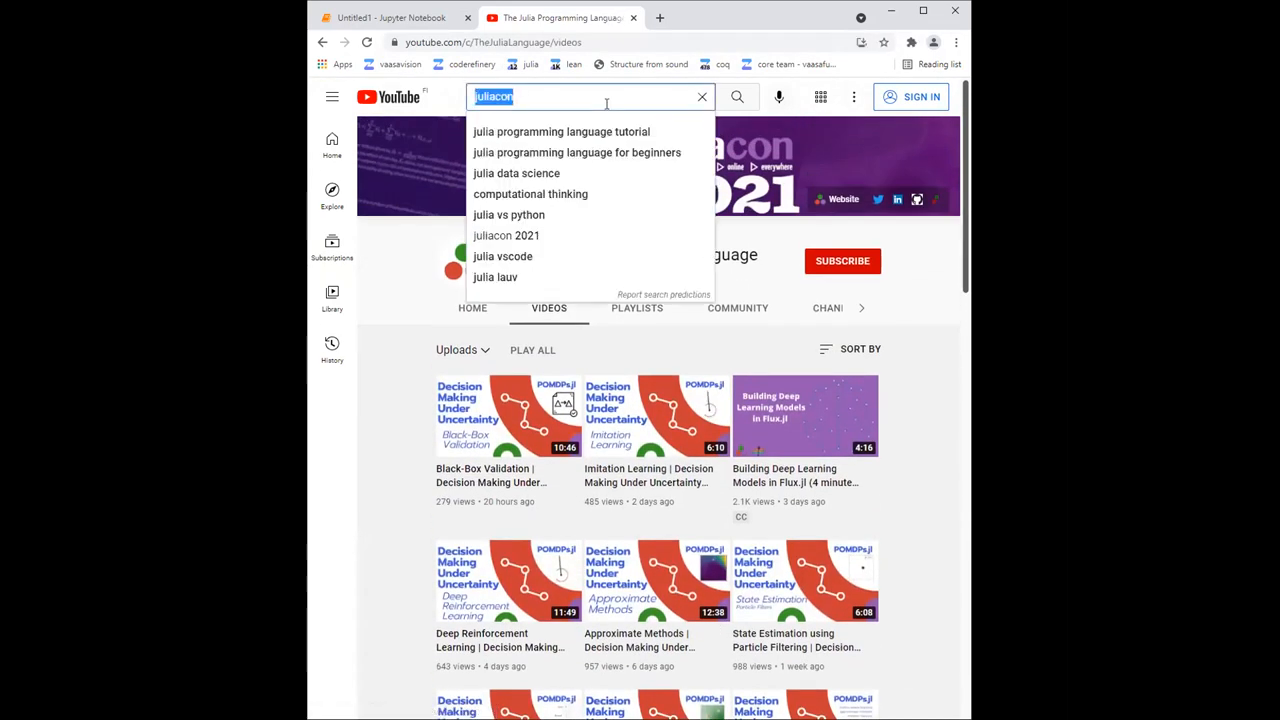
{"action": "type", "text": "materm"}
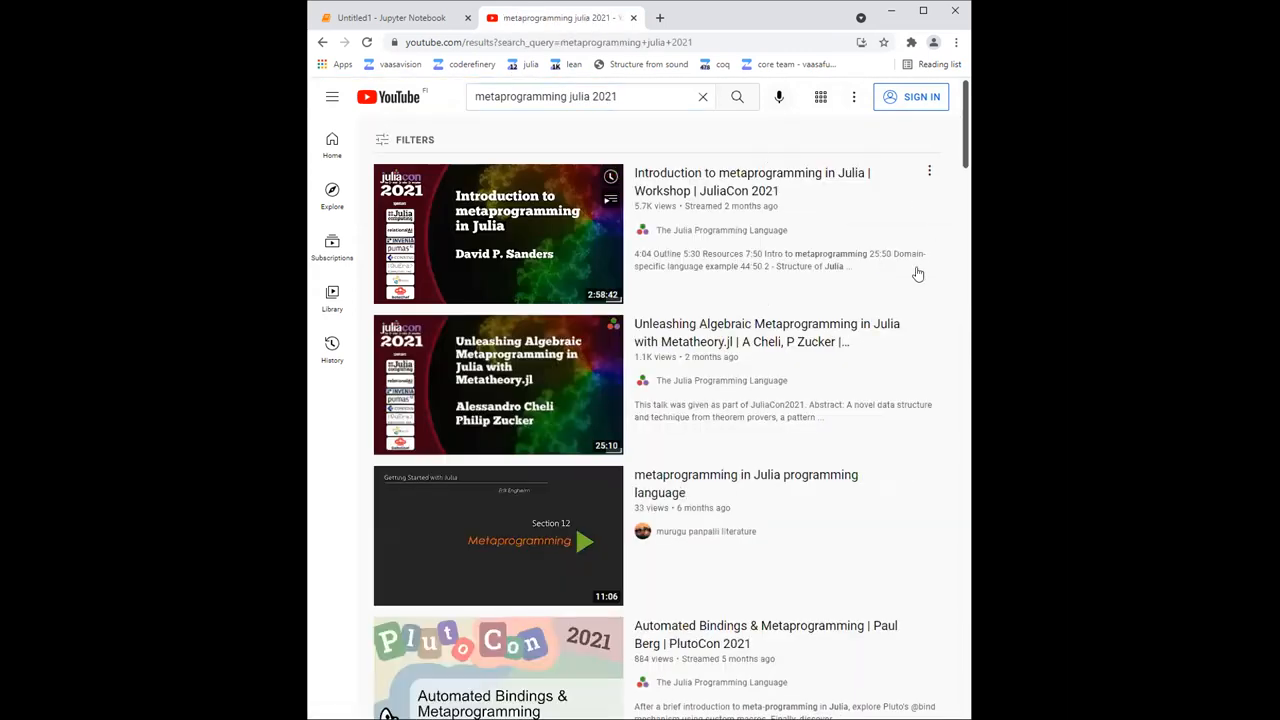
{"action": "mouse_move", "coordinate": [750, 190]}
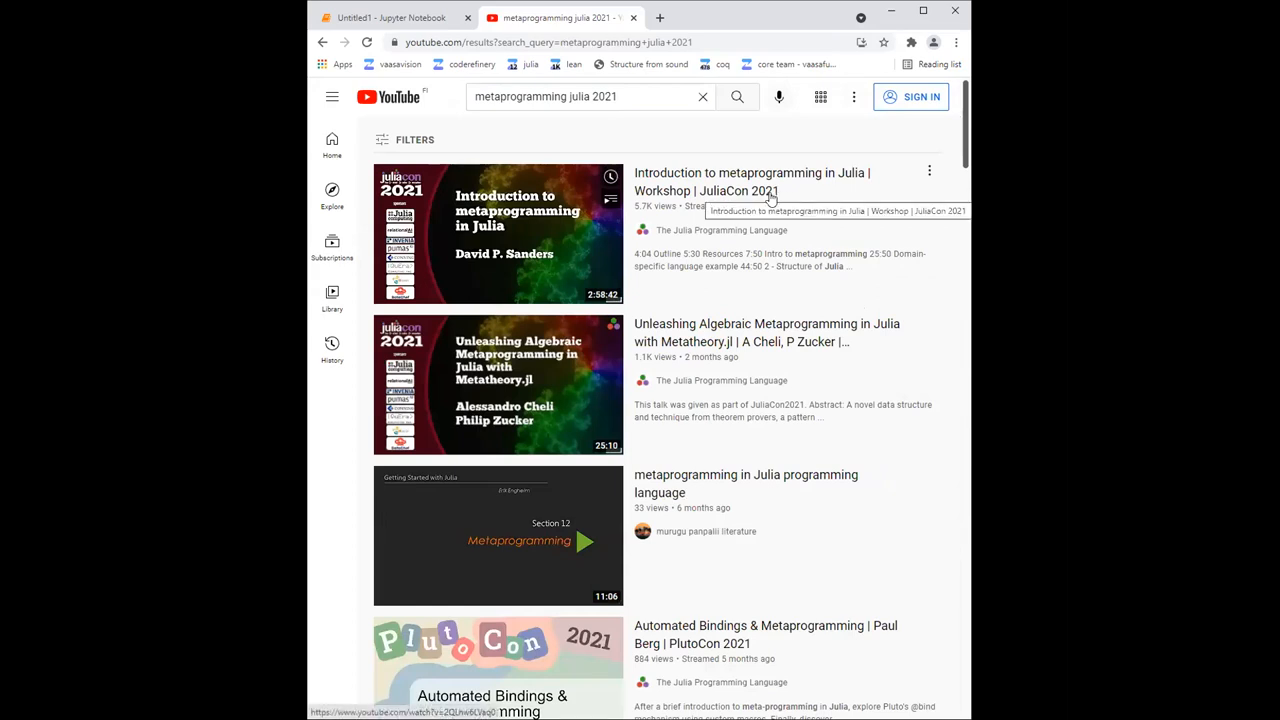
{"action": "mouse_move", "coordinate": [736, 232]}
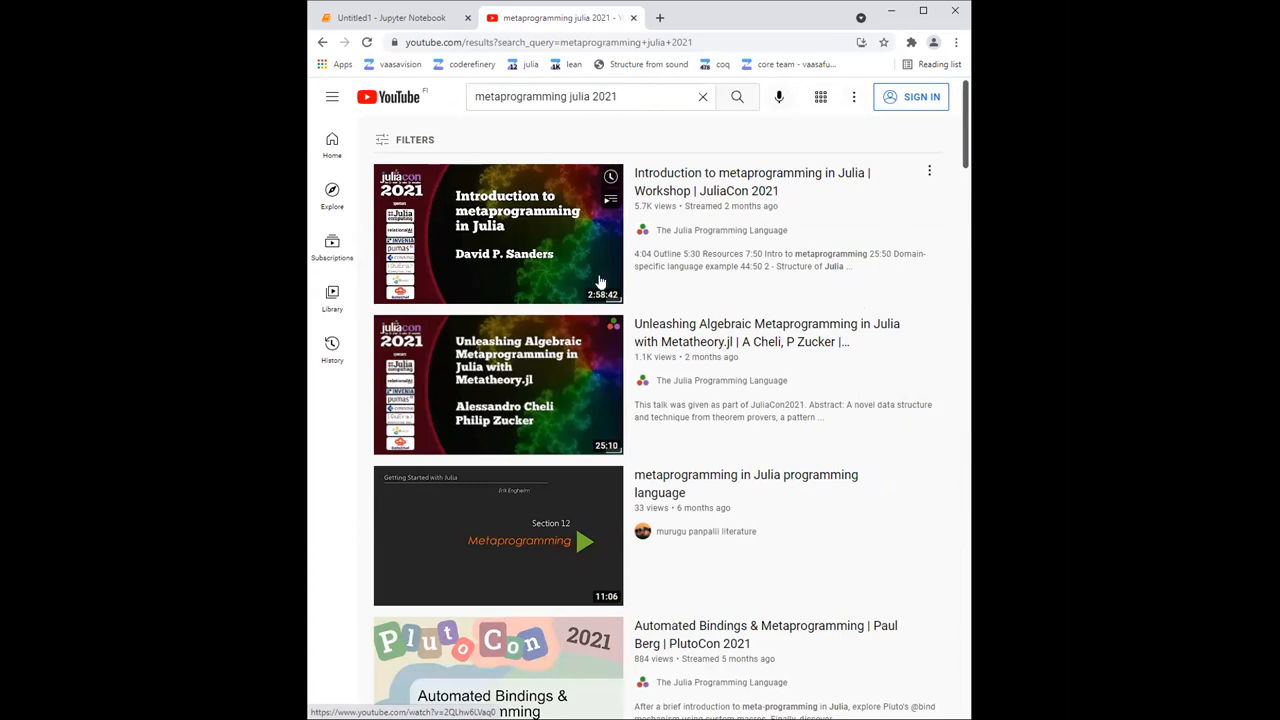
{"action": "mouse_move", "coordinate": [628, 276]}
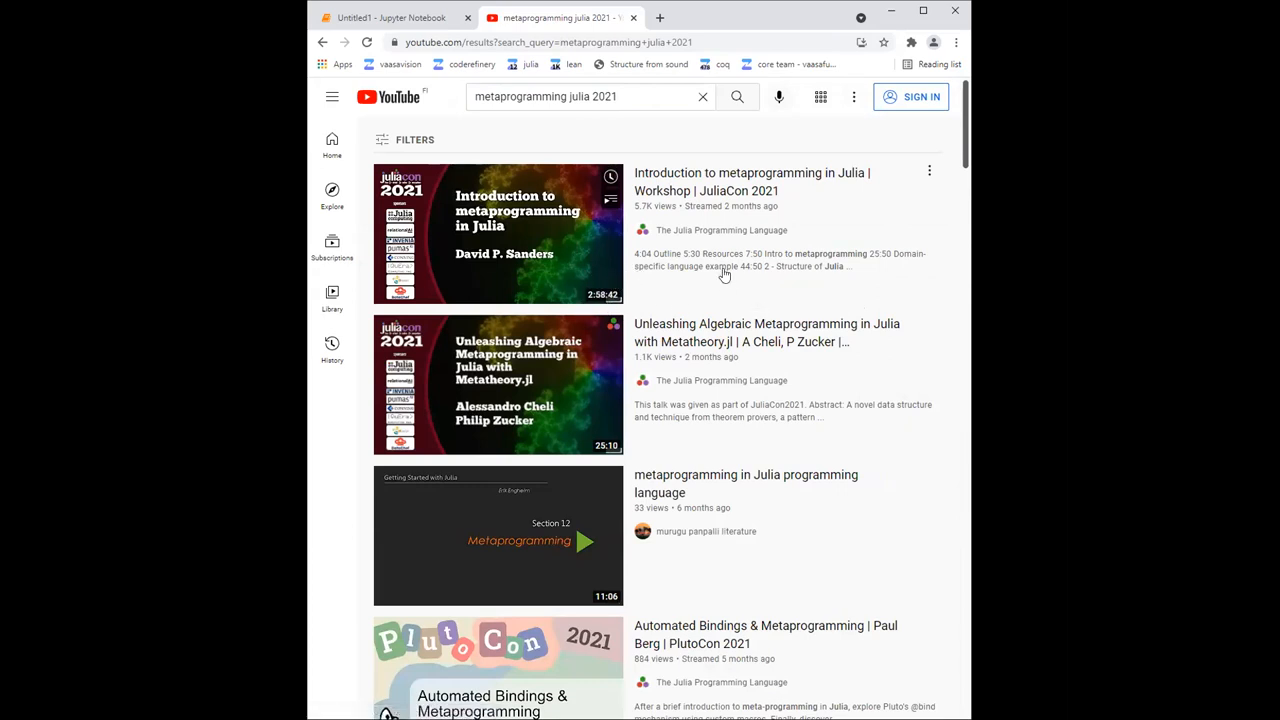
{"action": "mouse_move", "coordinate": [344, 198]}
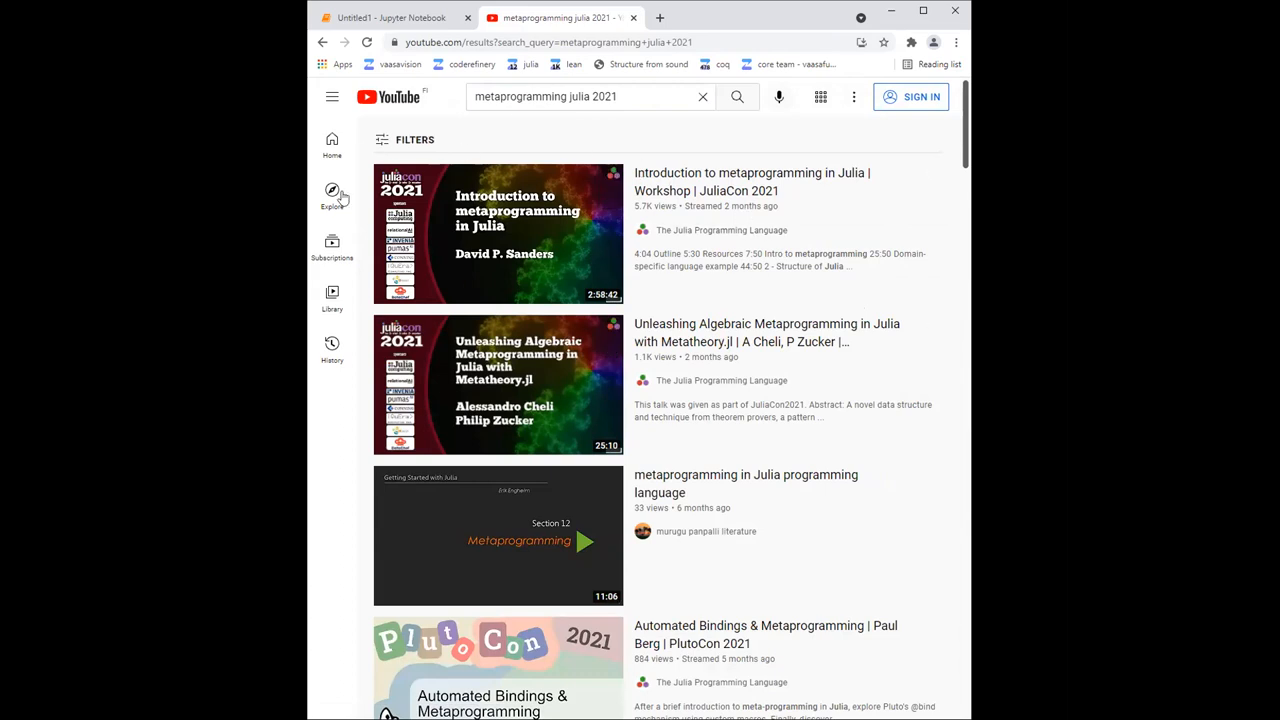
{"action": "mouse_move", "coordinate": [722, 230]}
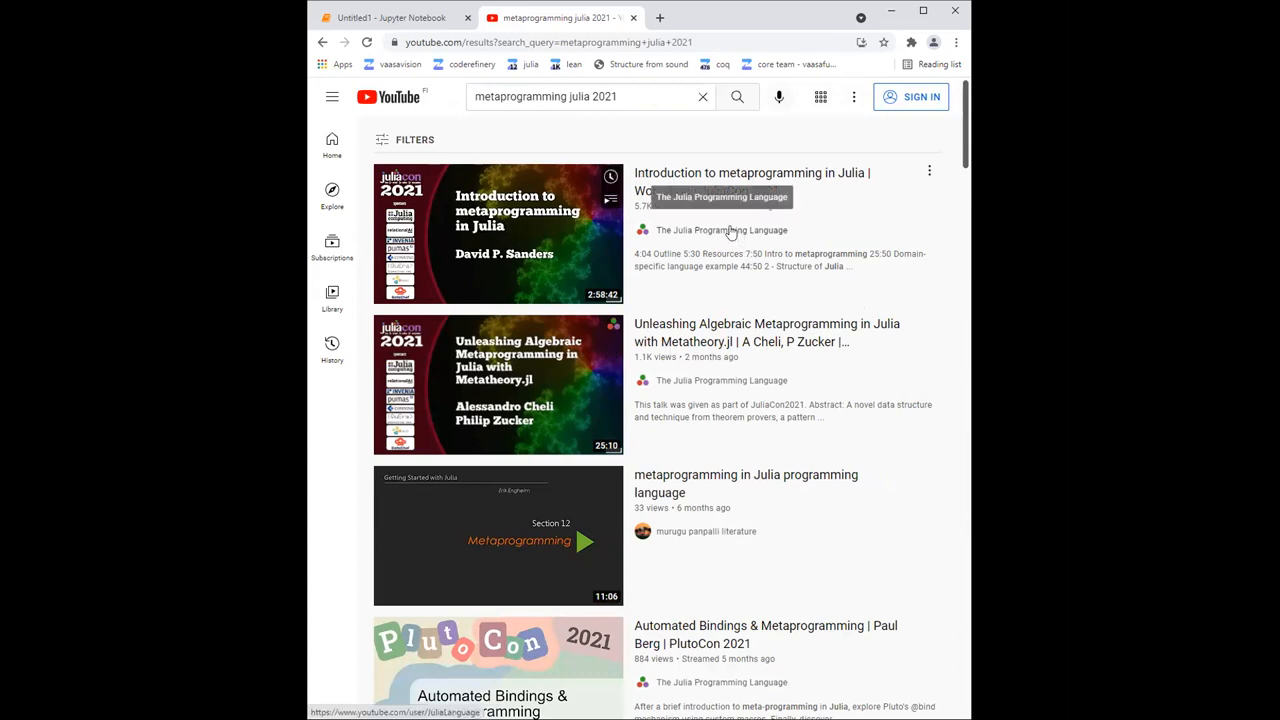
{"action": "left_click", "coordinate": [390, 18]}
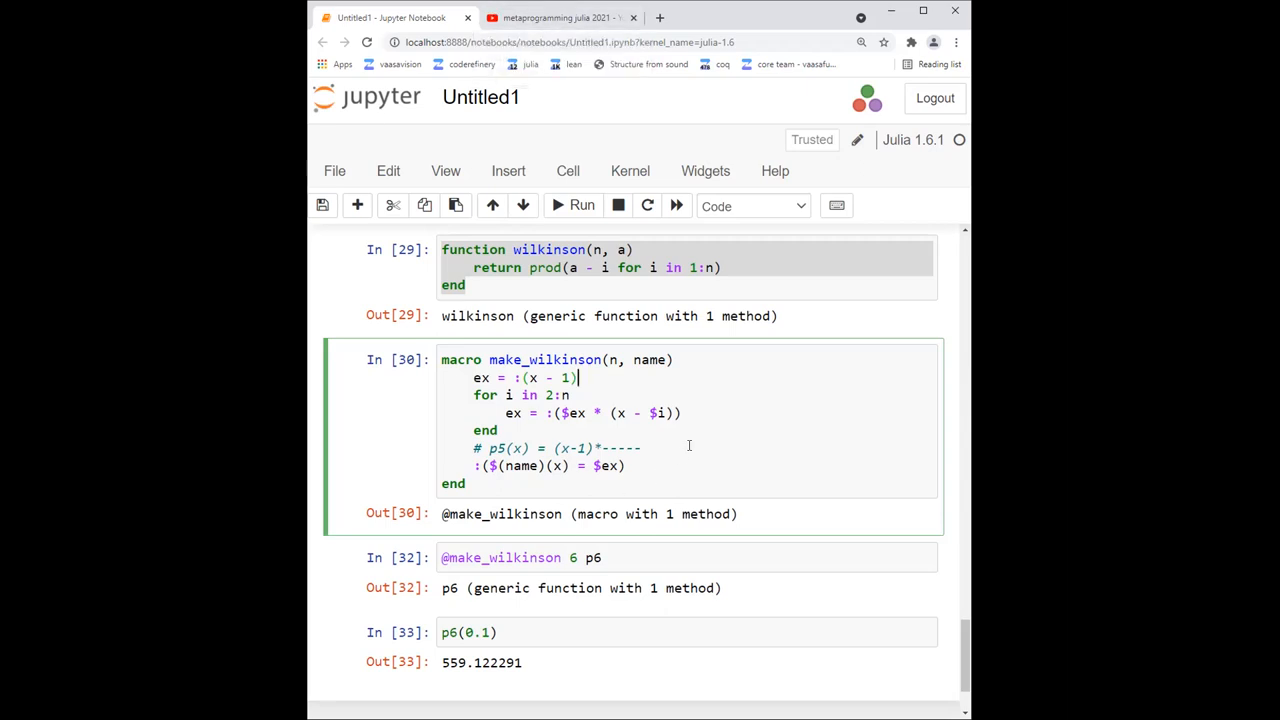
{"action": "scroll", "scroll_direction": "down", "scroll_amount": 3}
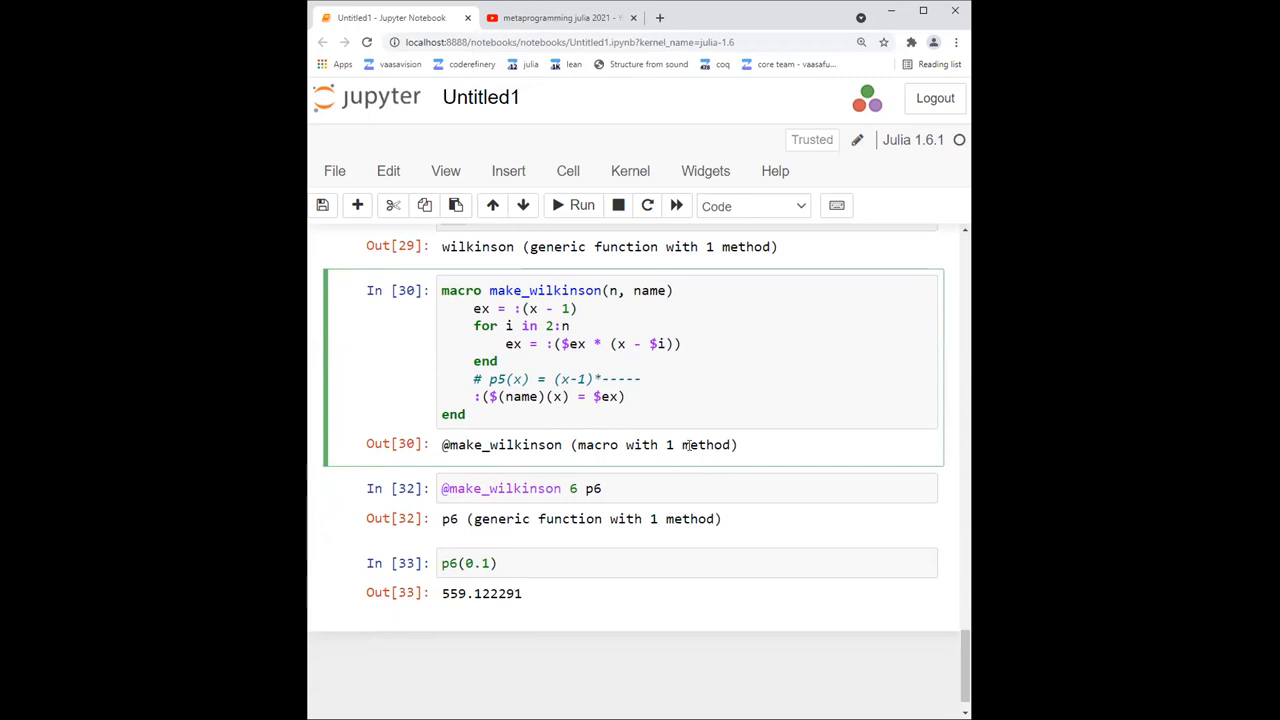
{"action": "left_click", "coordinate": [640, 378]}
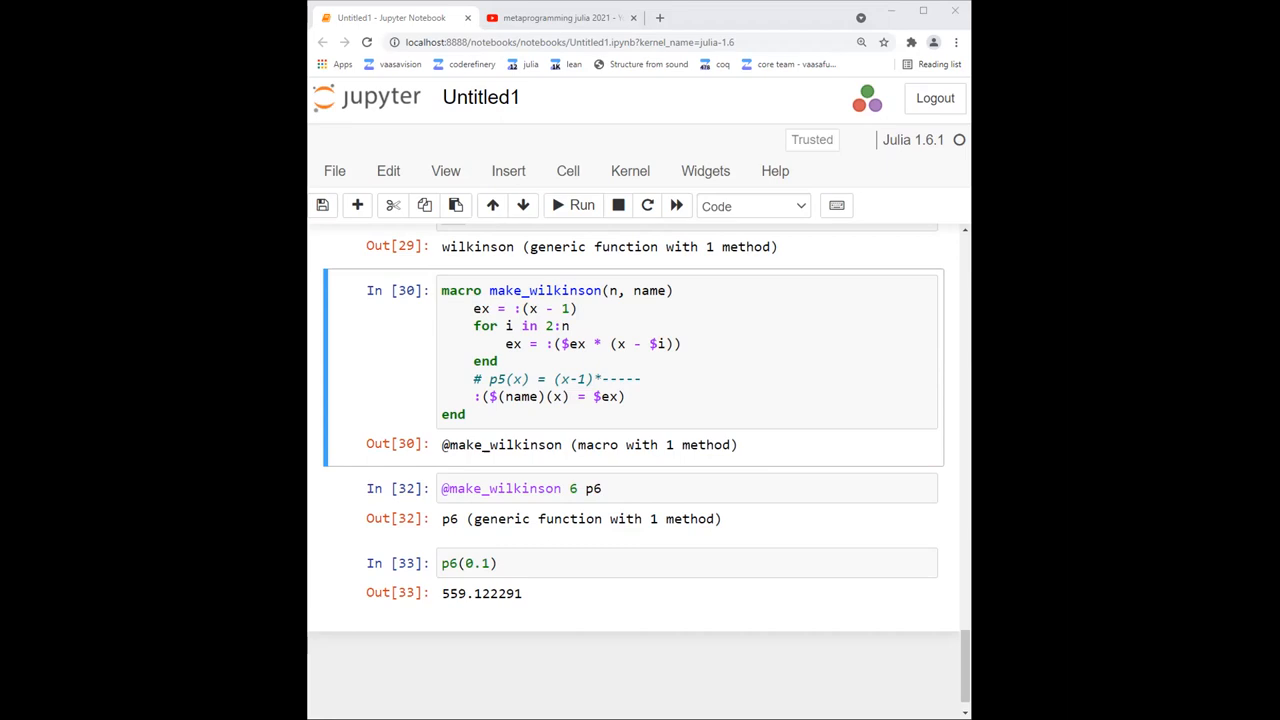
{"action": "mouse_move", "coordinate": [612, 12]}
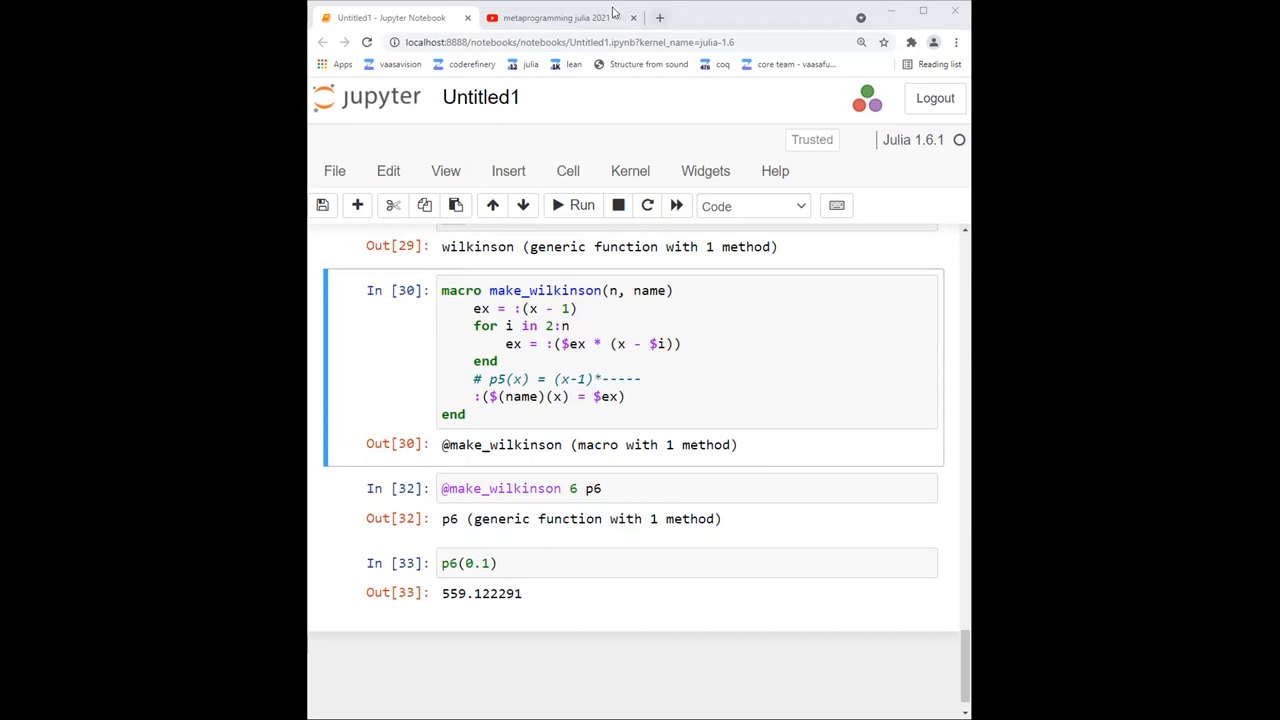
- Open nordic-rse.org in a new tab and browse its 'Nordic-RSE in a nutshell' overview
{"action": "left_click", "coordinate": [710, 16]}
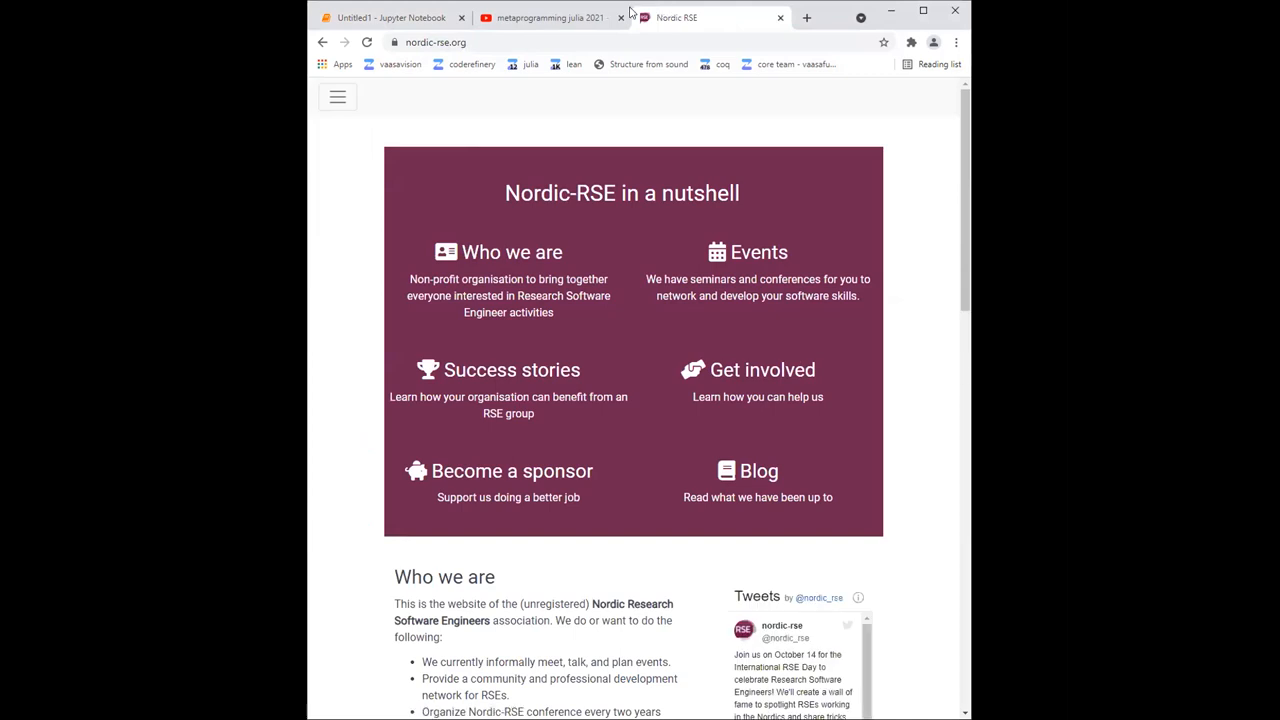
{"action": "scroll", "scroll_direction": "down", "scroll_amount": 3}
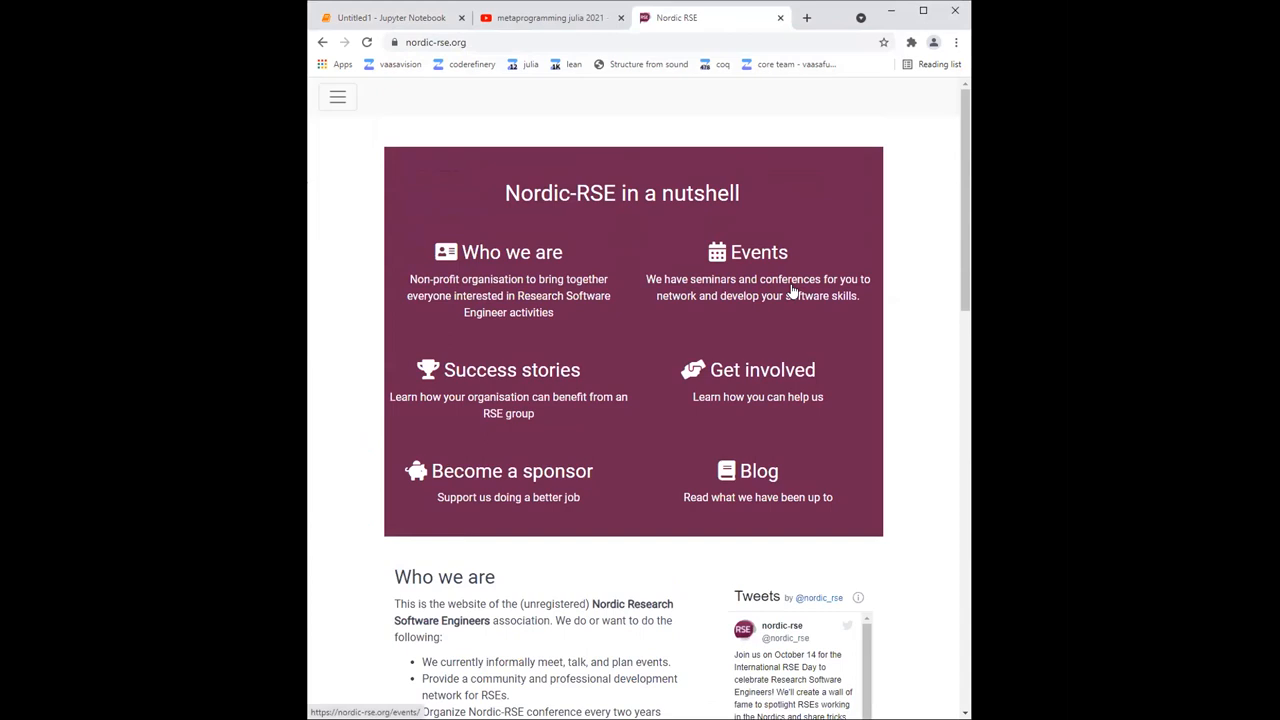
{"action": "scroll", "scroll_direction": "down", "scroll_amount": 3}
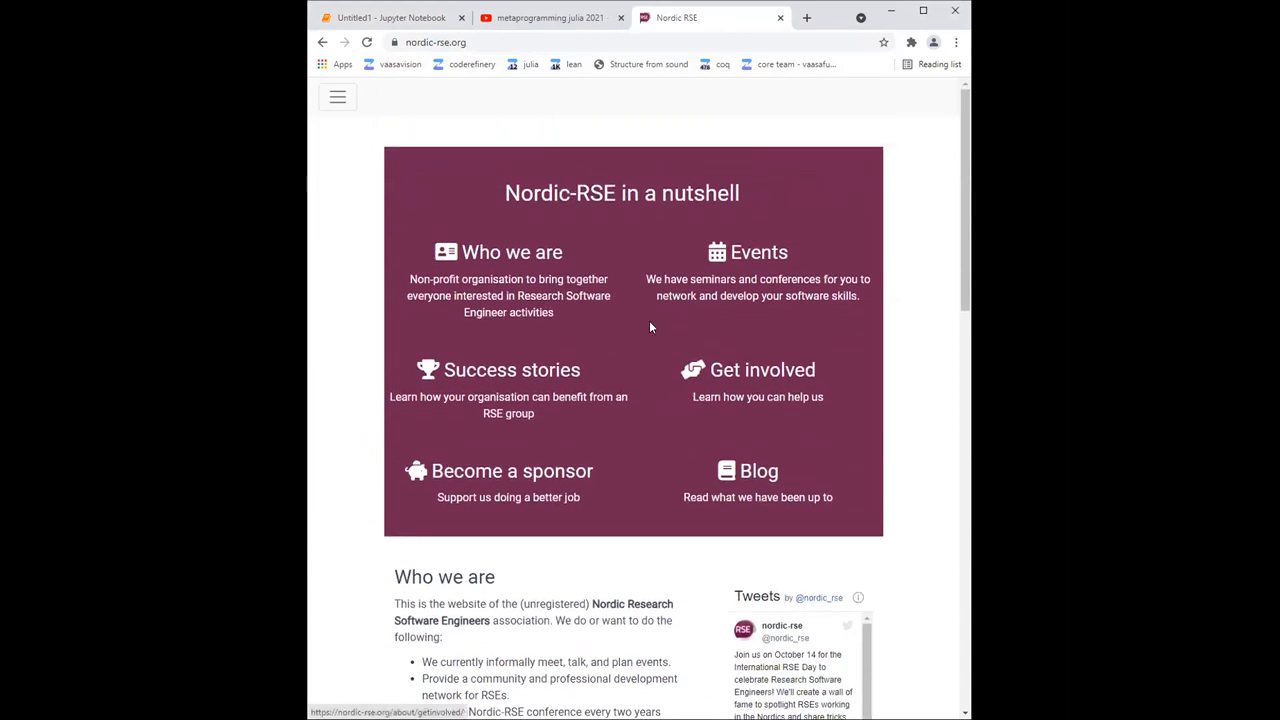
{"action": "mouse_move", "coordinate": [612, 200]}
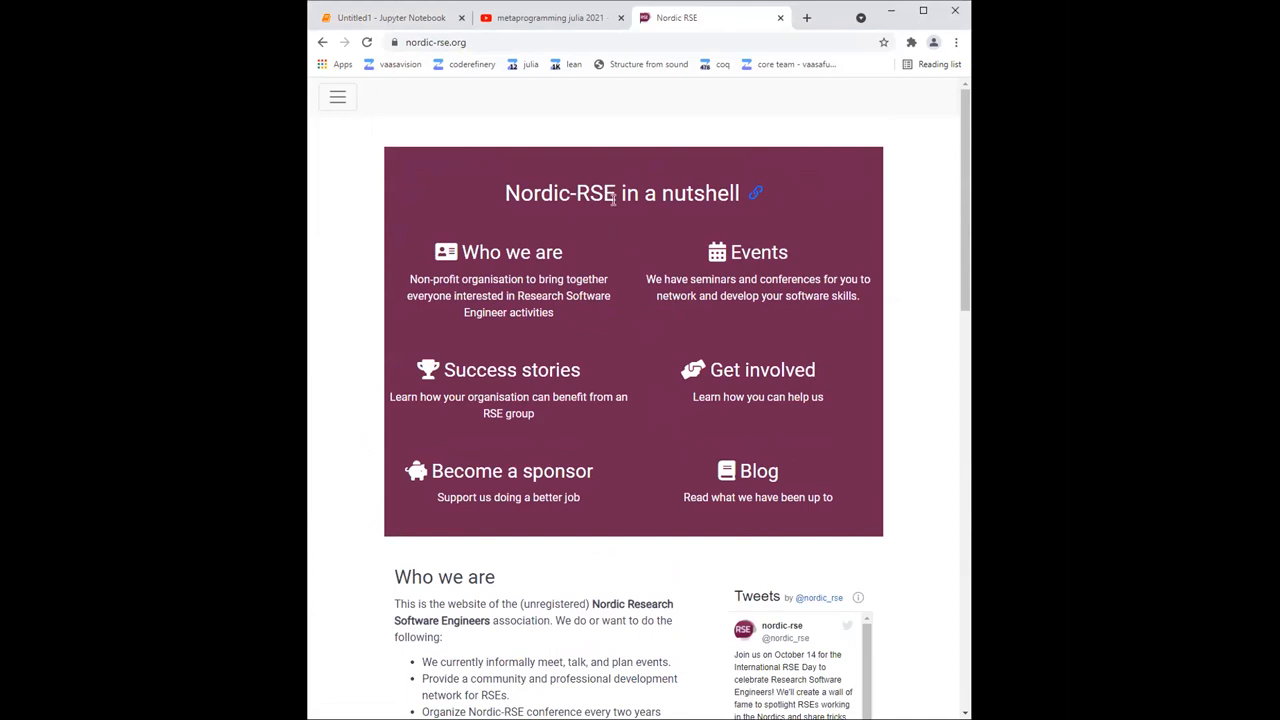
{"action": "double_click", "coordinate": [560, 192]}
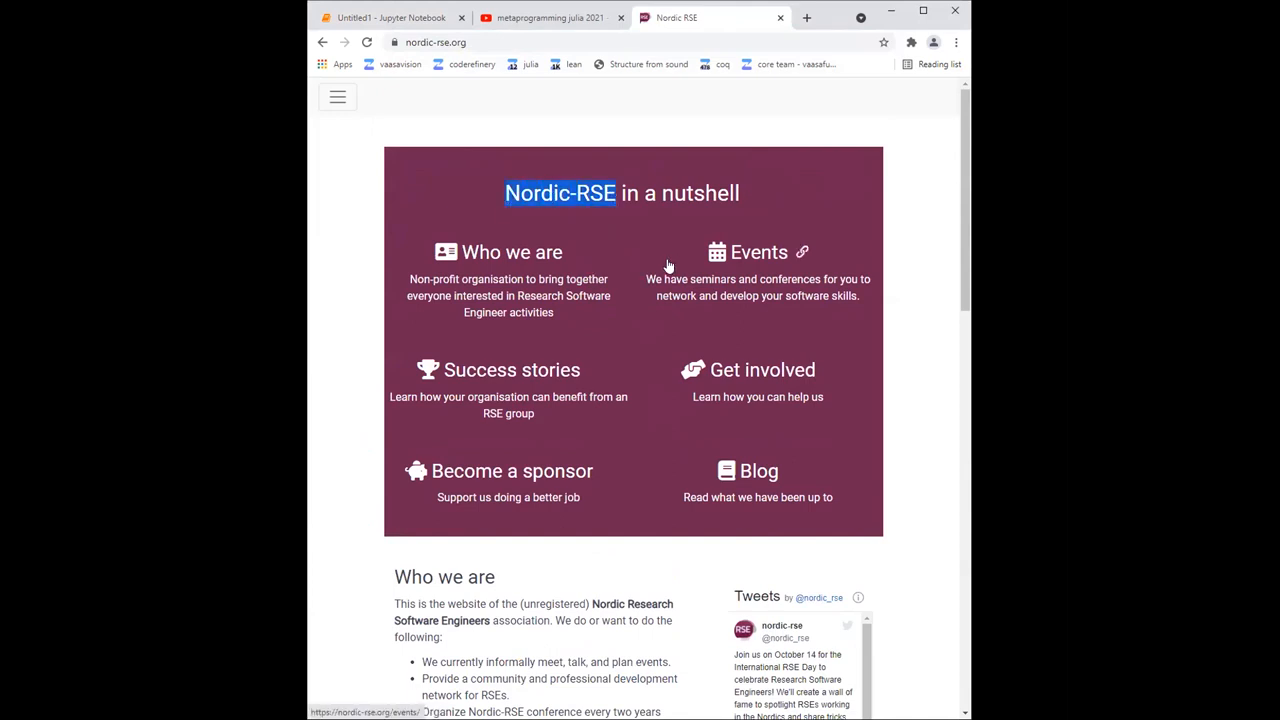
{"action": "mouse_move", "coordinate": [576, 272]}
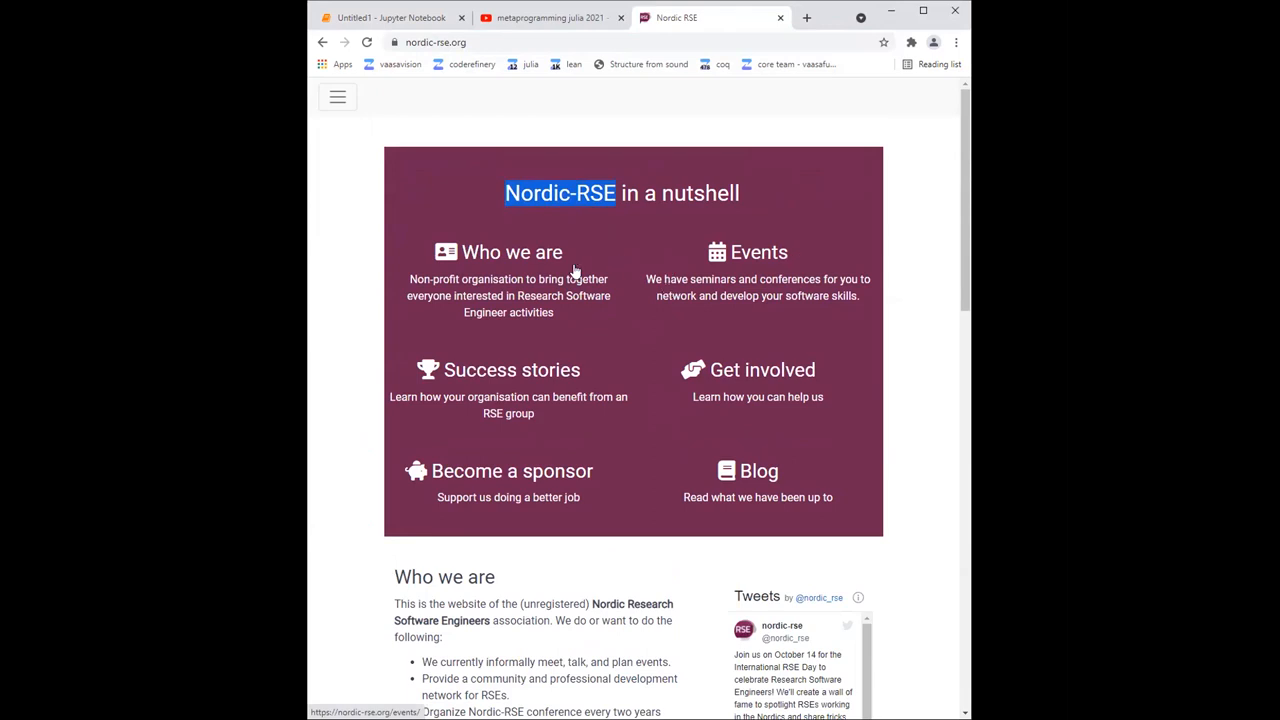
{"action": "mouse_move", "coordinate": [424, 188]}
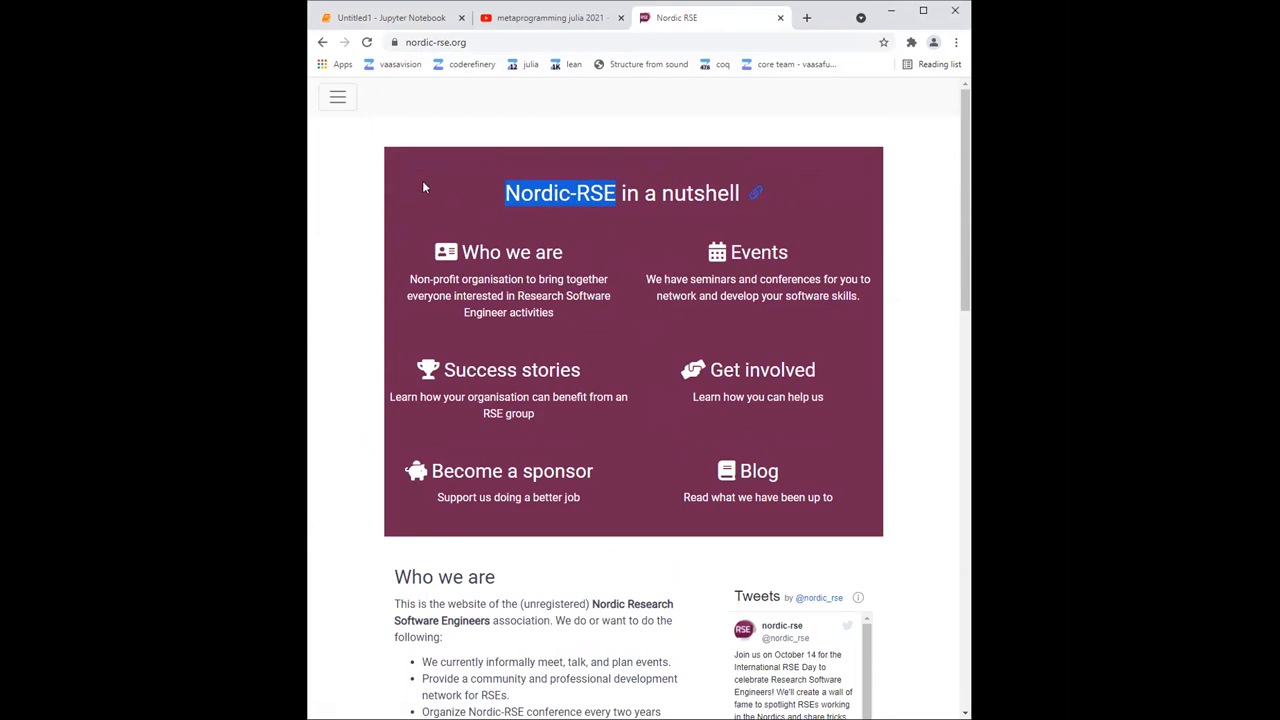
{"action": "mouse_move", "coordinate": [440, 192]}
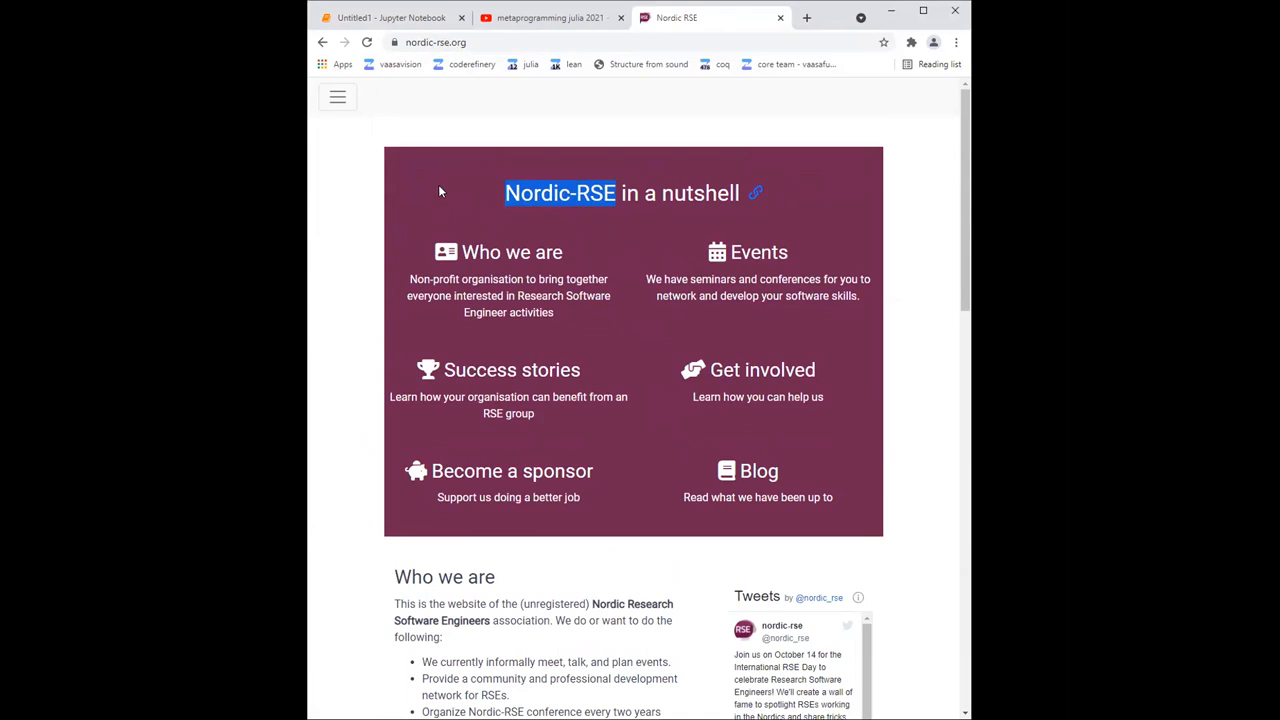
{"action": "mouse_move", "coordinate": [544, 156]}
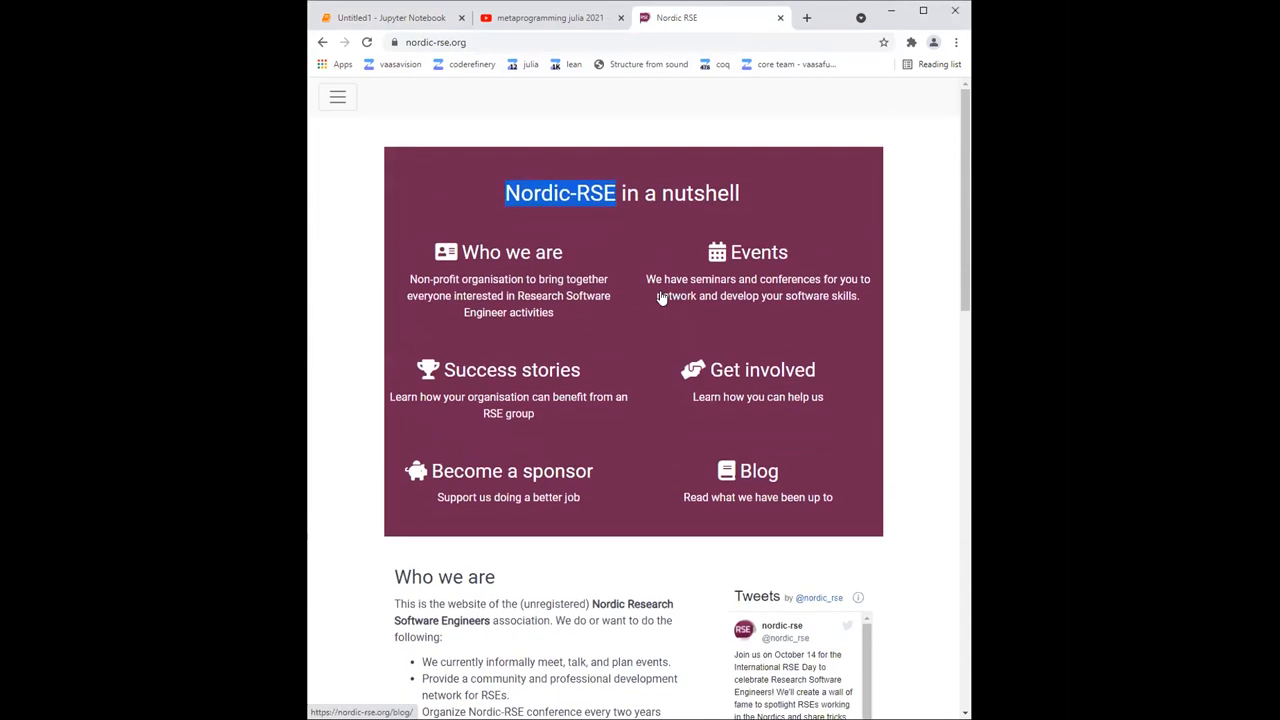
{"action": "scroll", "scroll_direction": "down", "scroll_amount": 3}
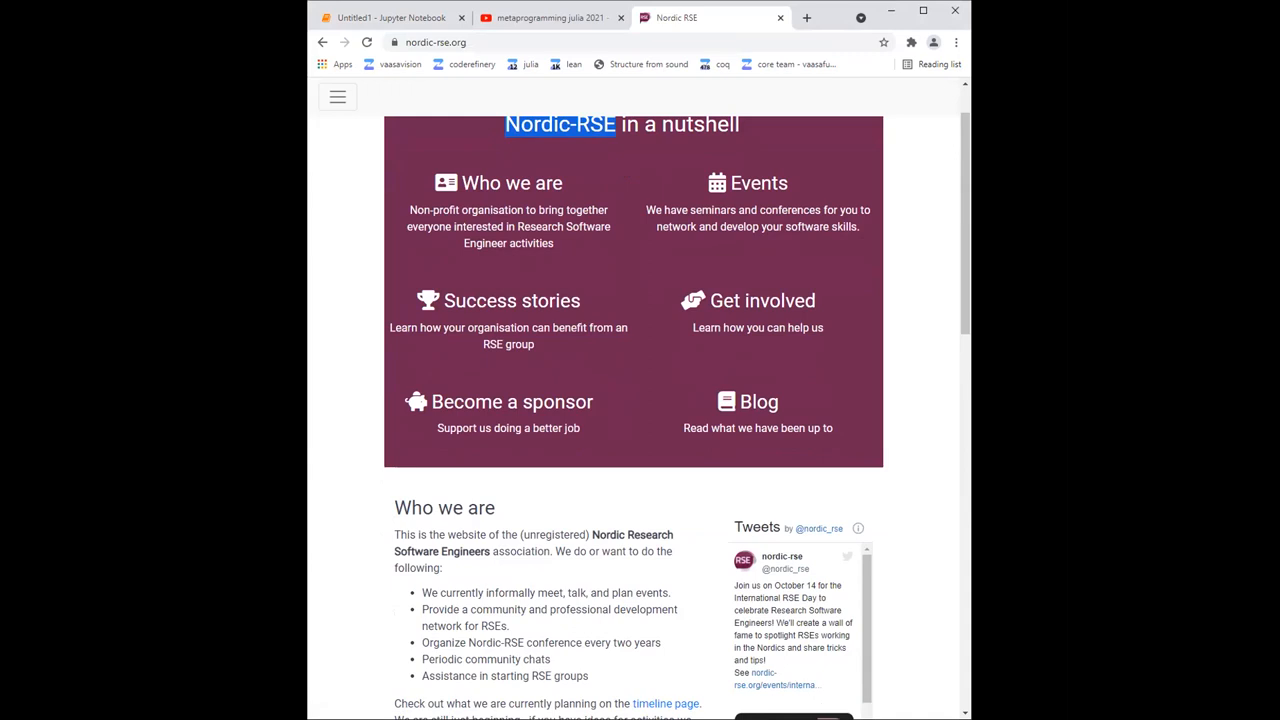
{"action": "mouse_move", "coordinate": [820, 32]}
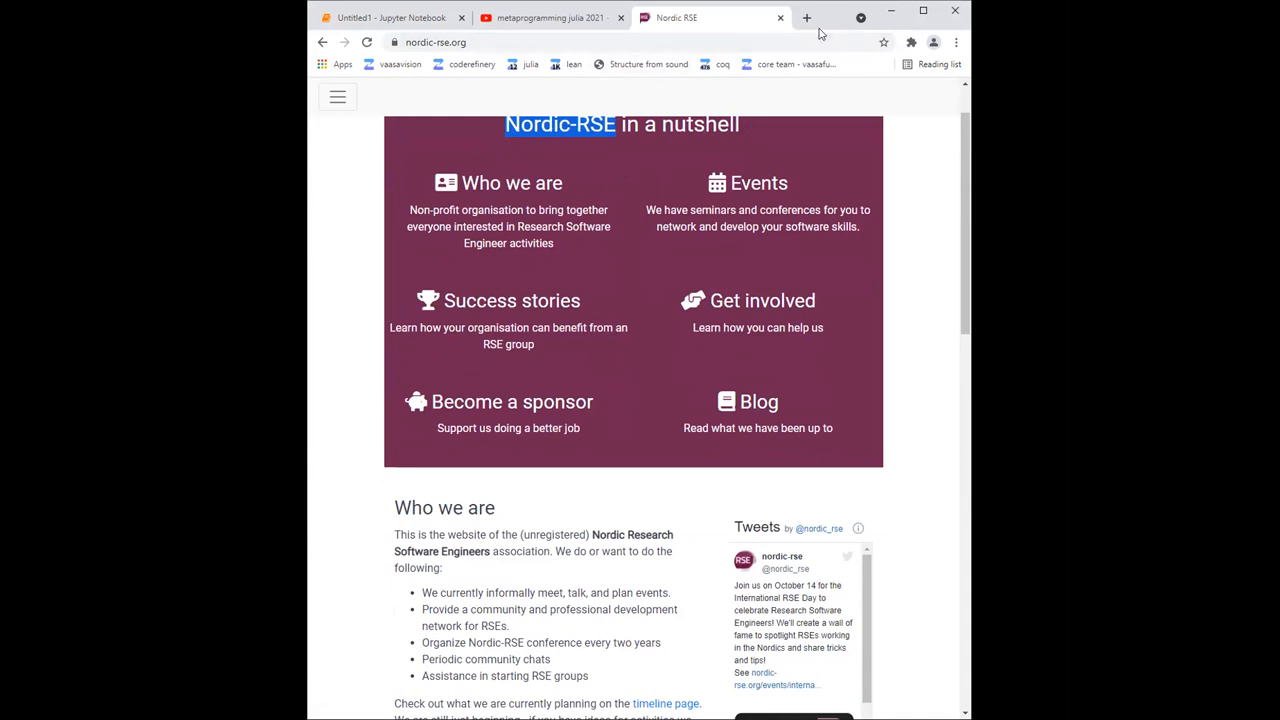
- Open carpentries.com in another new tab, where the site refuses to connect
{"action": "left_click", "coordinate": [806, 16]}
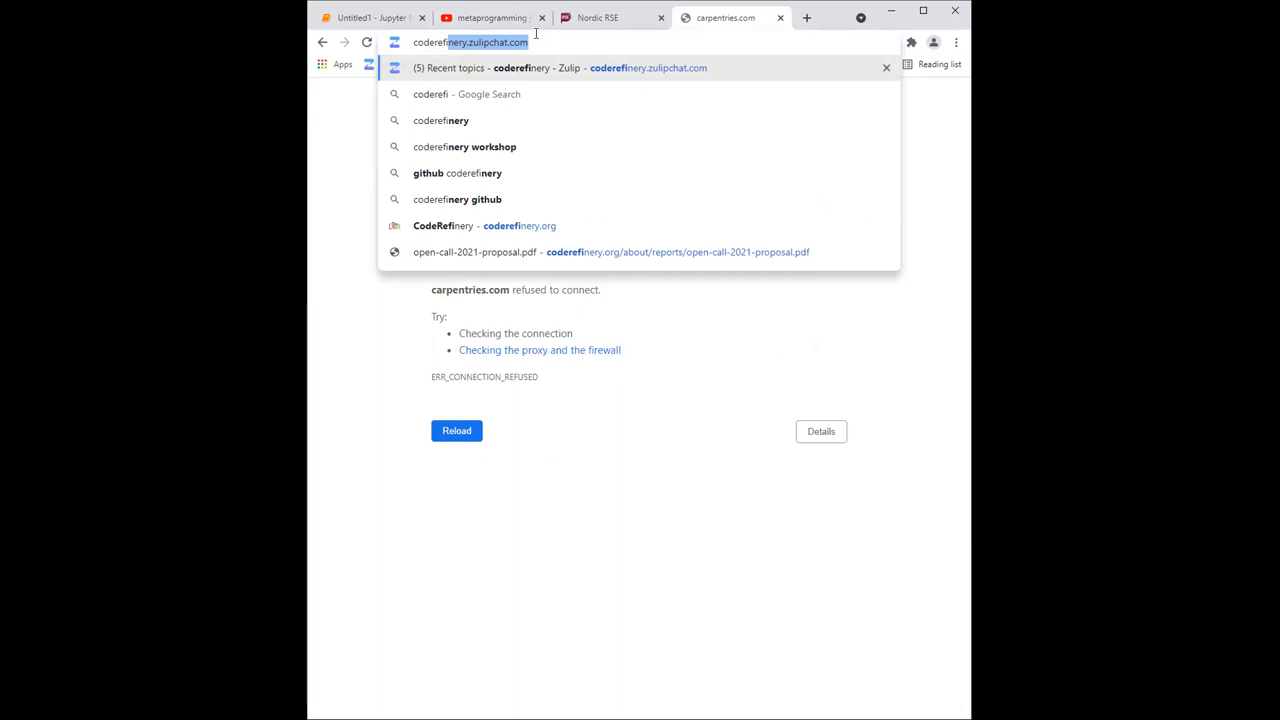
{"action": "type", "text": "coderefinery.zu"}
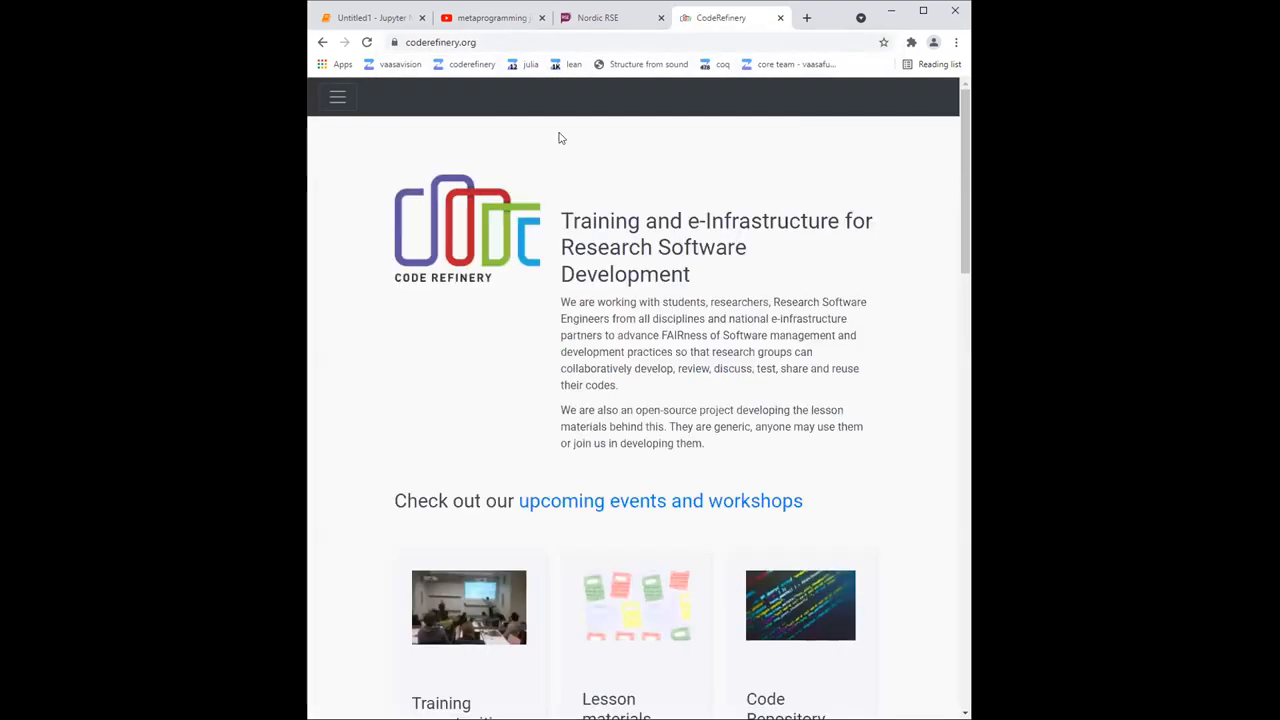
{"action": "left_click", "coordinate": [336, 96]}
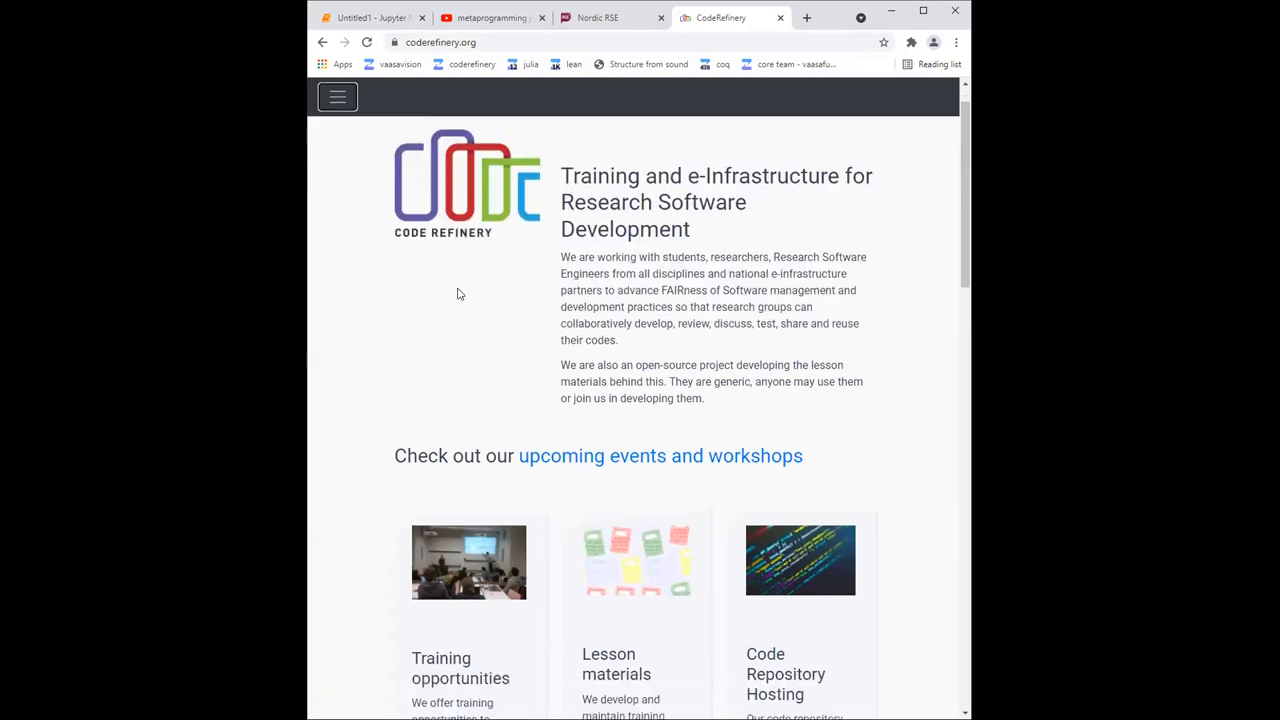
{"action": "scroll", "scroll_direction": "down", "scroll_amount": 3}
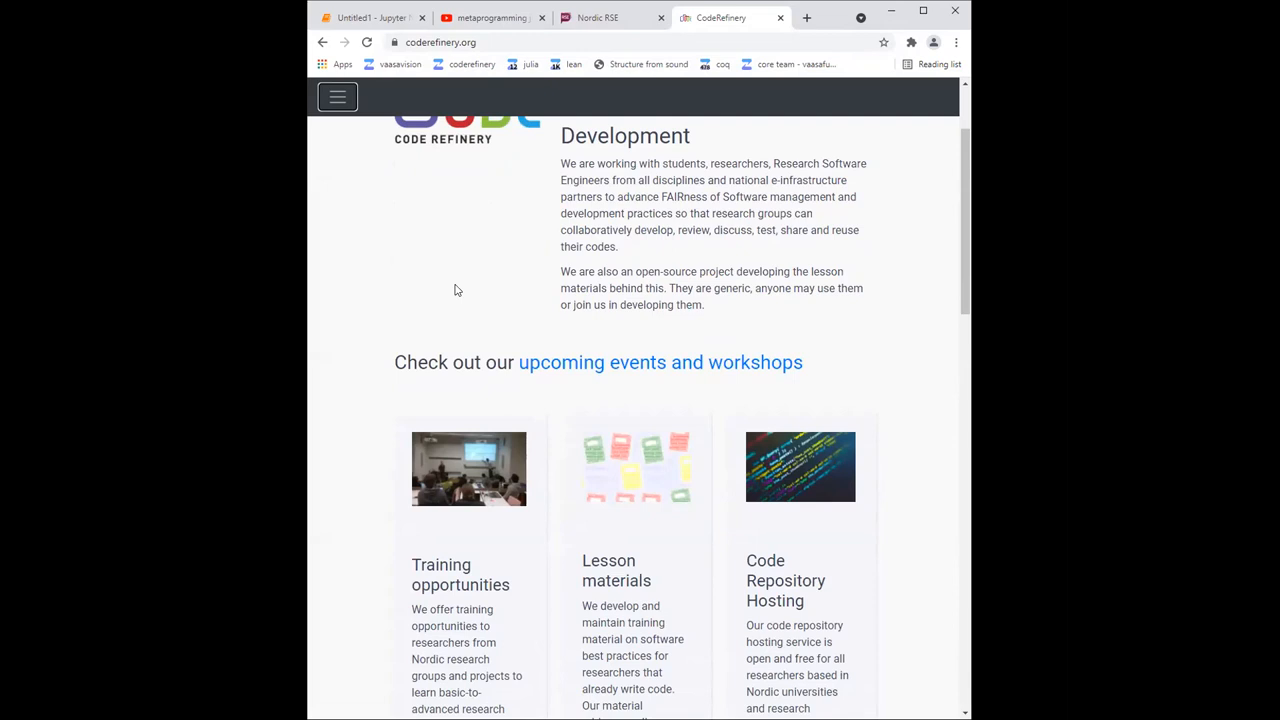
{"action": "scroll", "scroll_direction": "up", "scroll_amount": 3}
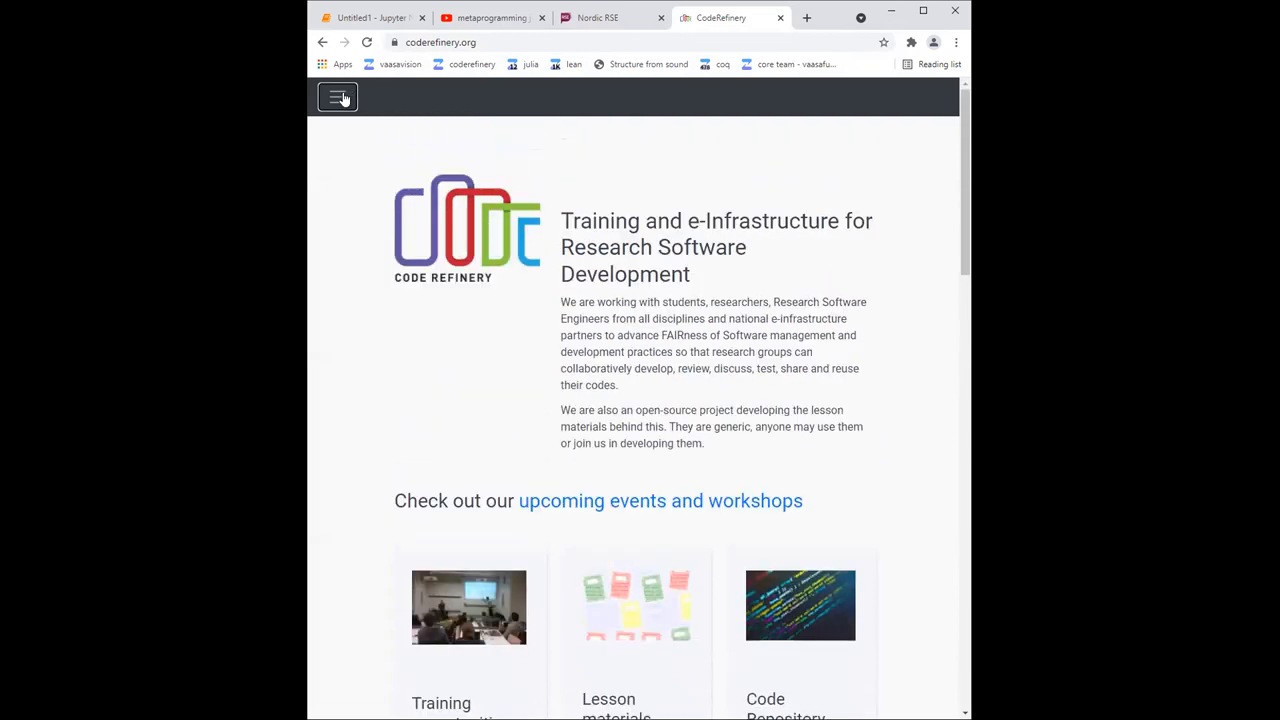
- Navigate via the CodeRefinery menu to its Upcoming workshops and events page
{"action": "left_click", "coordinate": [336, 96]}
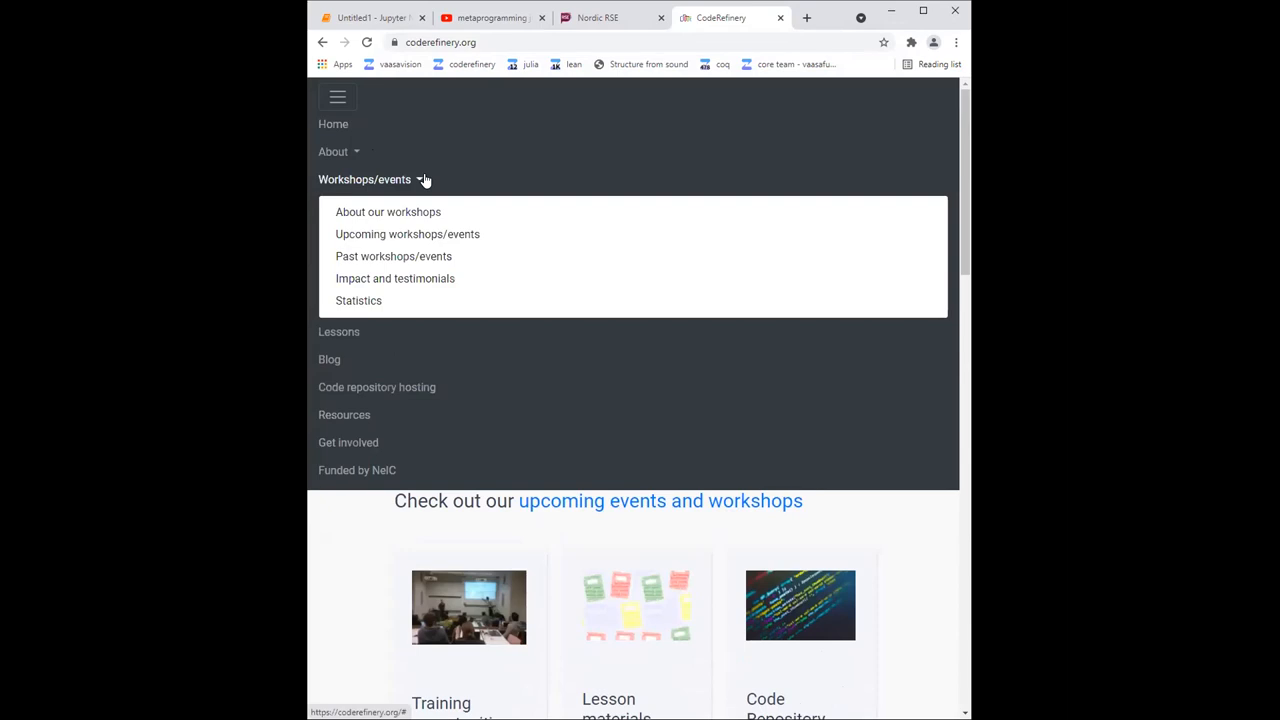
{"action": "left_click", "coordinate": [364, 180]}
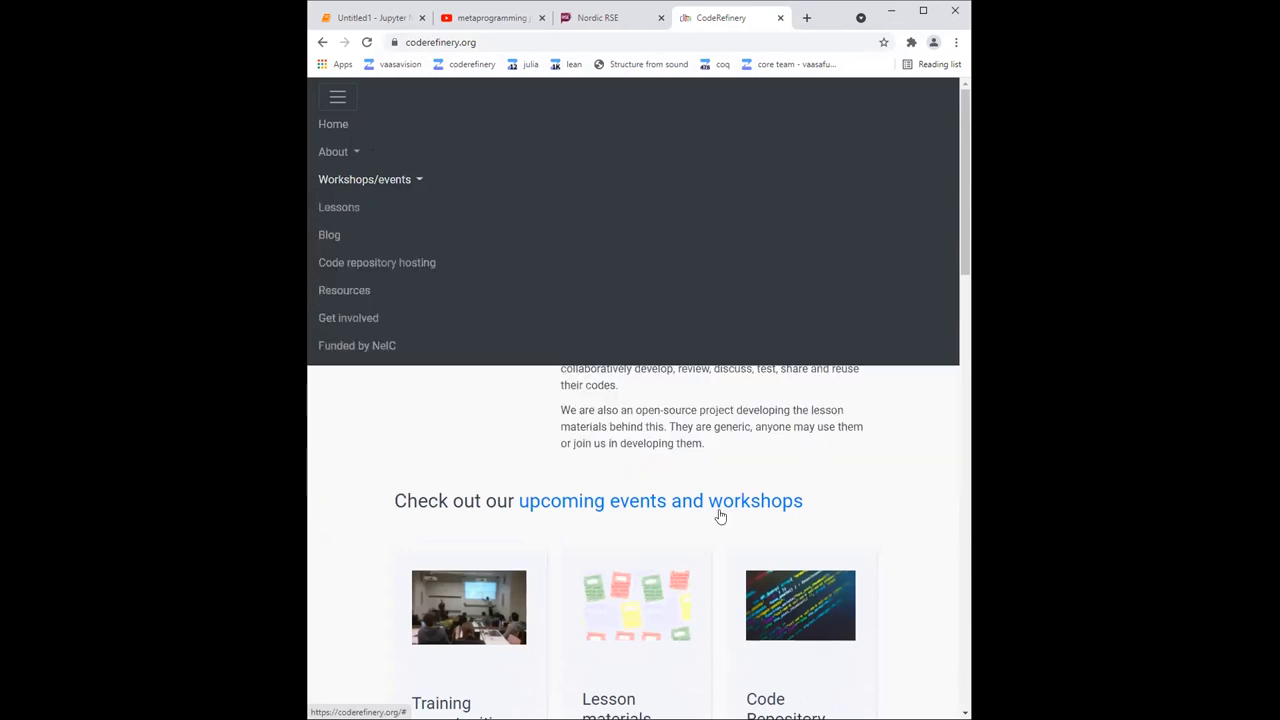
{"action": "left_click", "coordinate": [660, 500]}
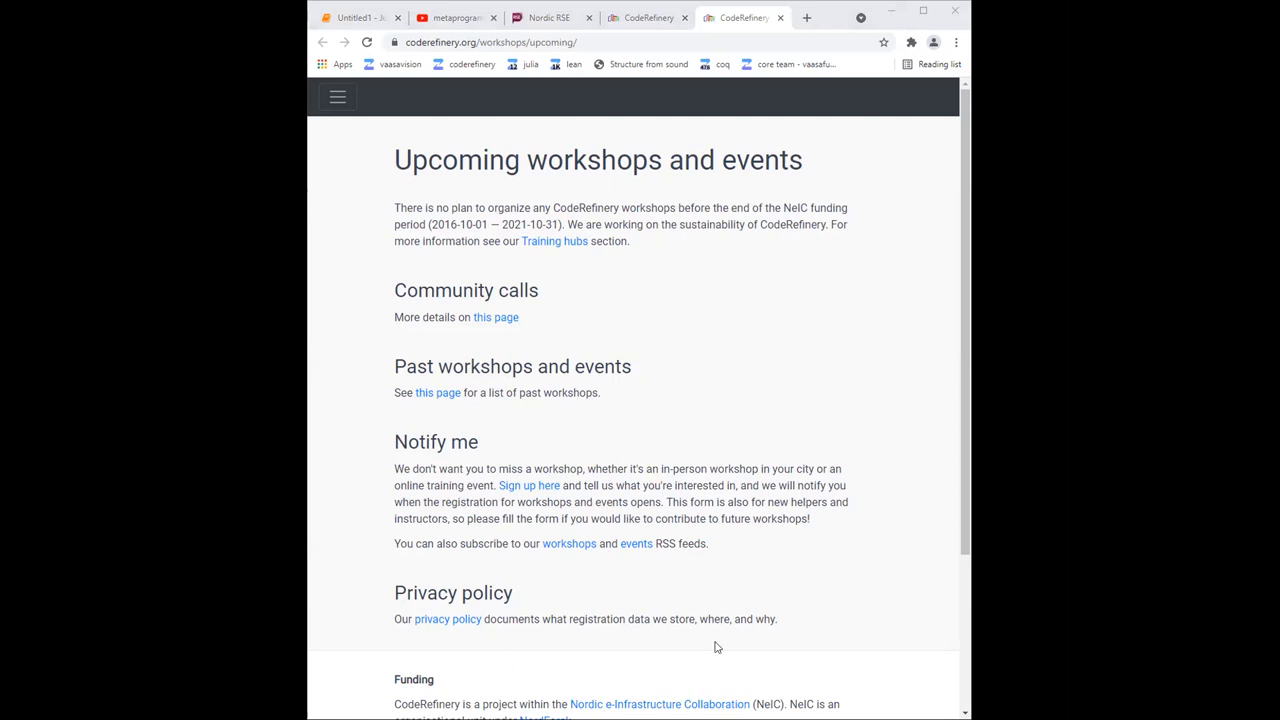
{"action": "scroll", "scroll_direction": "down", "scroll_amount": 3}
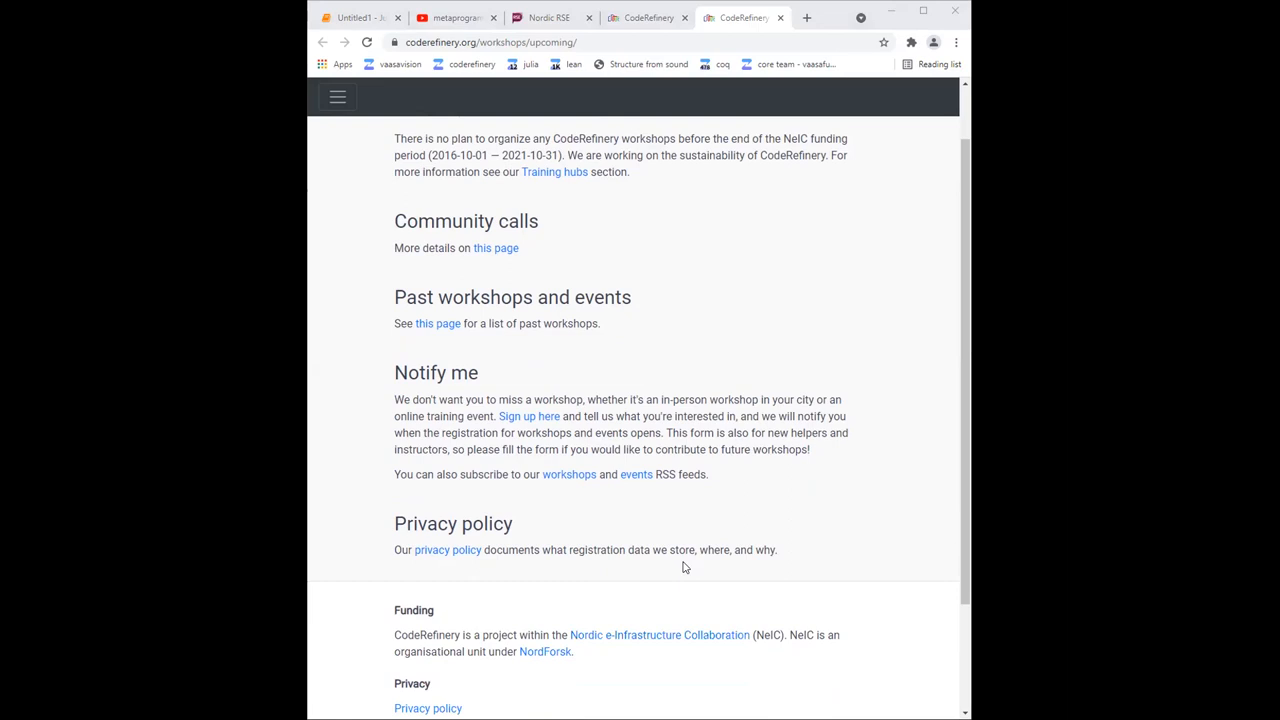
{"action": "mouse_move", "coordinate": [676, 562]}
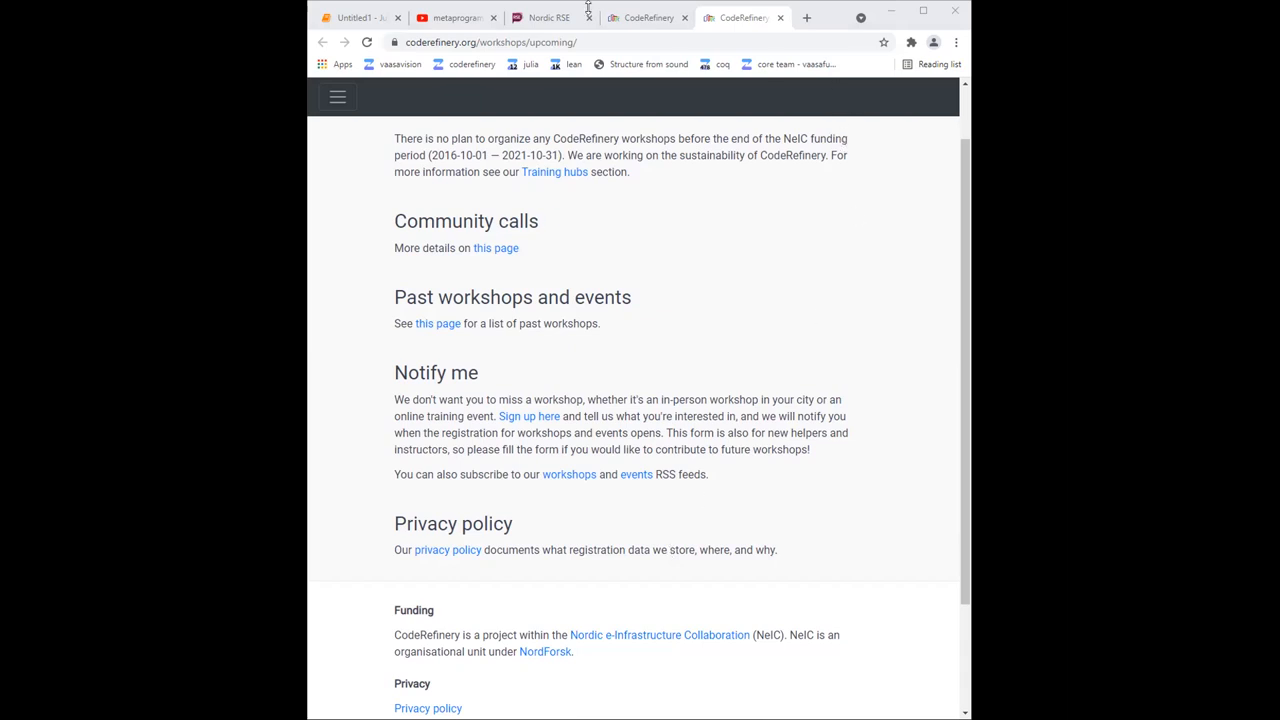
- Switch back to the Nordic-RSE tab and expand its Events navigation menu
{"action": "left_click", "coordinate": [548, 16]}
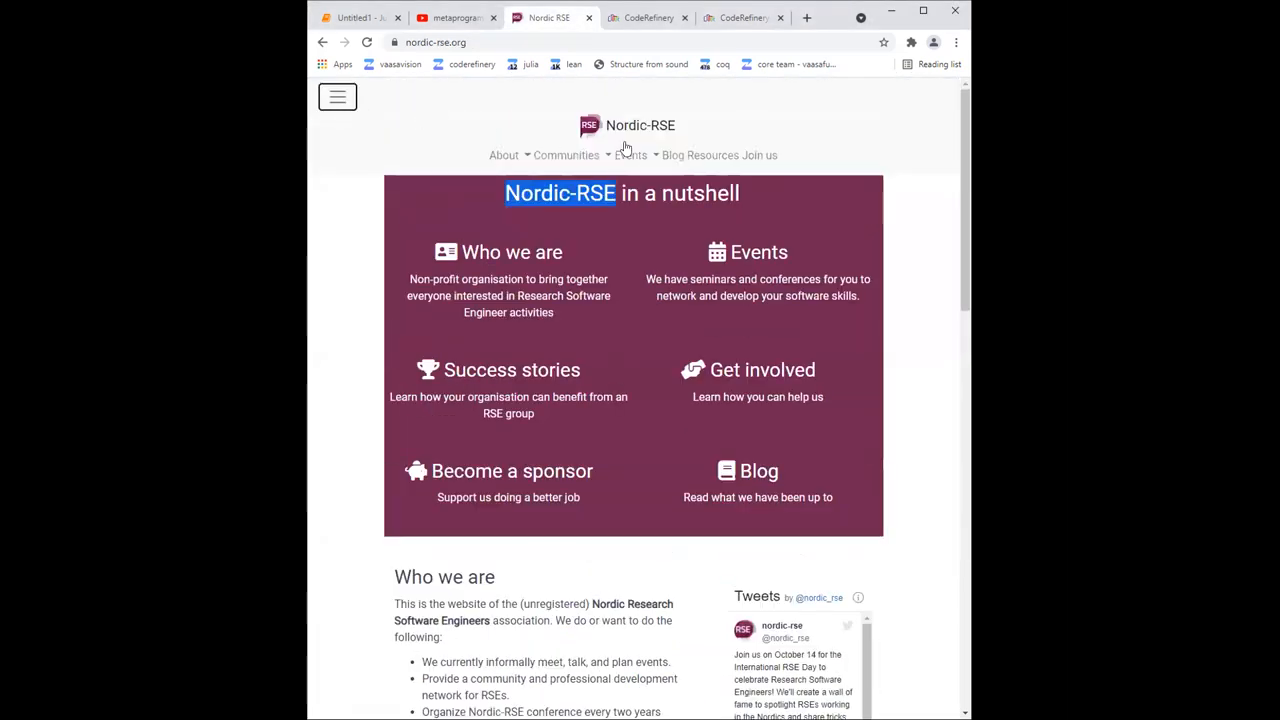
{"action": "left_click", "coordinate": [504, 156]}
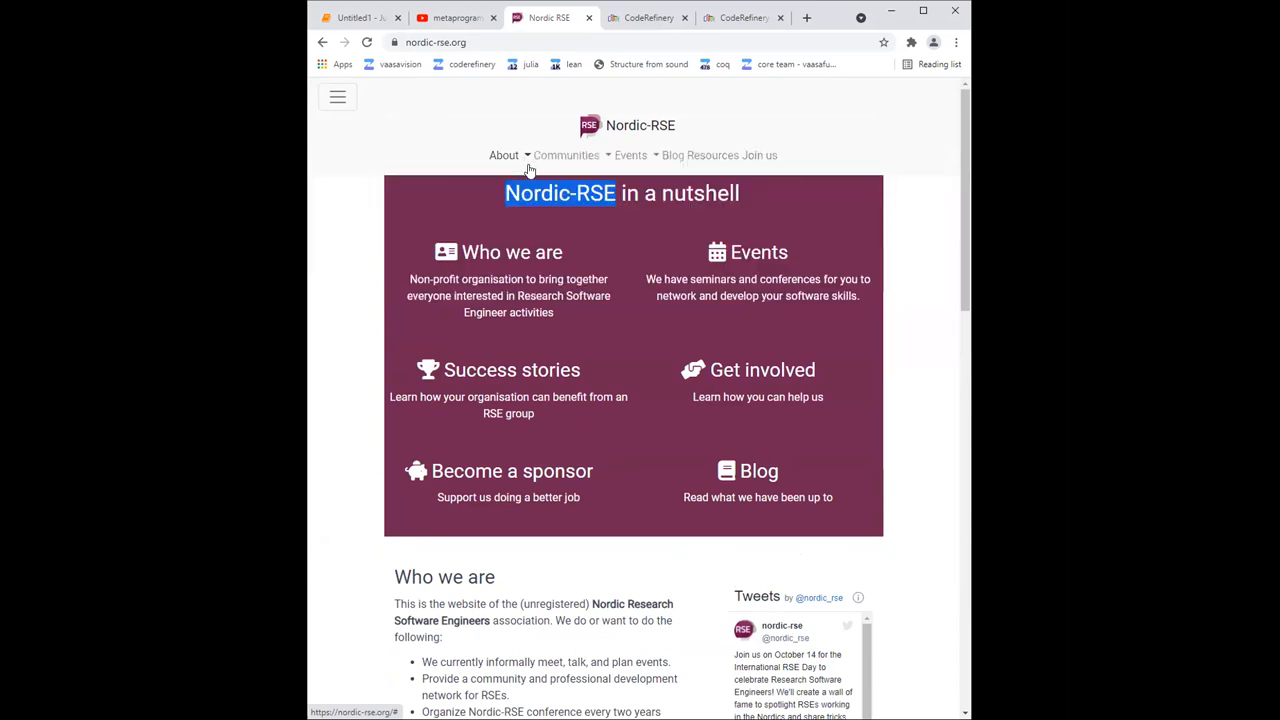
{"action": "mouse_move", "coordinate": [704, 168]}
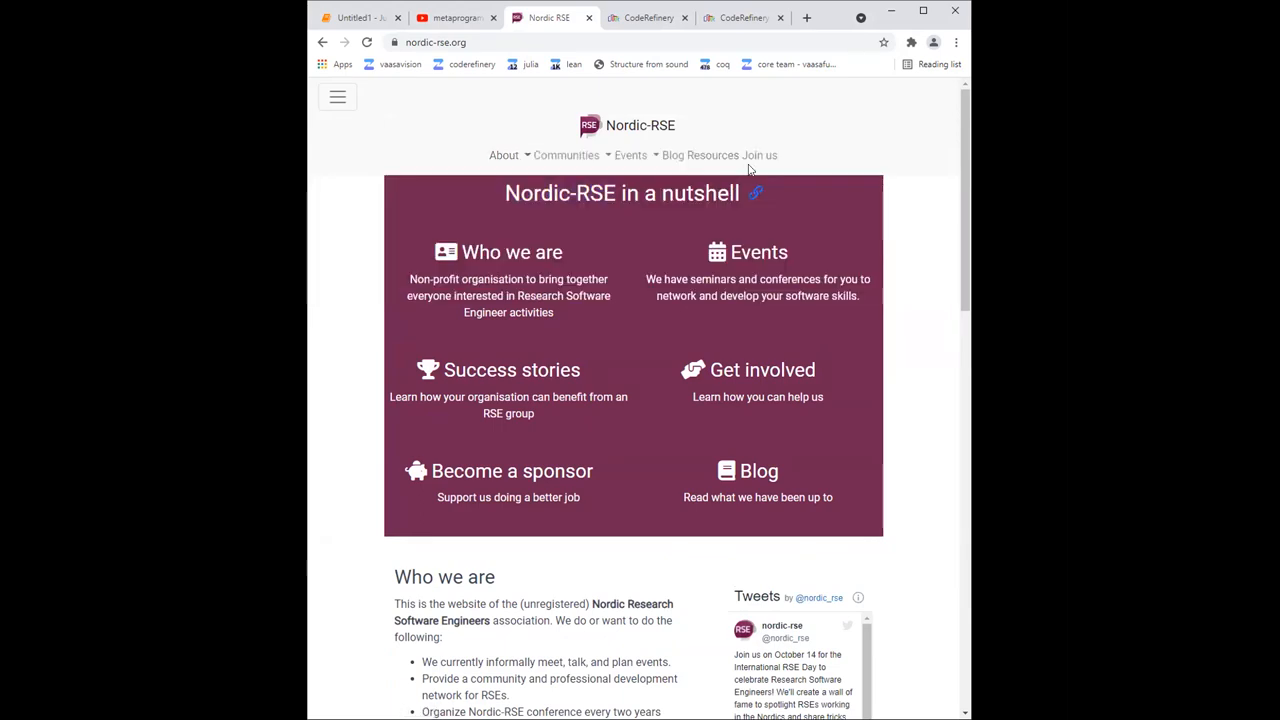
{"action": "left_click", "coordinate": [630, 156]}
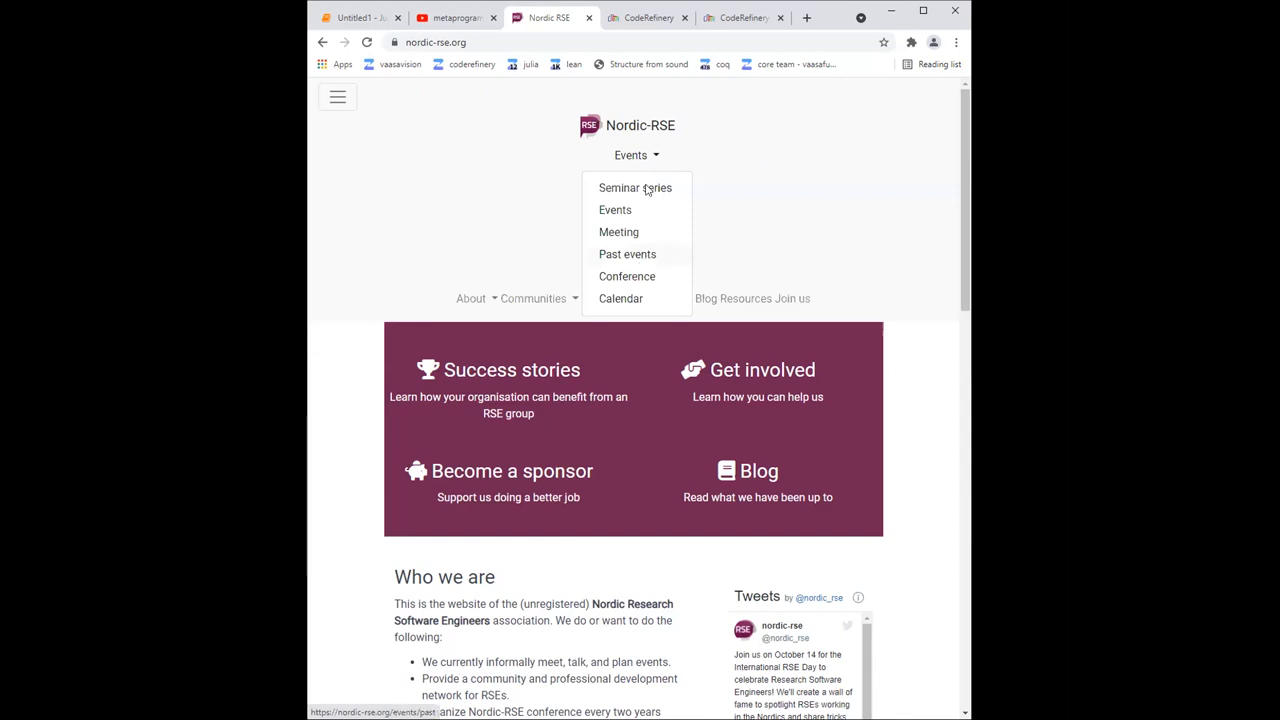
- Open the Research Software Seminar Series page and browse its Upcoming and Past seminars sections
{"action": "left_click", "coordinate": [636, 188]}
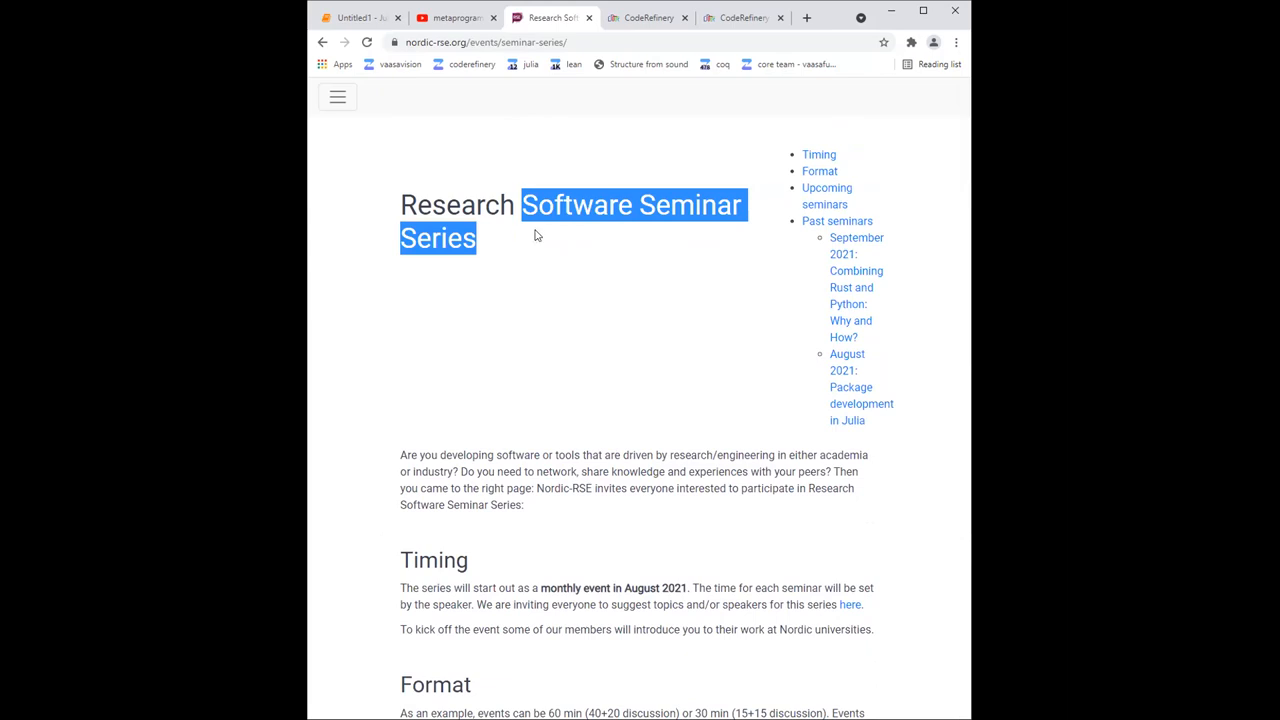
{"action": "scroll", "scroll_direction": "down", "scroll_amount": 3}
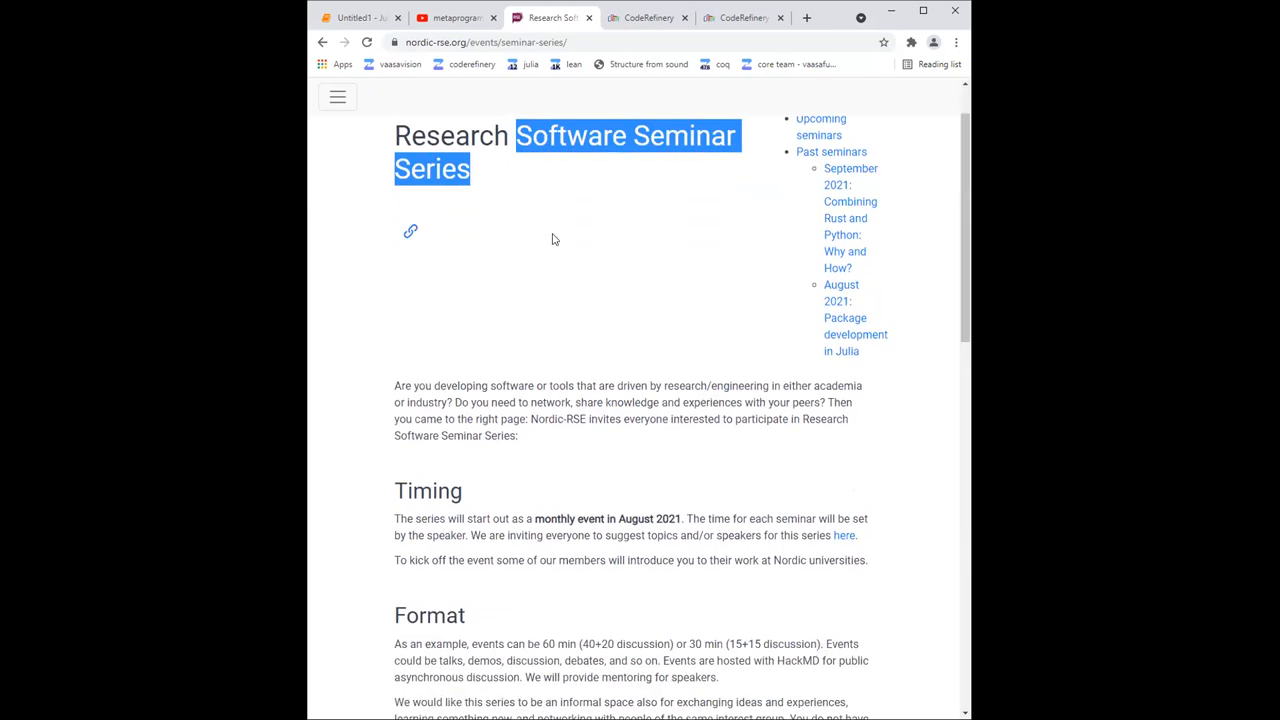
{"action": "mouse_move", "coordinate": [548, 248]}
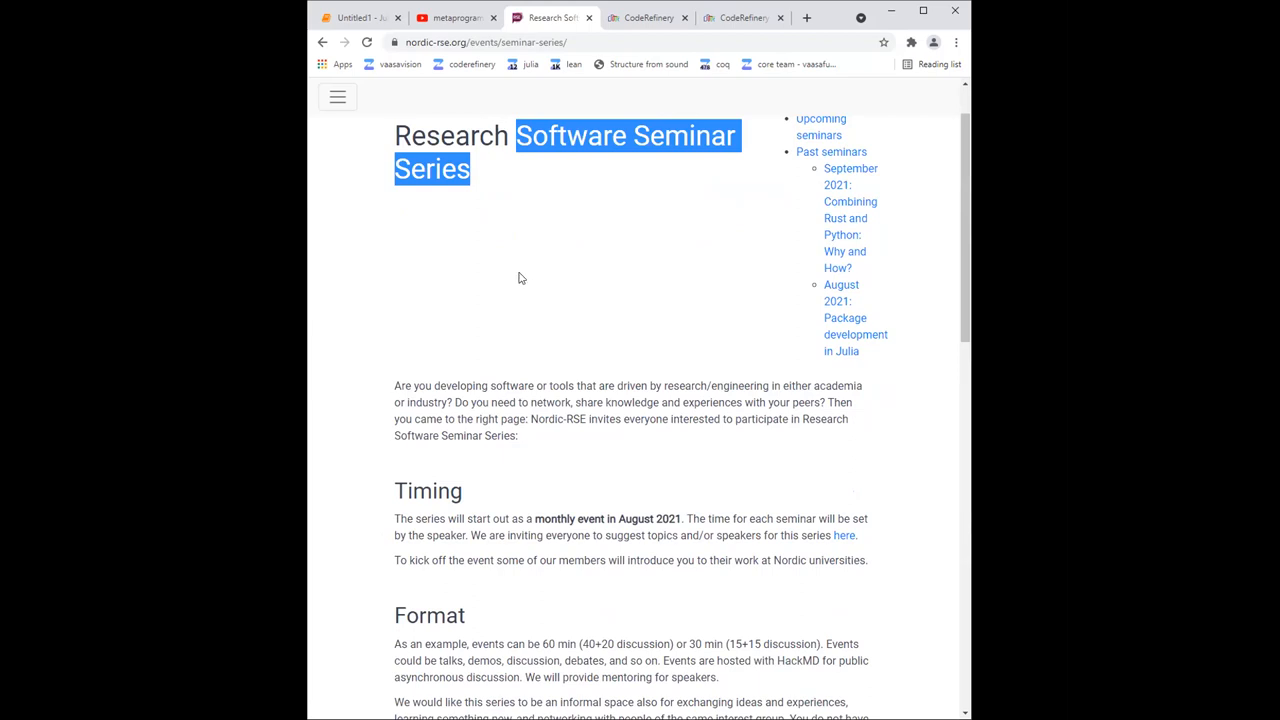
{"action": "mouse_move", "coordinate": [632, 440]}
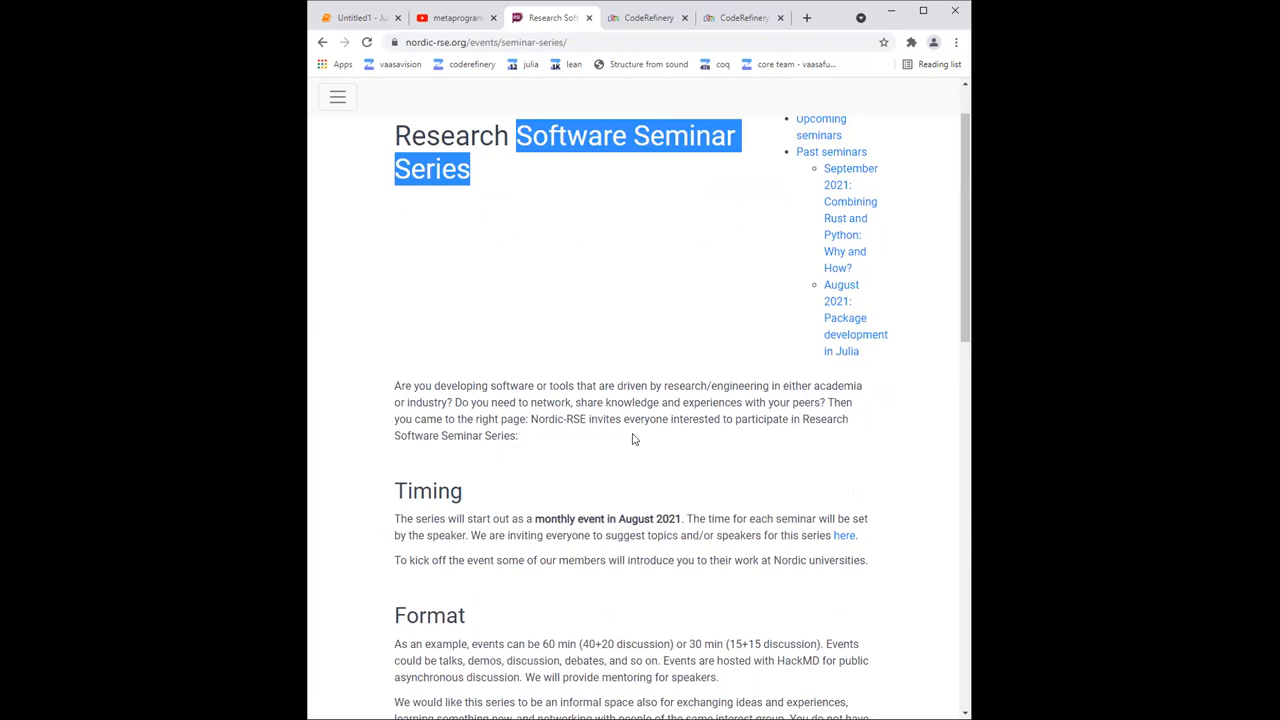
{"action": "scroll", "scroll_direction": "down", "scroll_amount": 3}
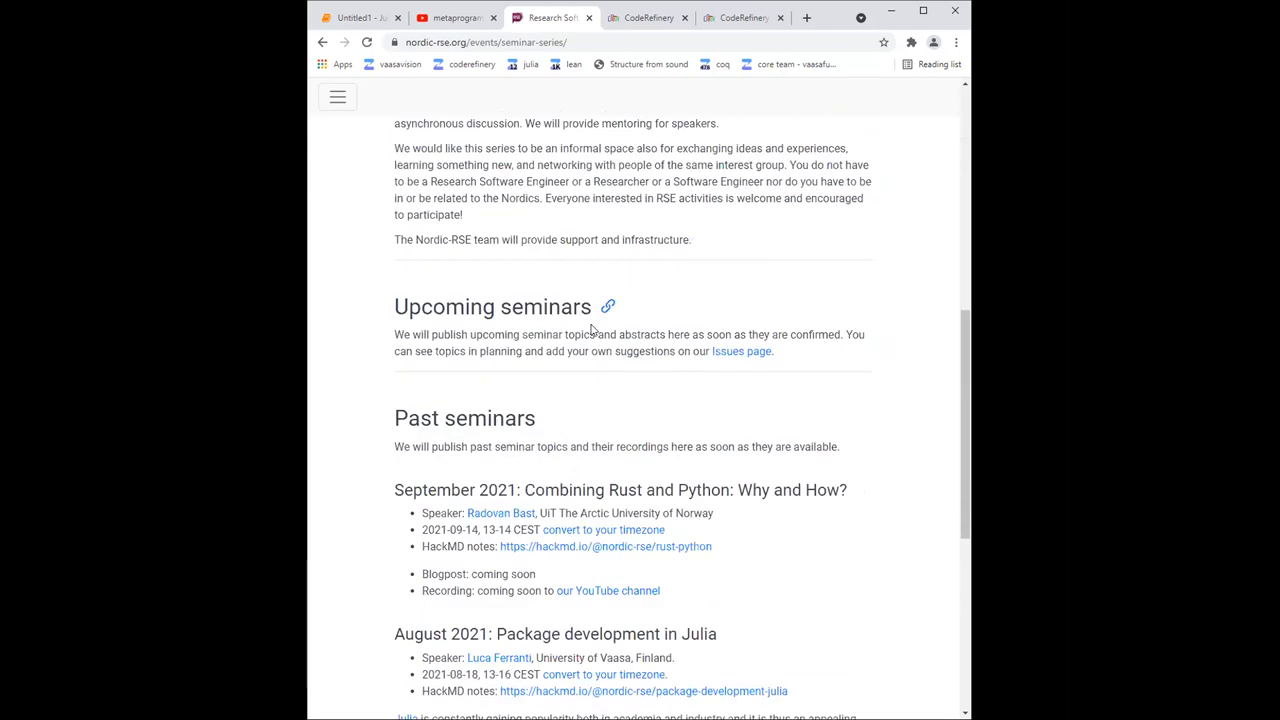
{"action": "scroll", "scroll_direction": "down", "scroll_amount": 3}
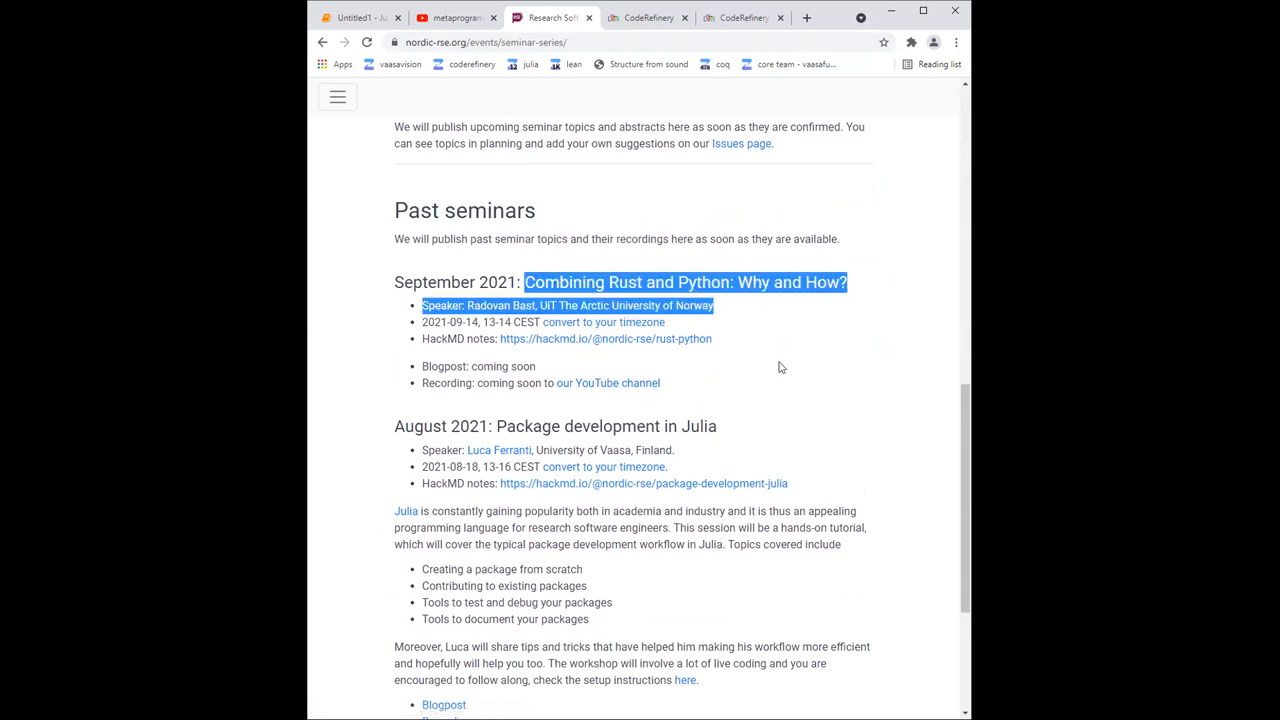
{"action": "left_click", "coordinate": [780, 368]}
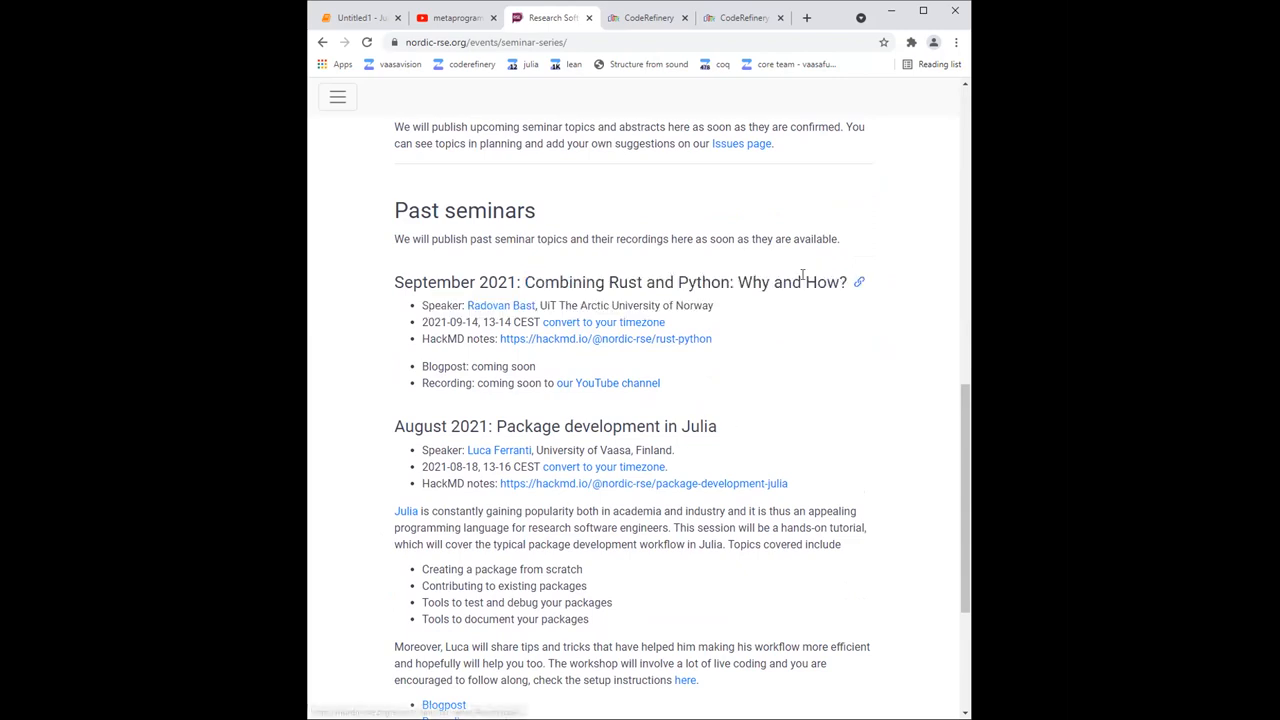
{"action": "scroll", "scroll_direction": "up", "scroll_amount": 3}
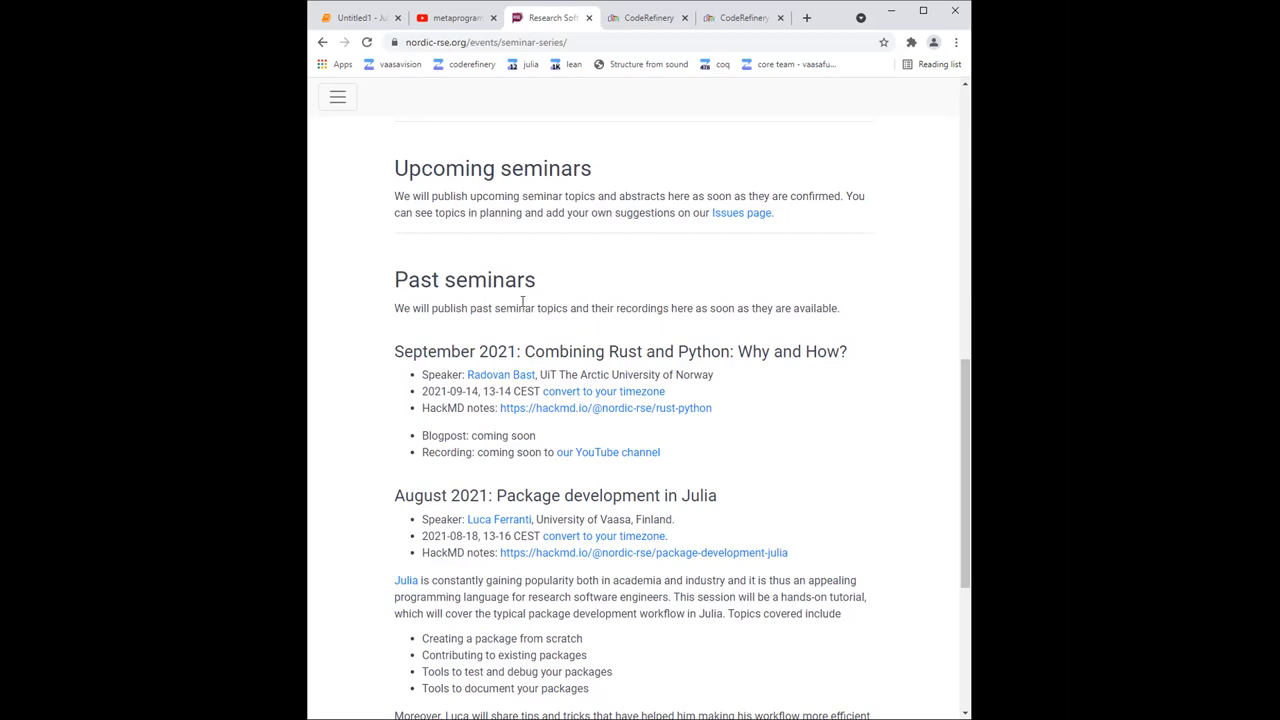
{"action": "mouse_move", "coordinate": [516, 322]}
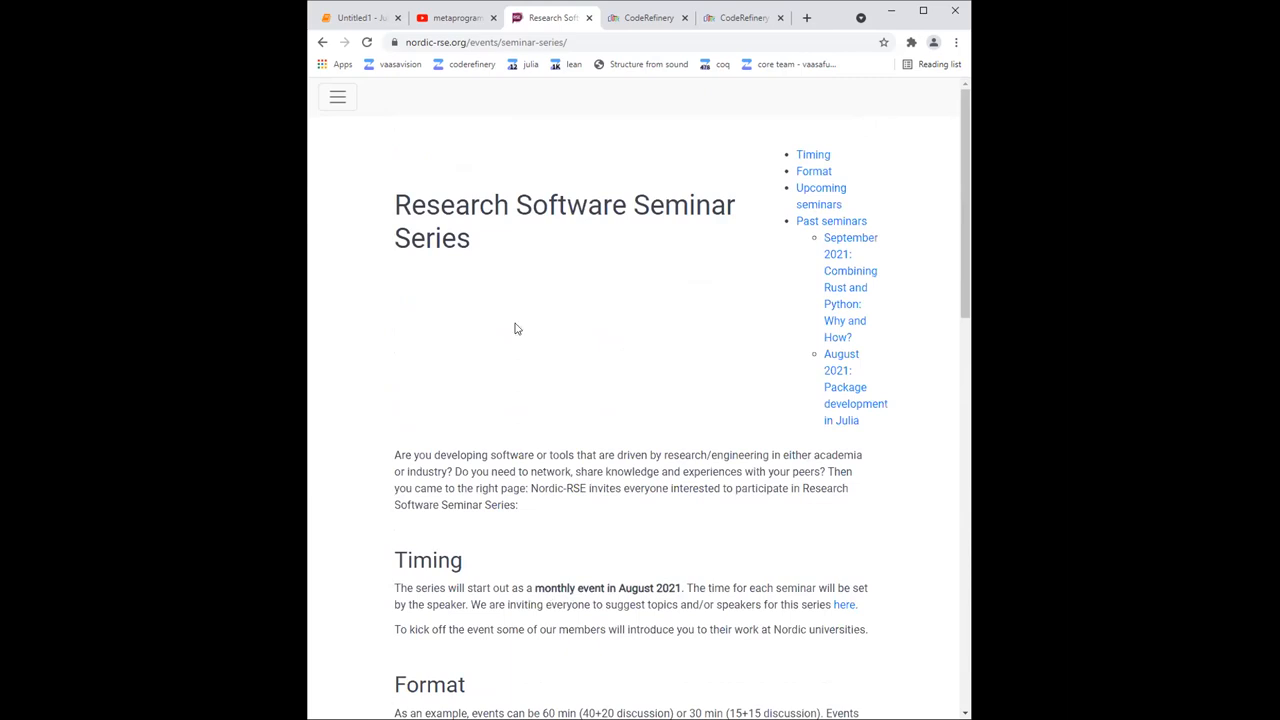
{"action": "mouse_move", "coordinate": [512, 338]}
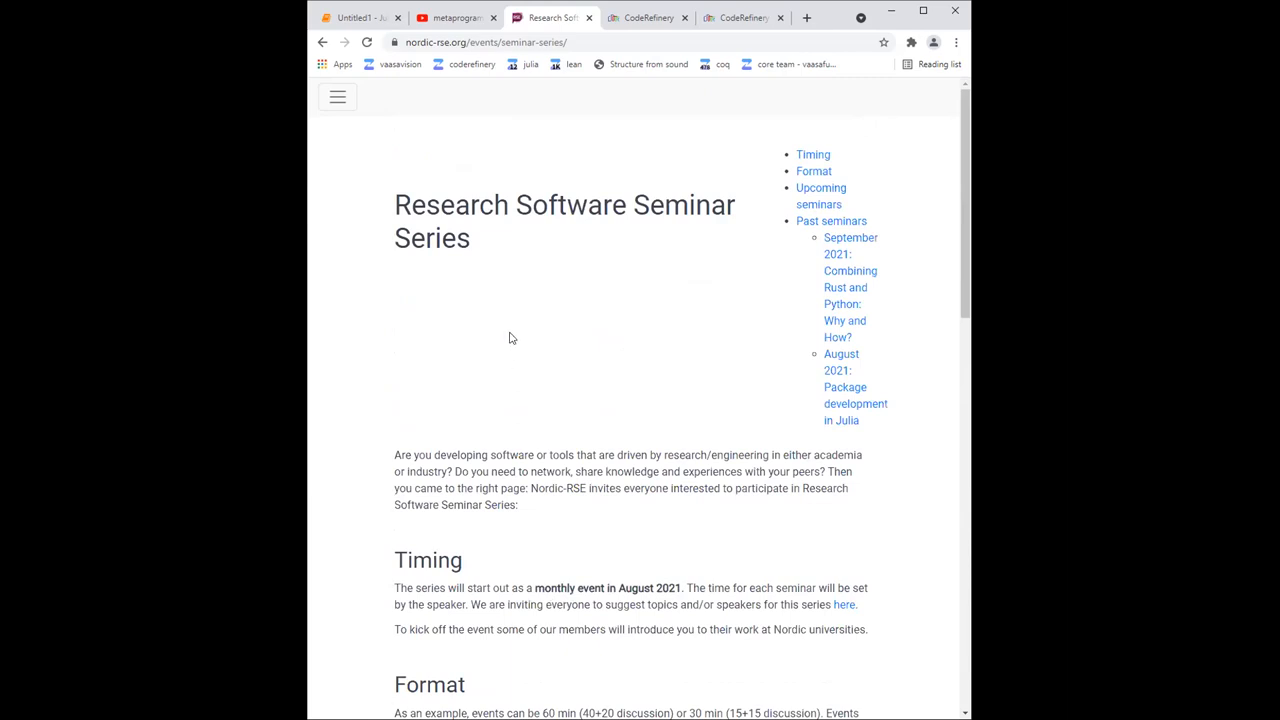
{"action": "mouse_move", "coordinate": [500, 328]}
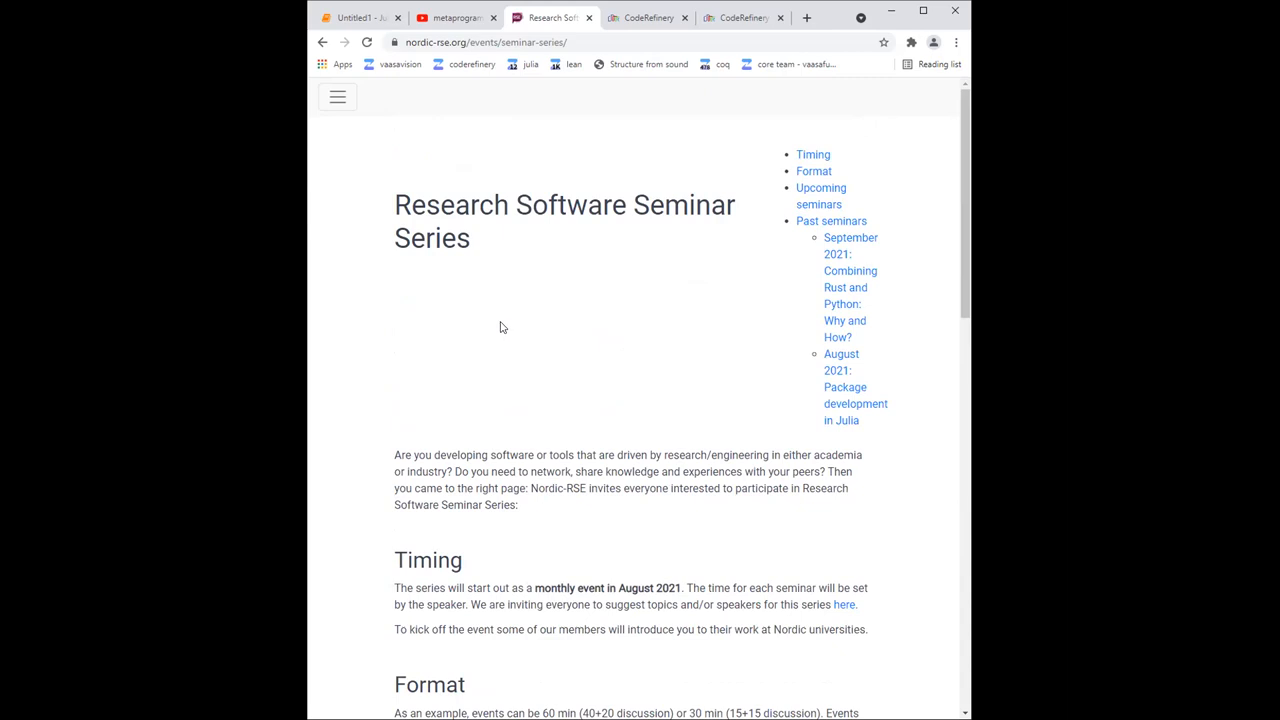